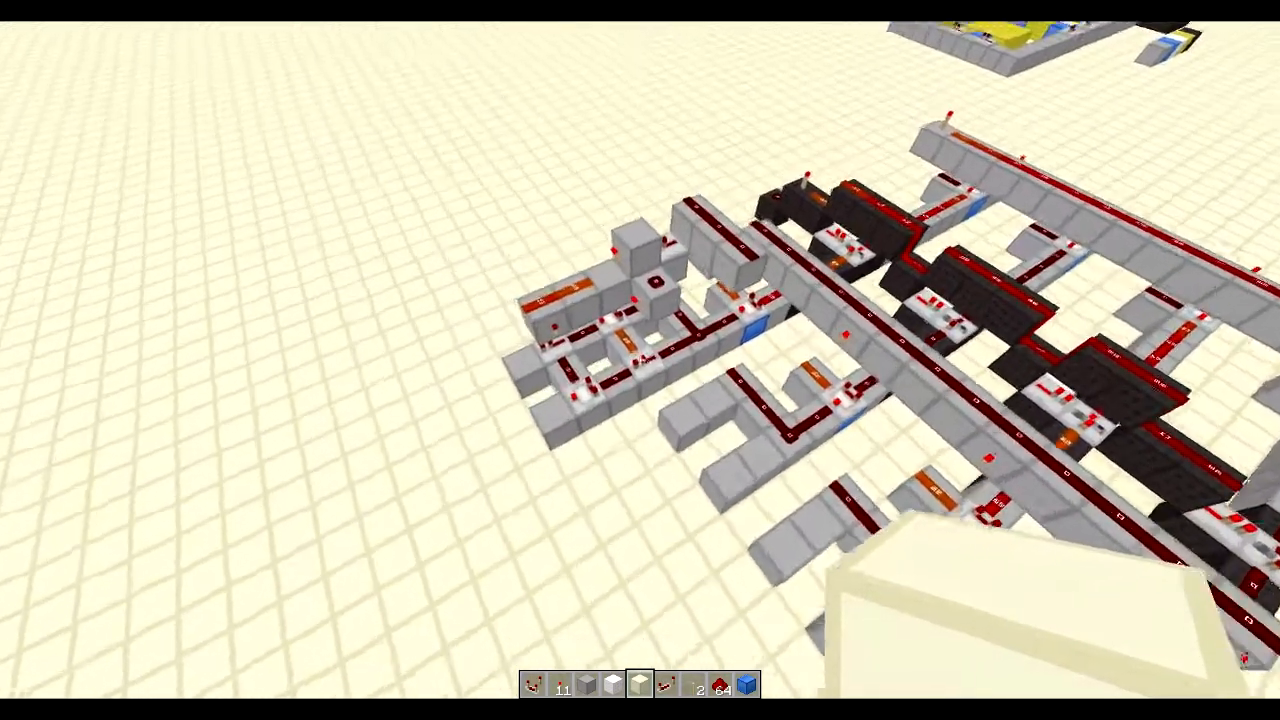
mouse_move(640, 360)
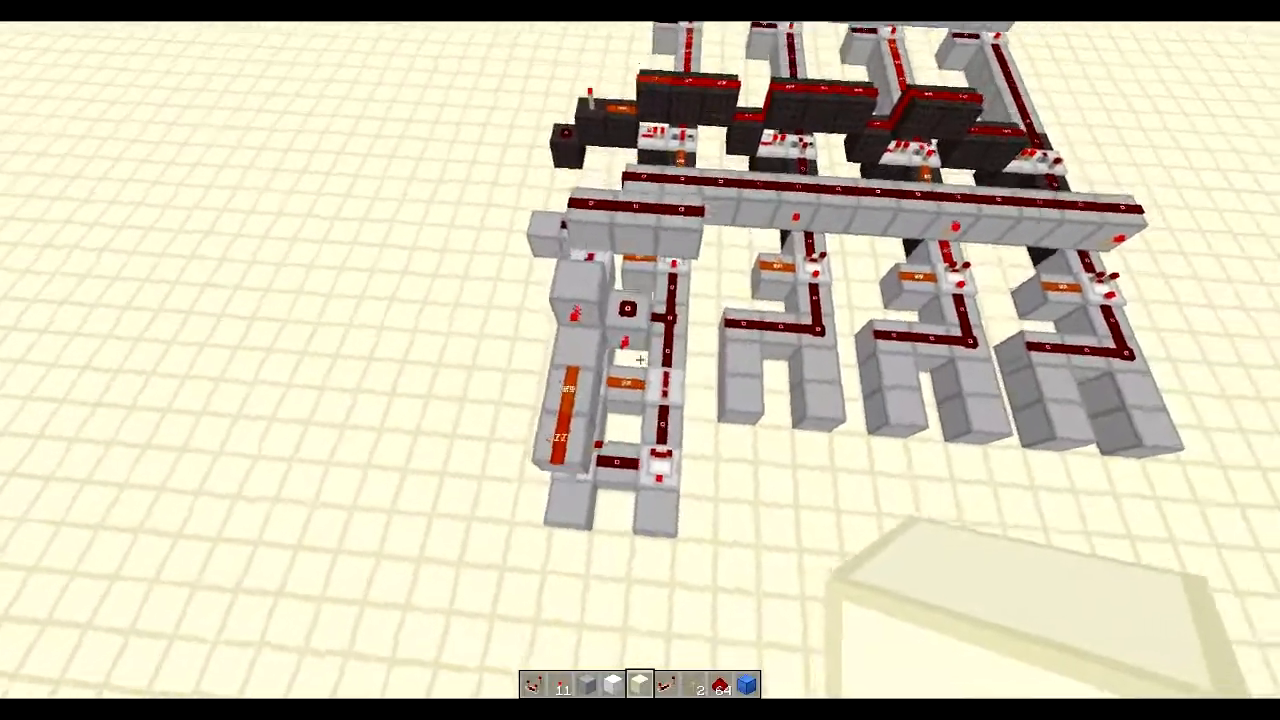
mouse_move(640, 360)
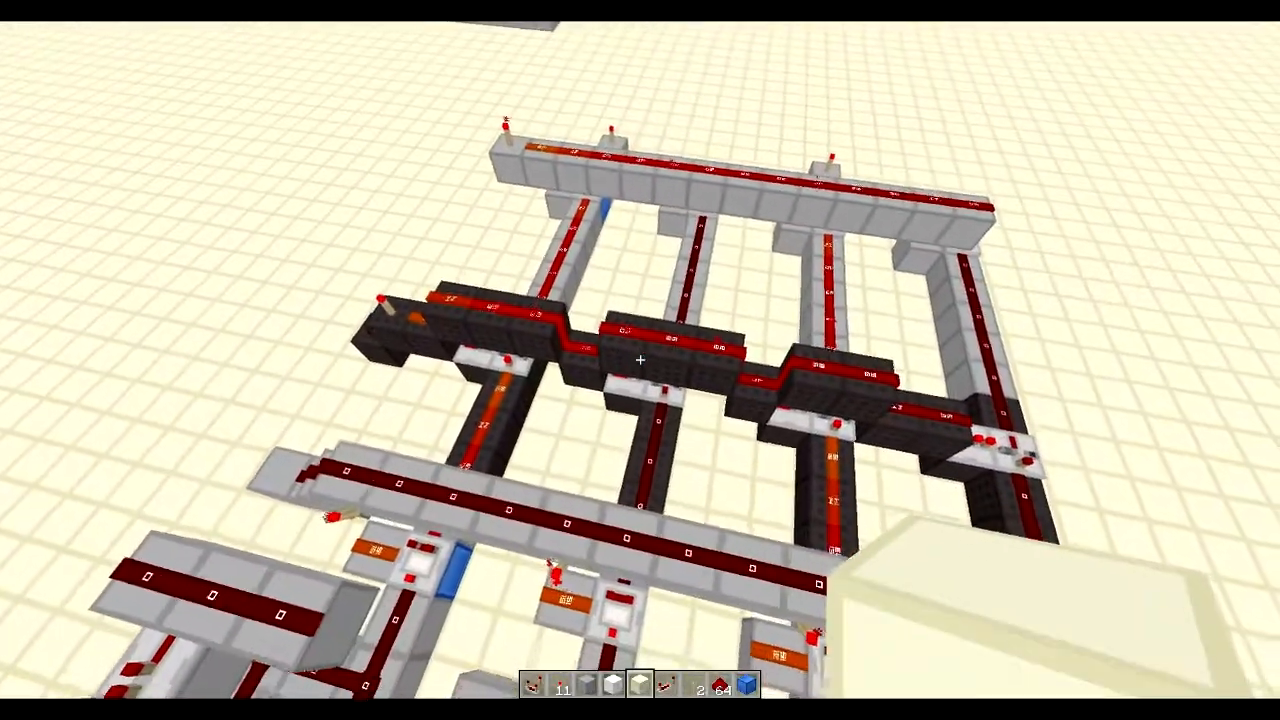
mouse_move(640, 360)
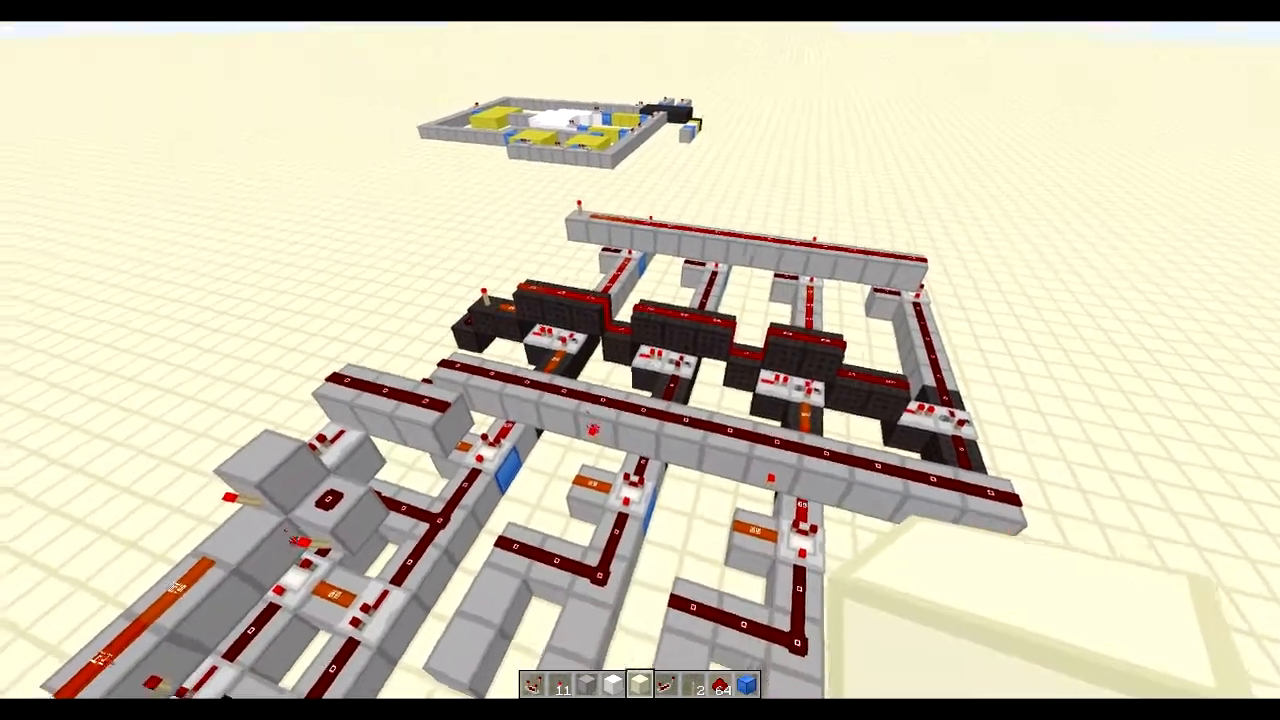
mouse_move(640, 360)
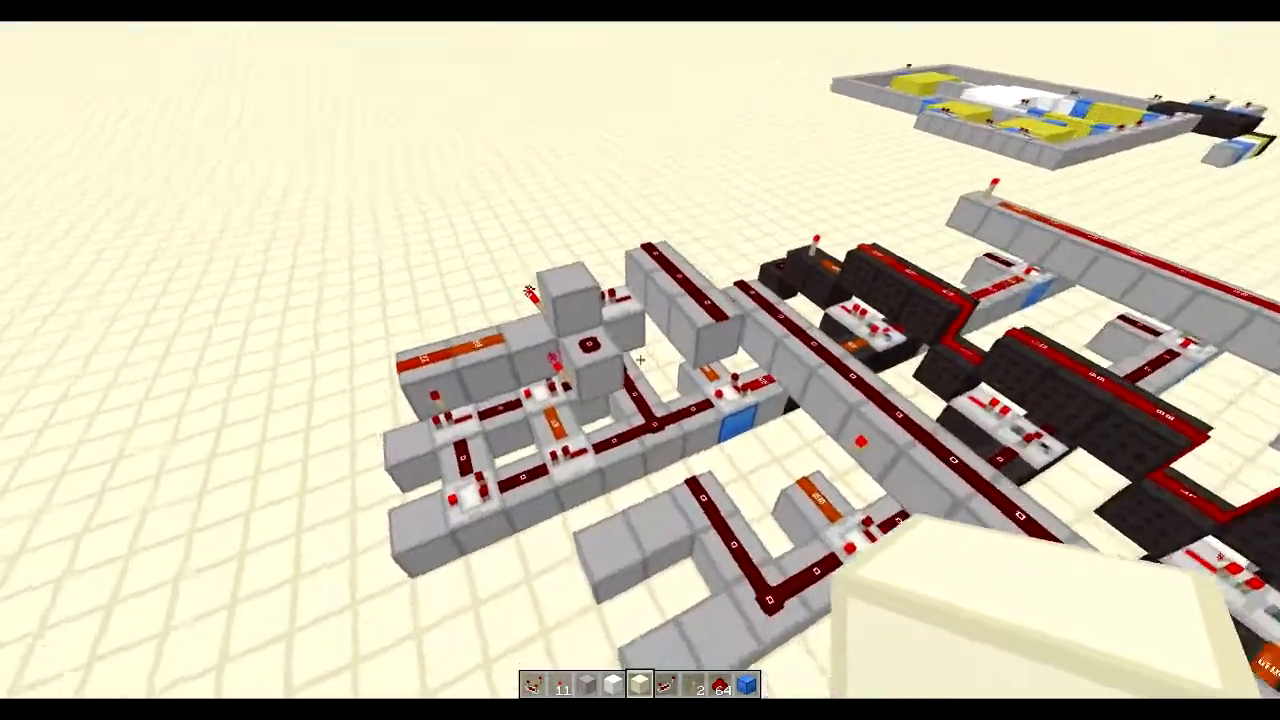
mouse_move(640, 360)
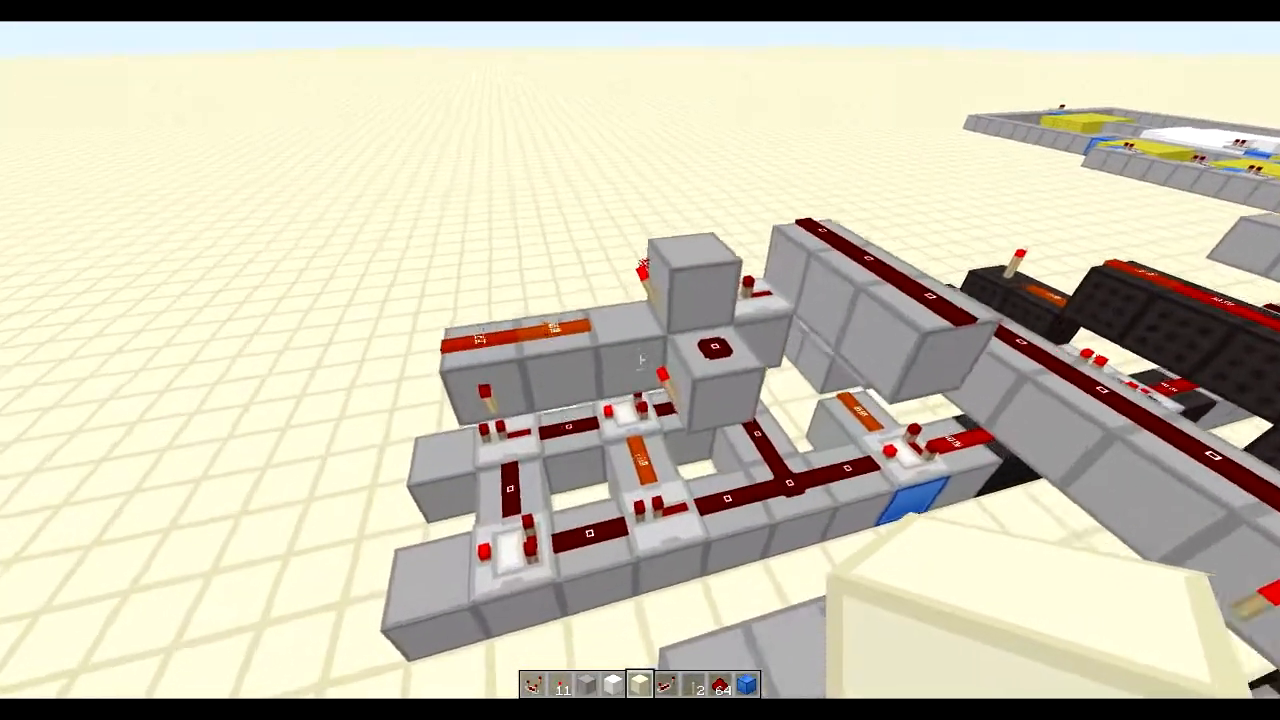
mouse_move(640, 360)
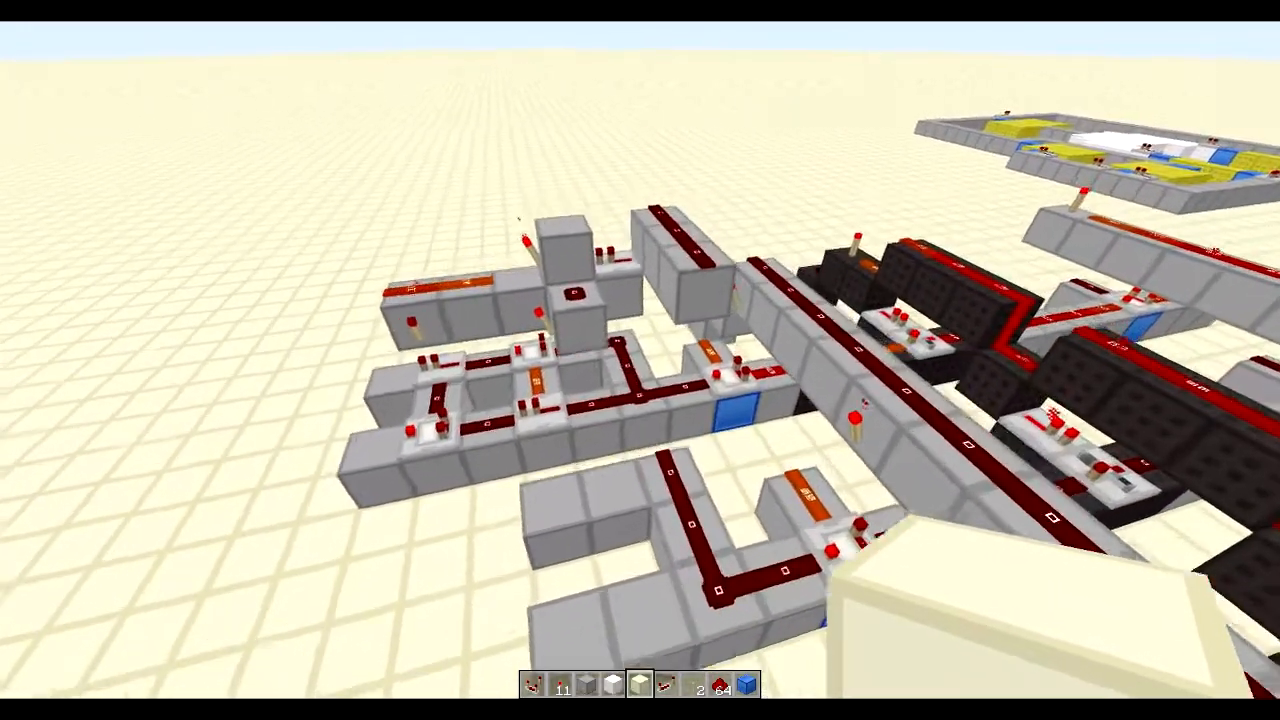
mouse_move(640, 360)
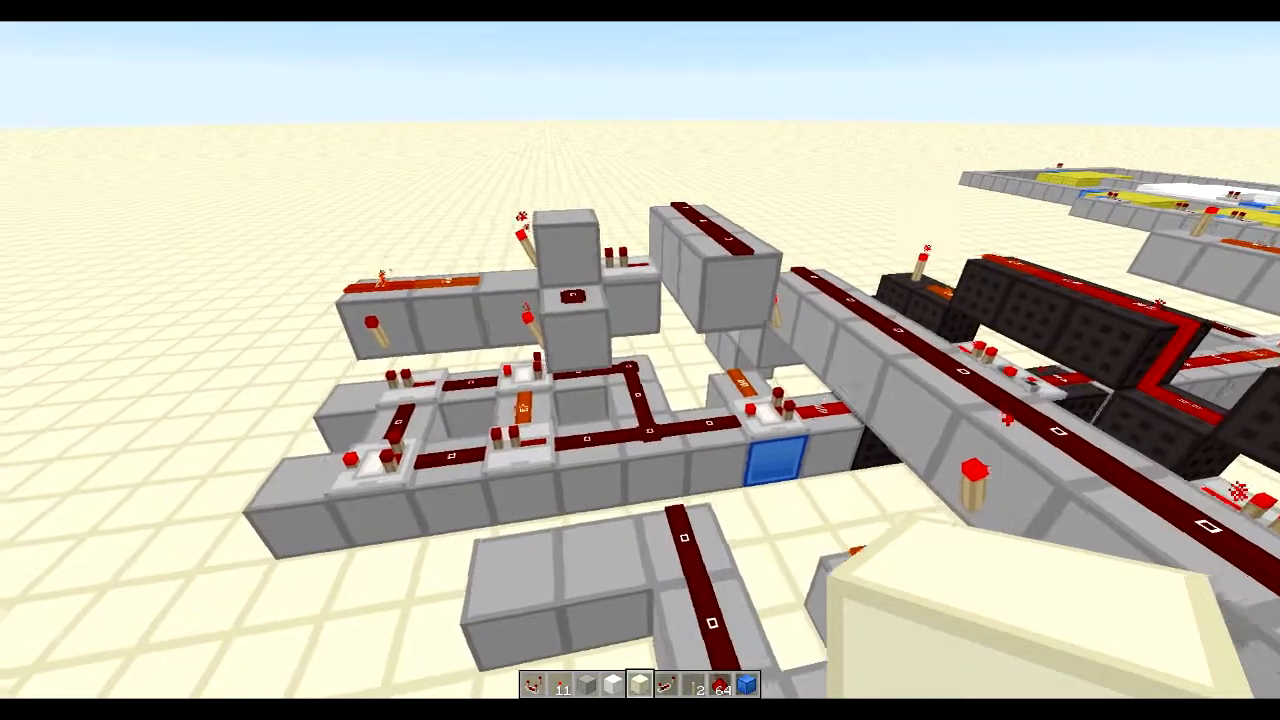
mouse_move(640, 360)
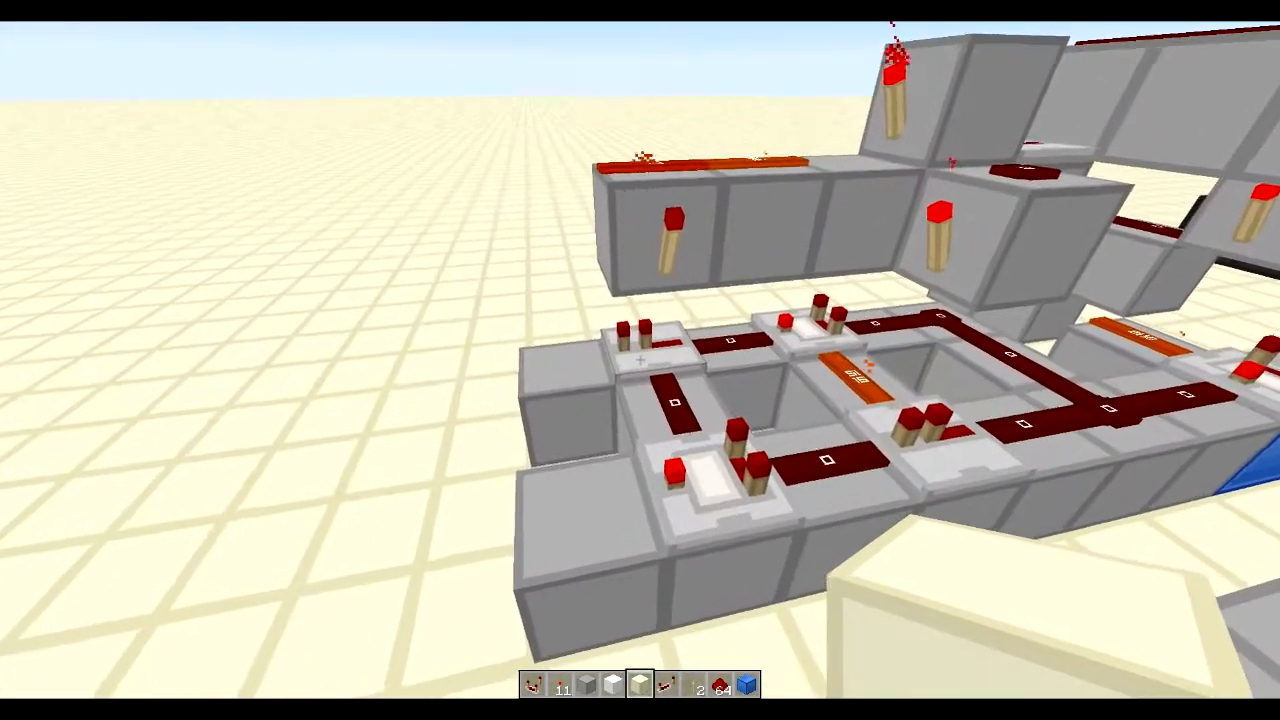
mouse_move(640, 360)
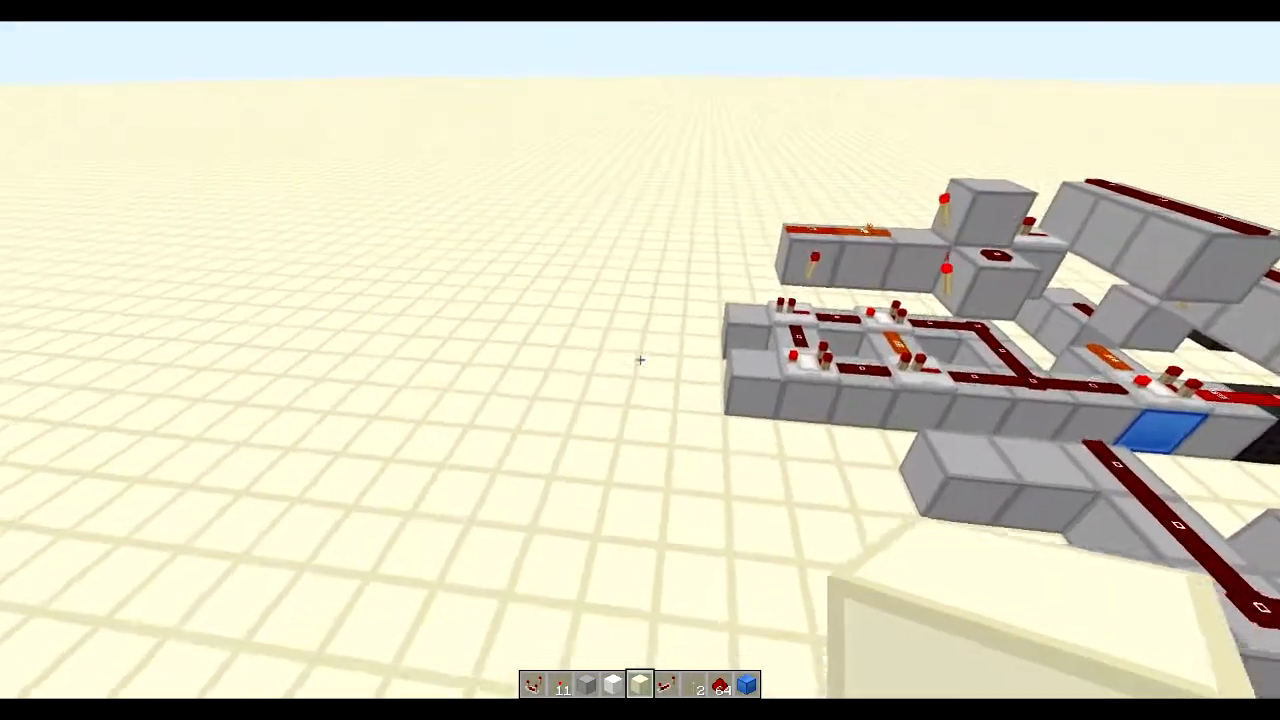
mouse_move(640, 360)
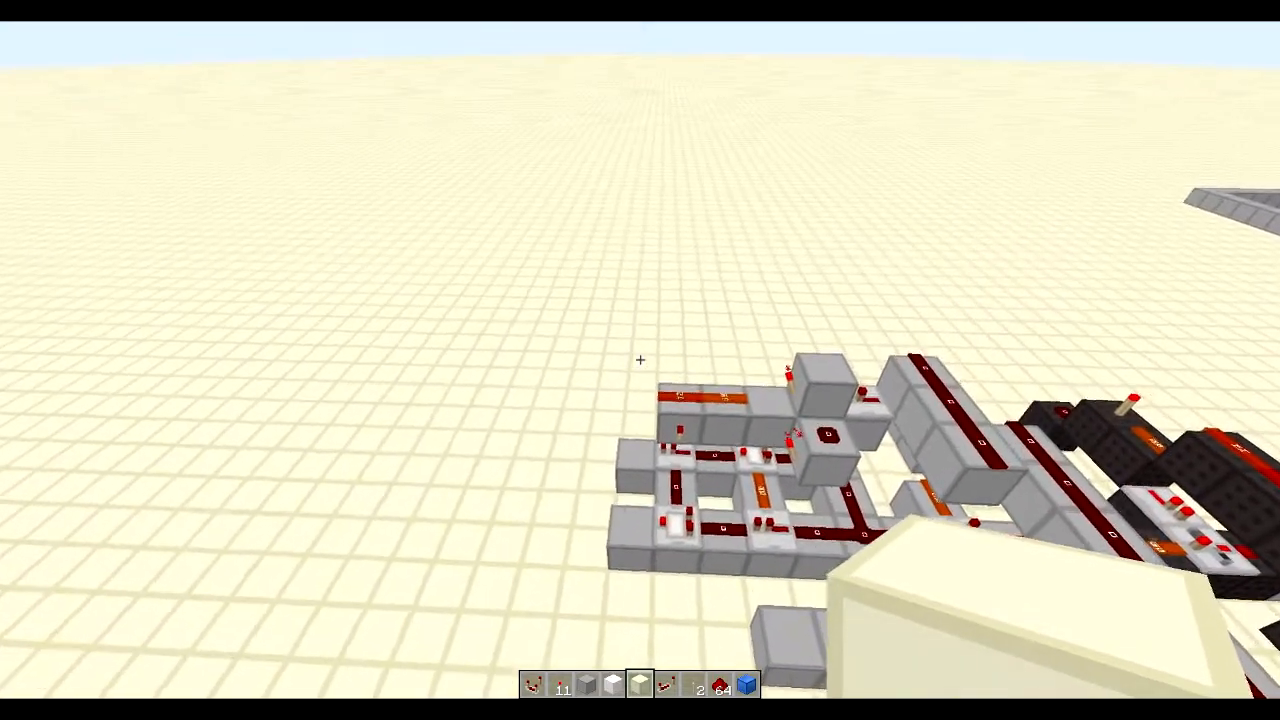
mouse_move(640, 360)
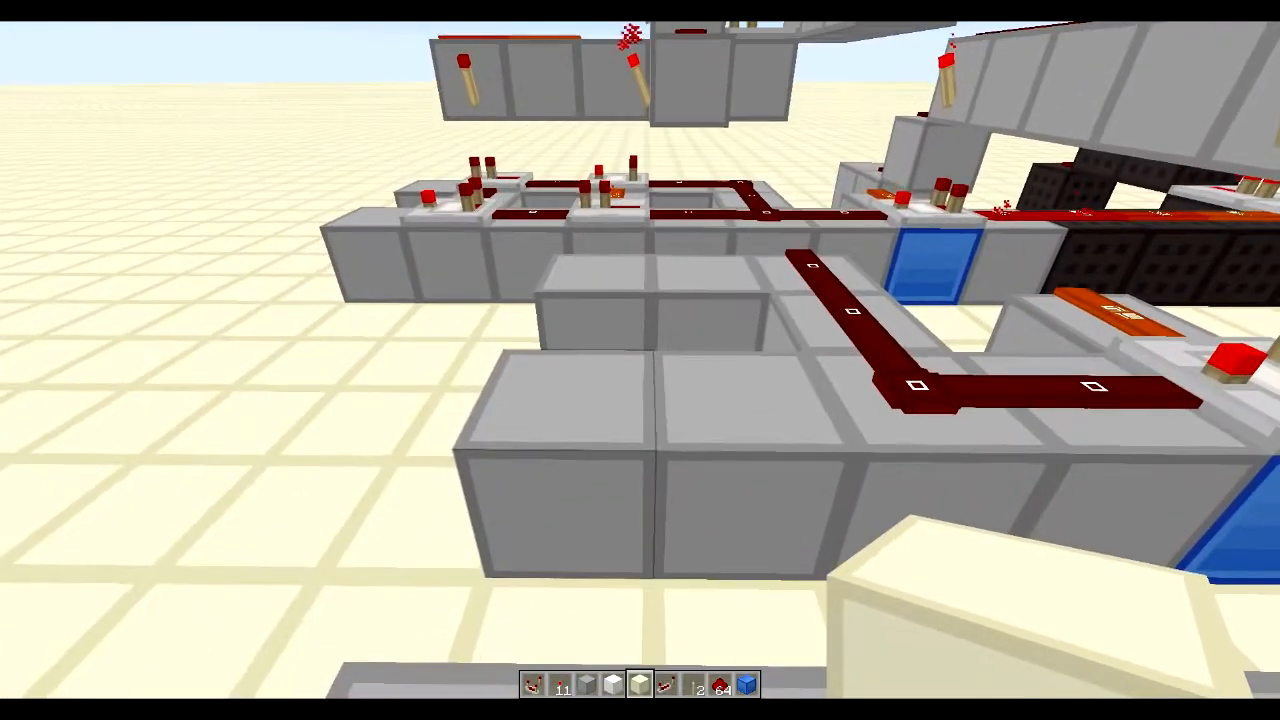
mouse_move(640, 360)
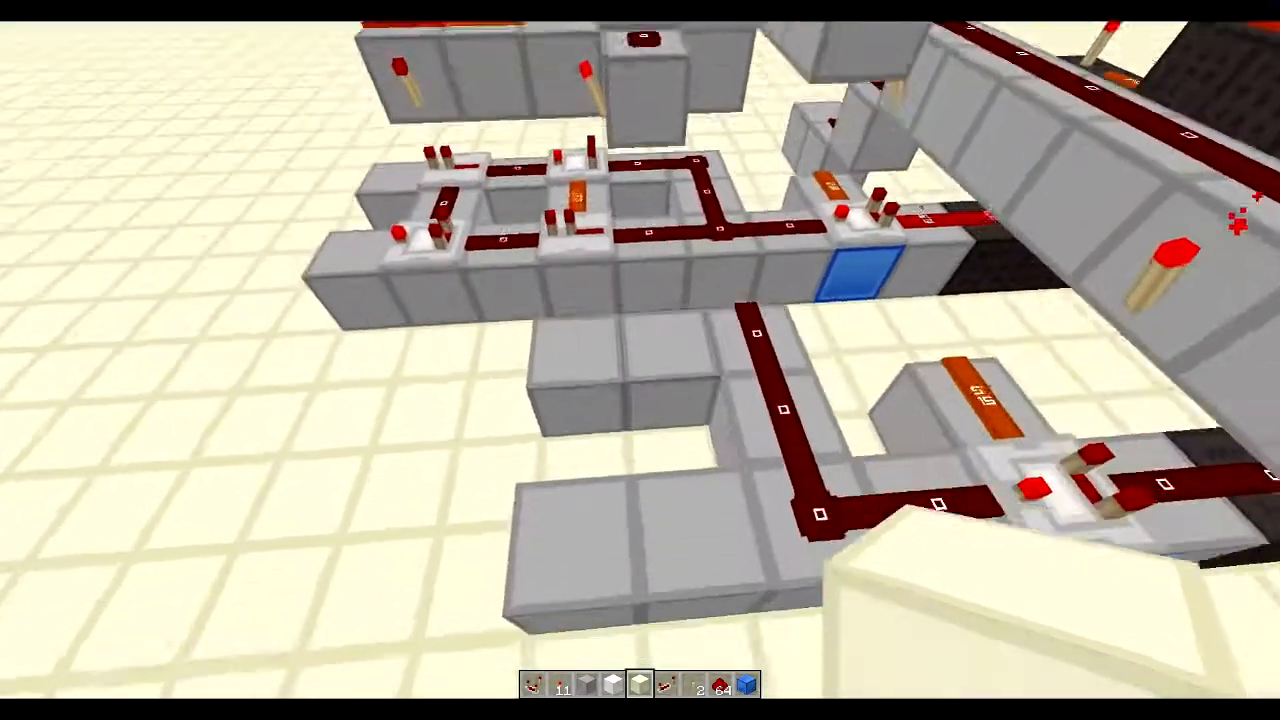
mouse_move(640, 360)
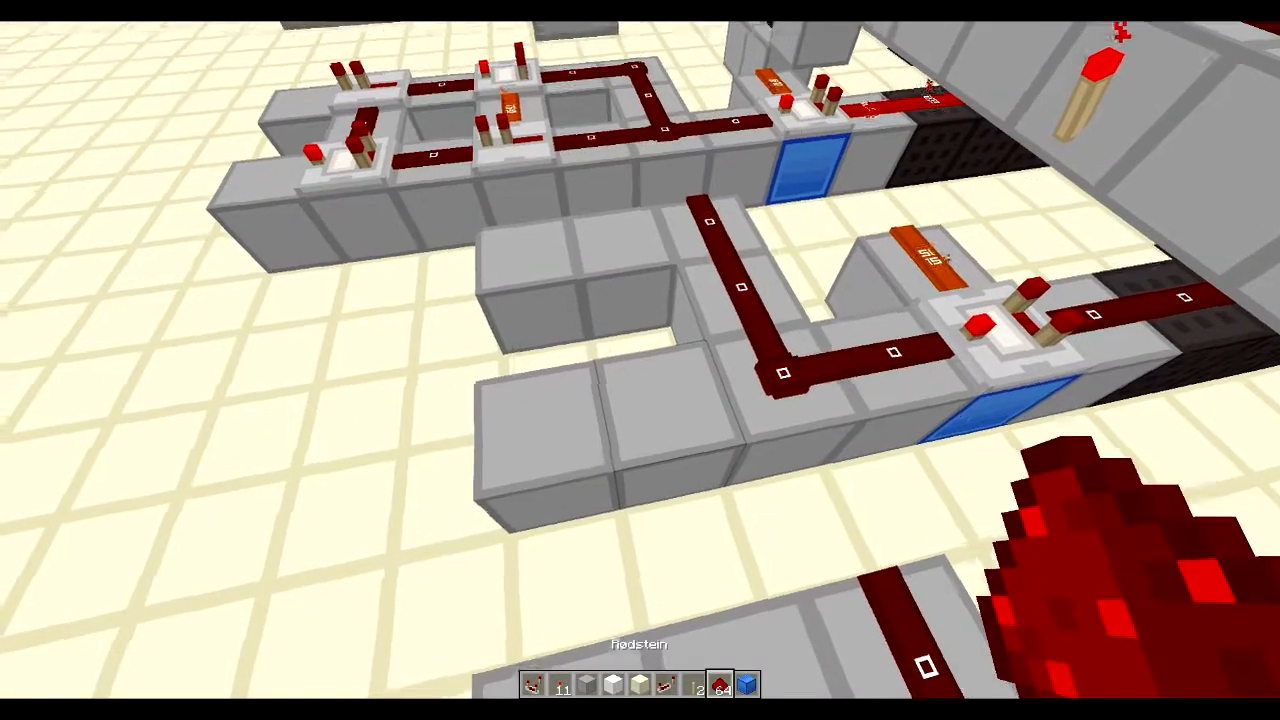
mouse_move(640, 360)
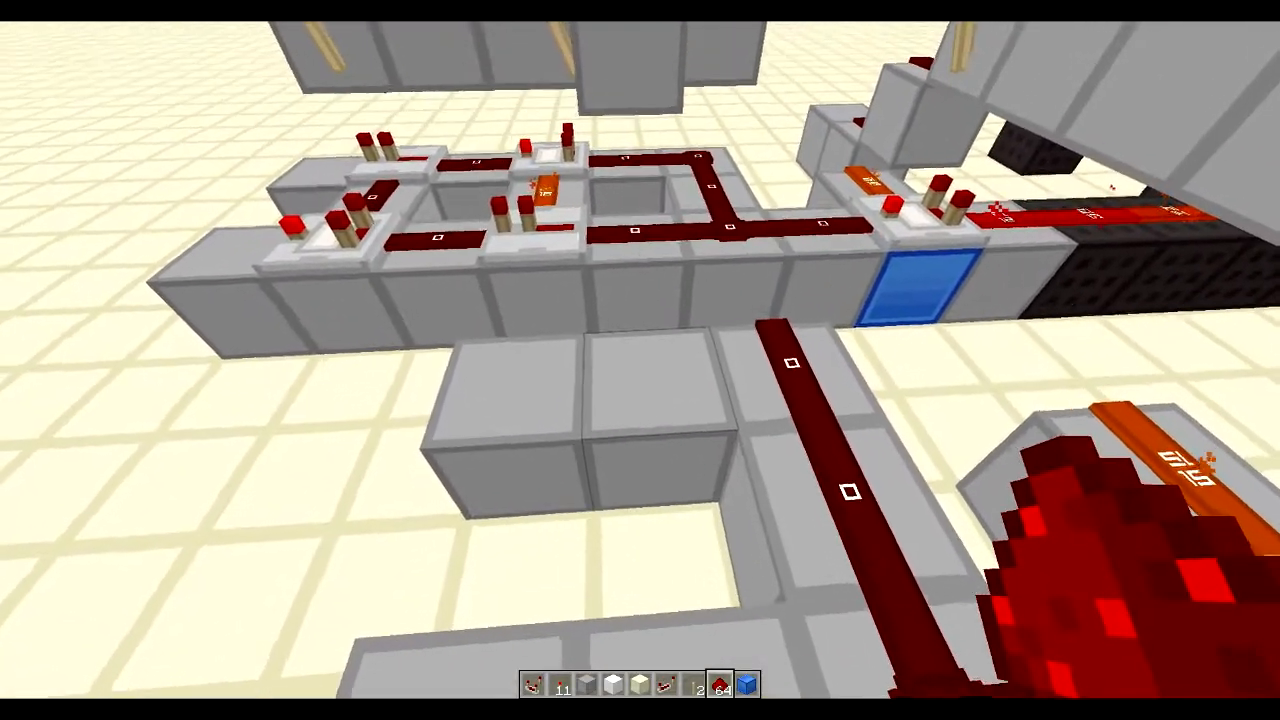
mouse_move(640, 360)
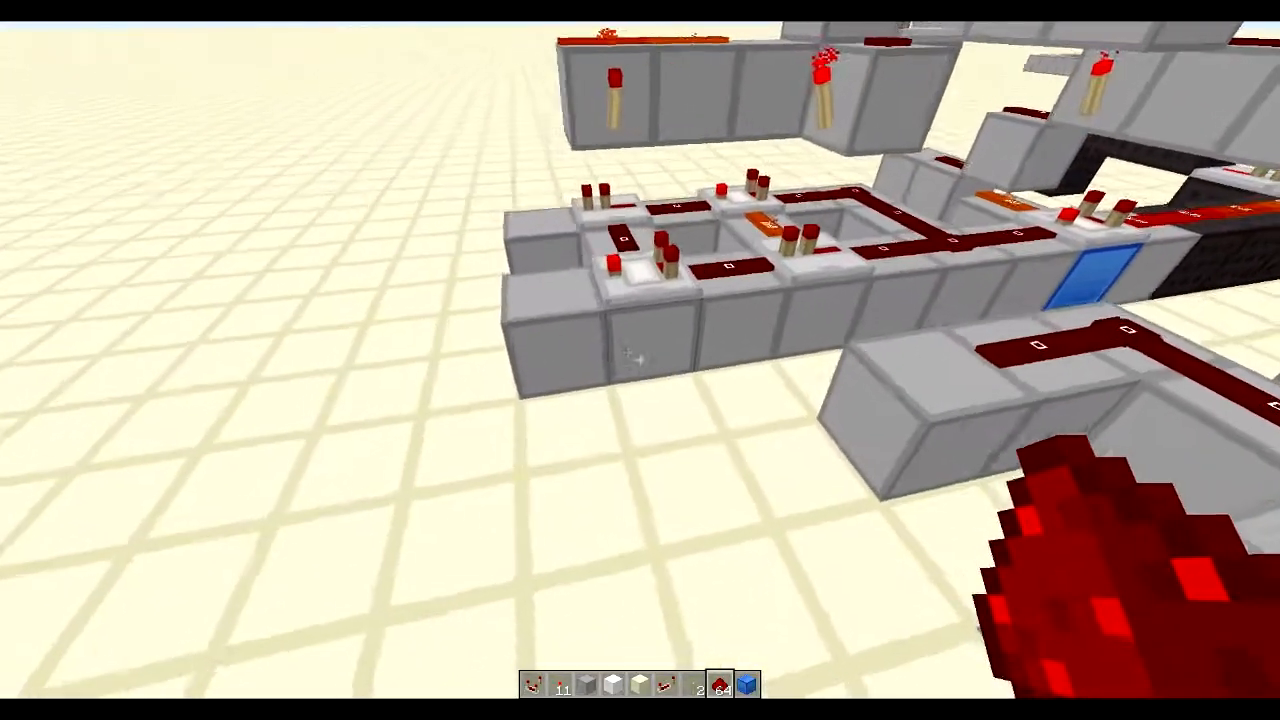
mouse_move(640, 360)
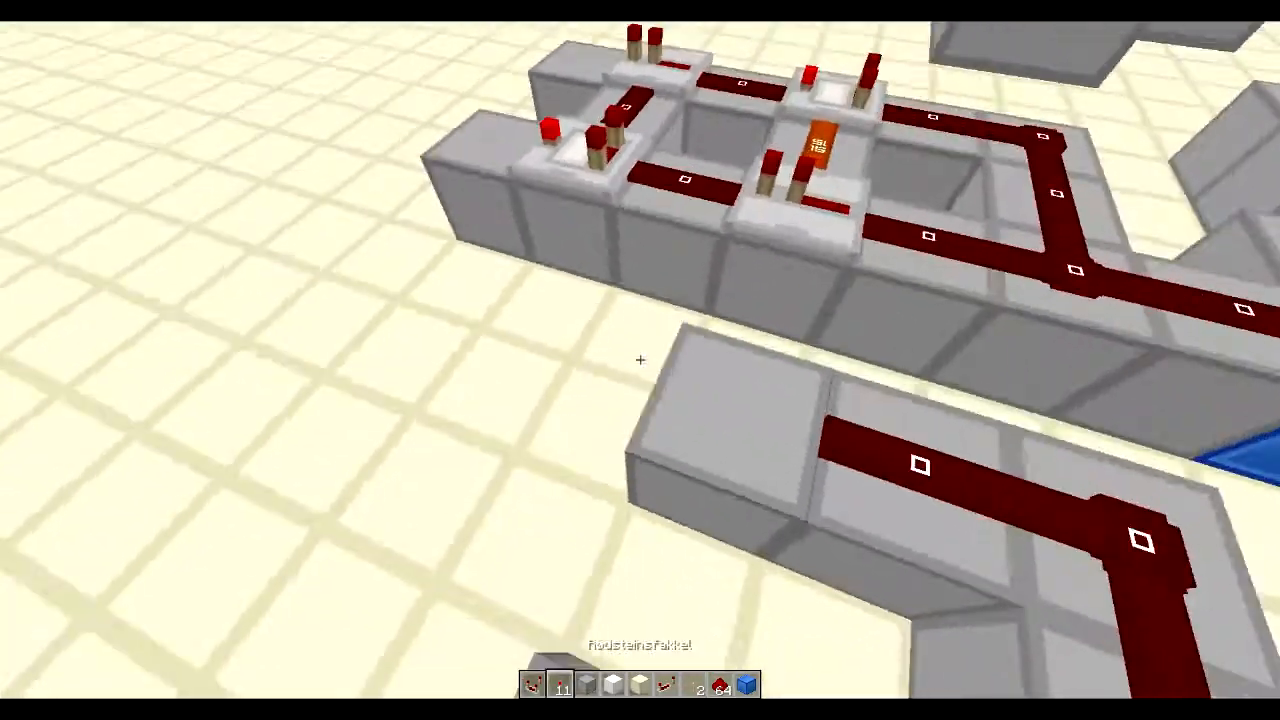
mouse_move(640, 360)
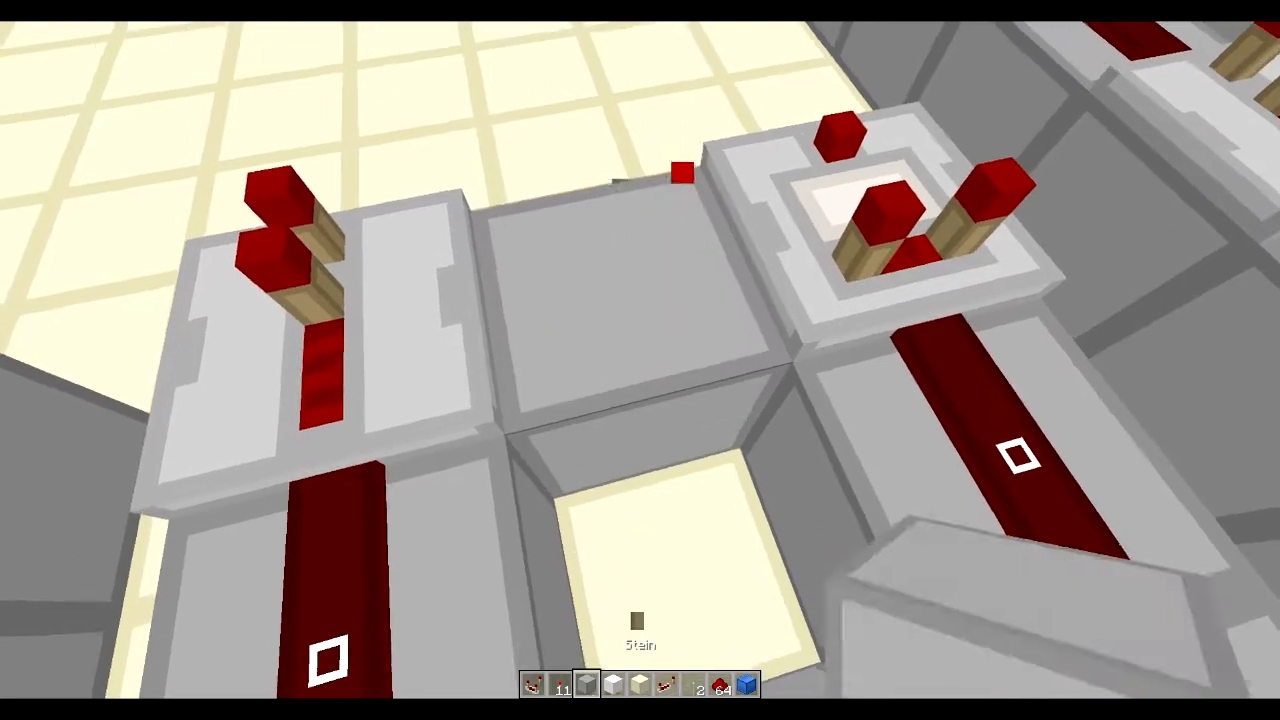
mouse_move(640, 360)
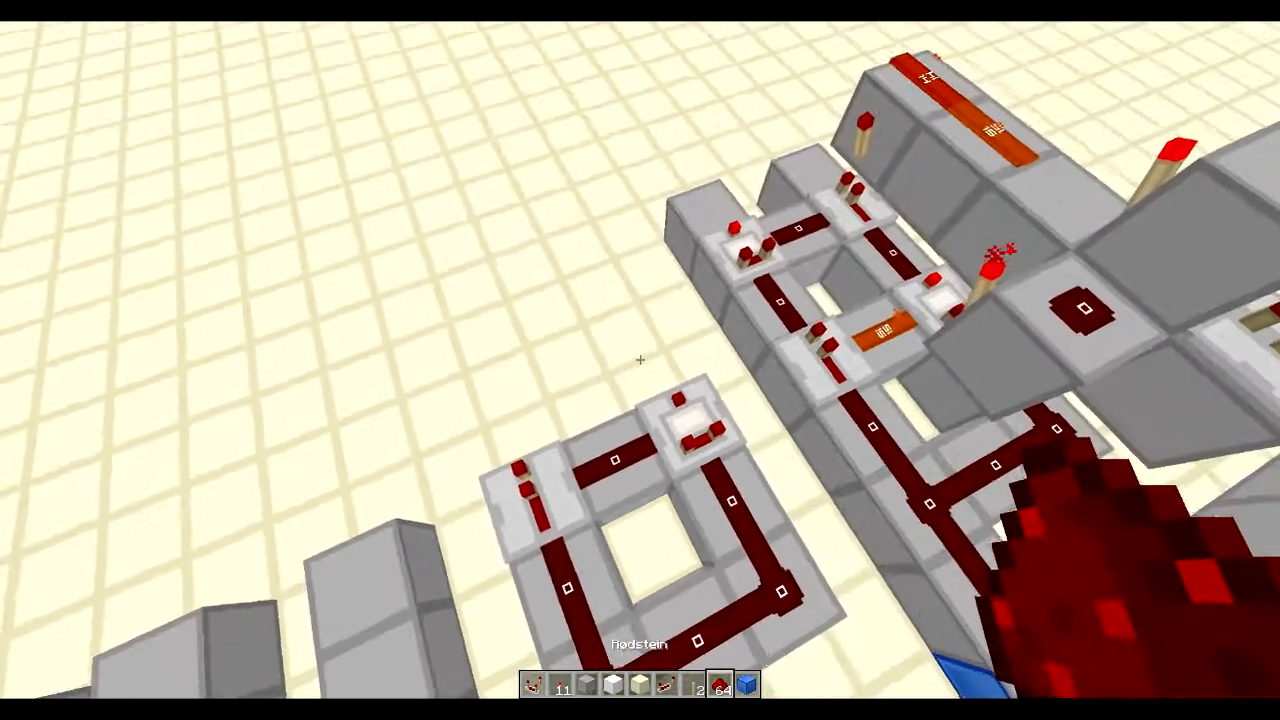
mouse_move(640, 360)
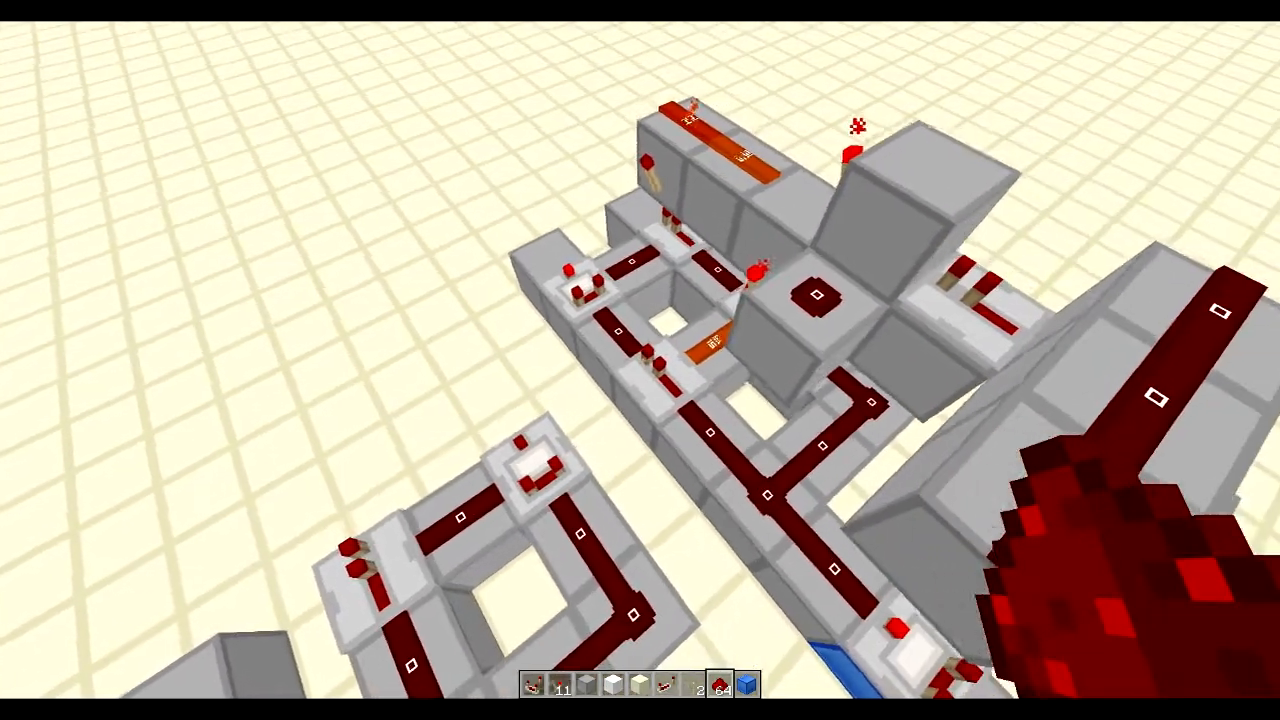
mouse_move(640, 360)
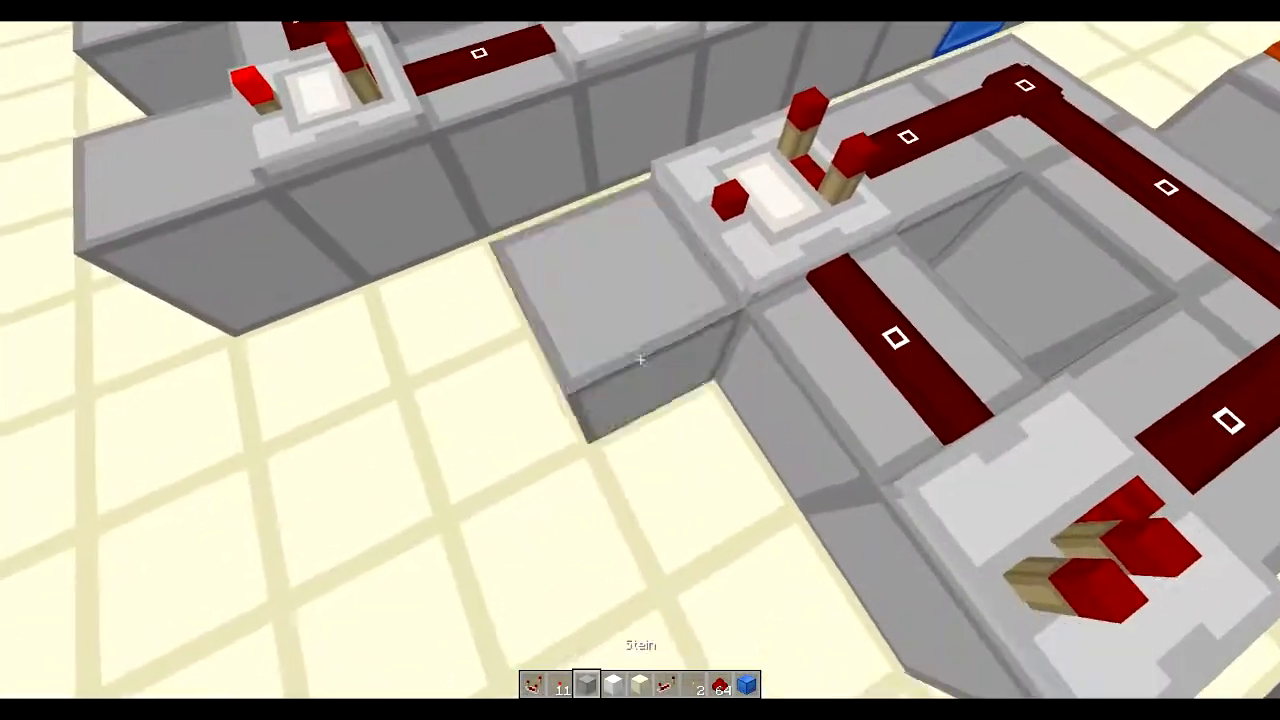
mouse_move(640, 360)
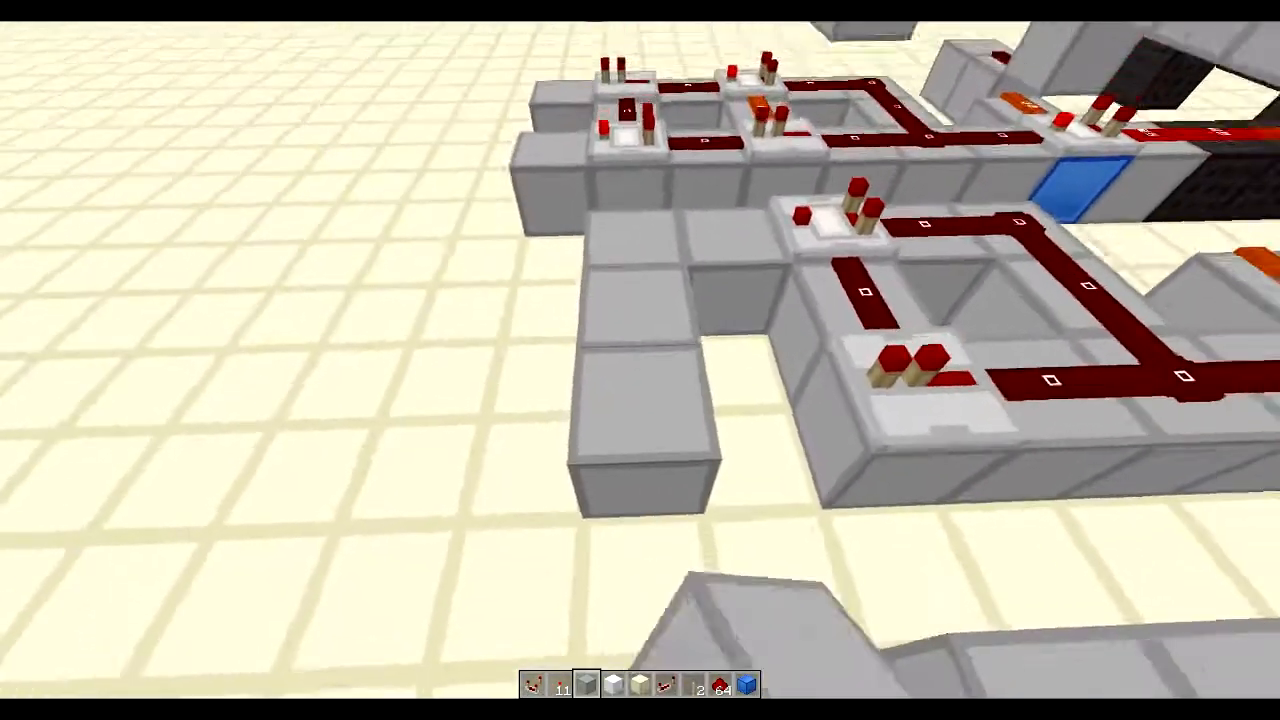
mouse_move(640, 360)
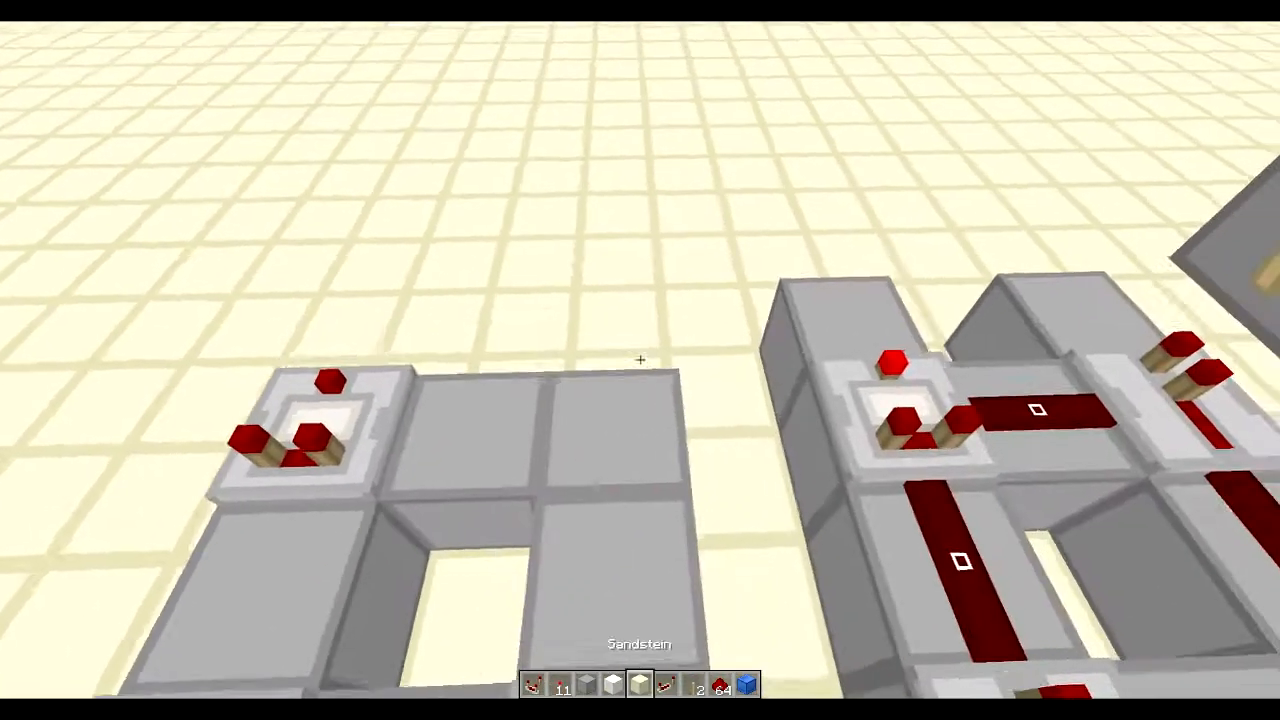
mouse_move(640, 360)
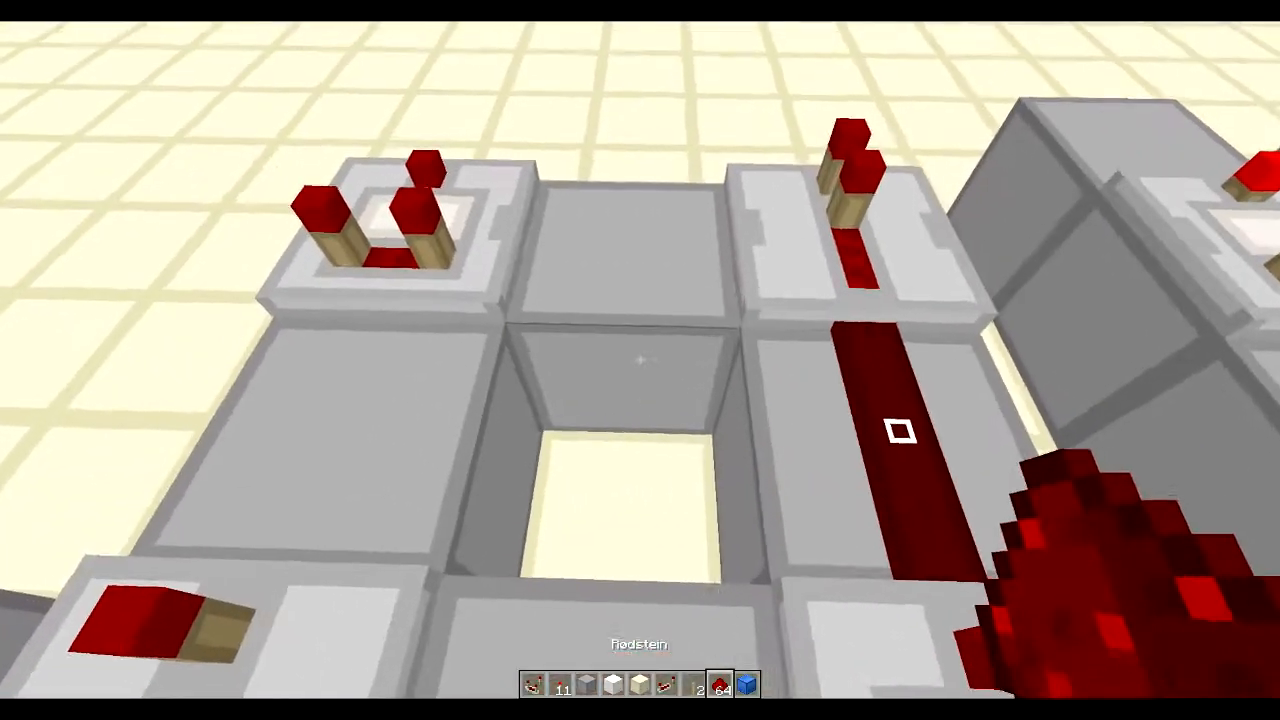
mouse_move(640, 360)
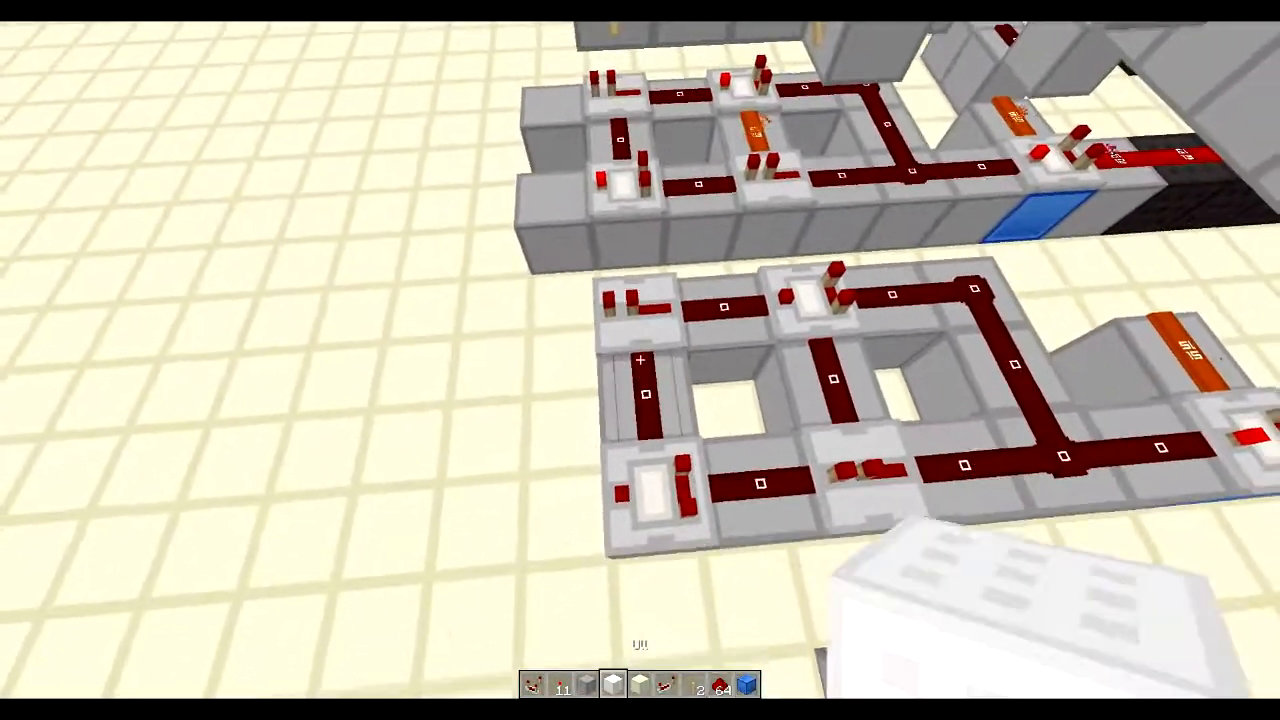
mouse_move(640, 360)
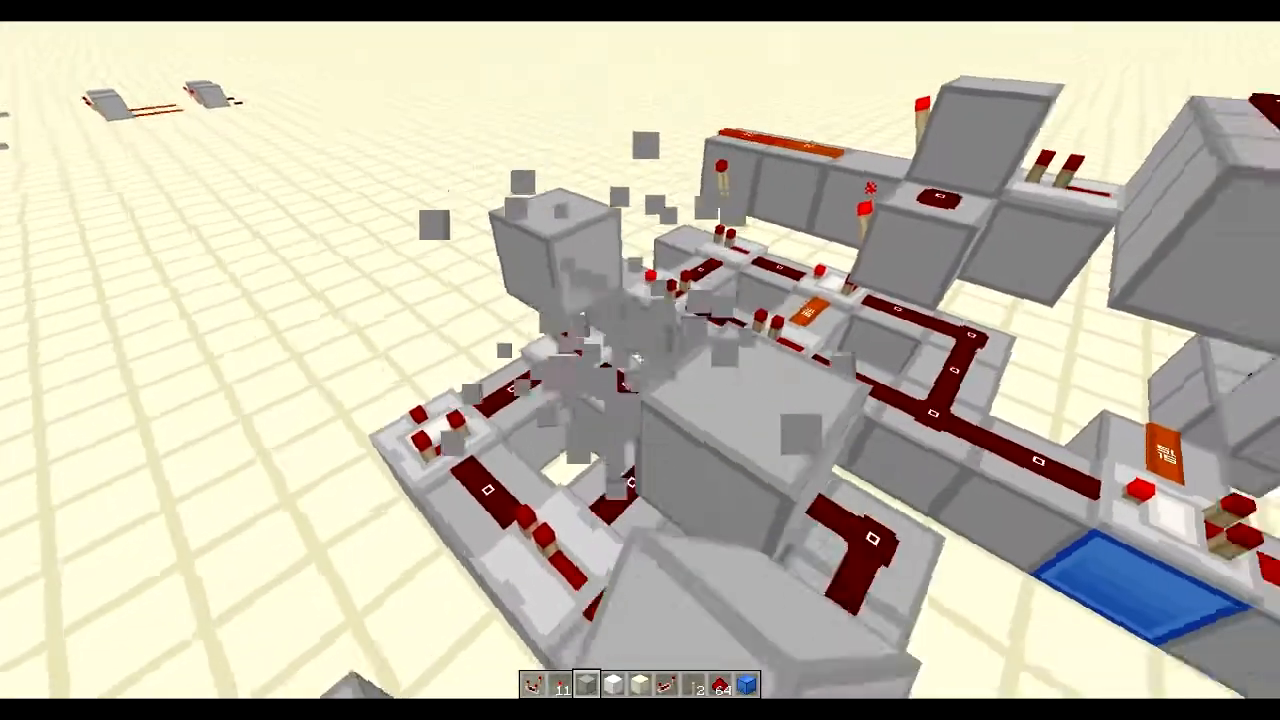
mouse_move(640, 360)
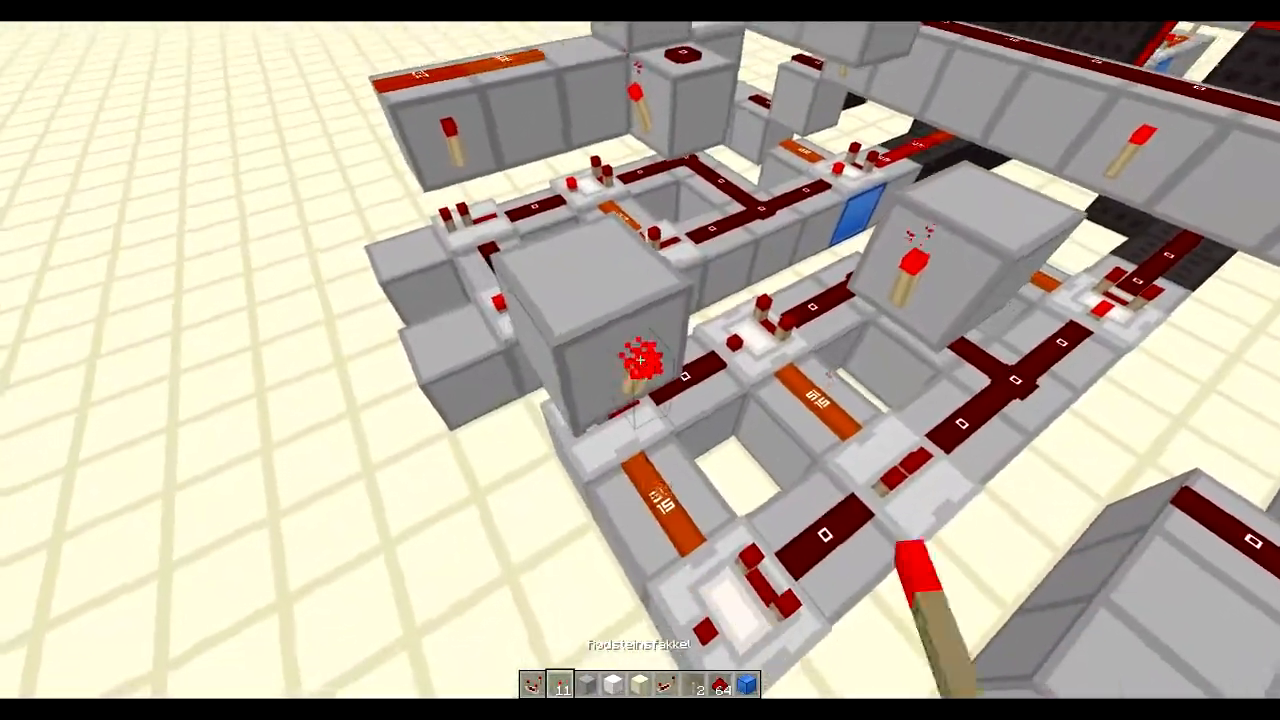
mouse_move(640, 360)
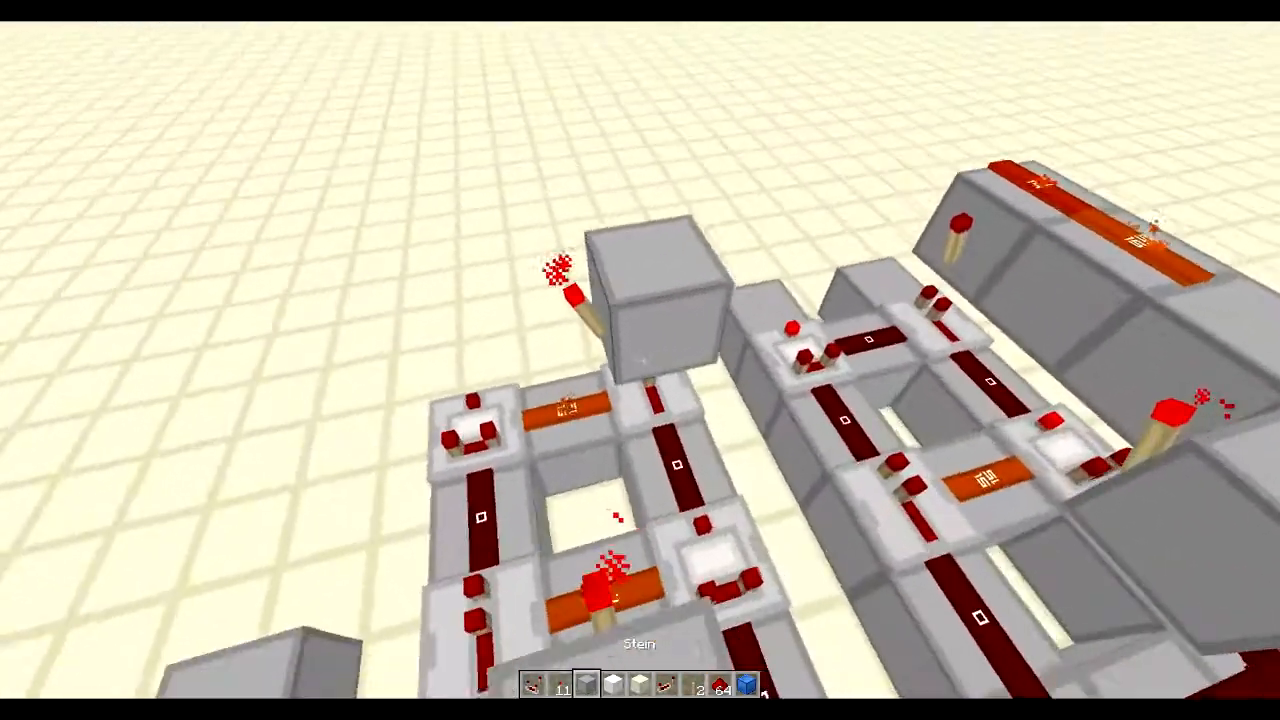
mouse_move(640, 360)
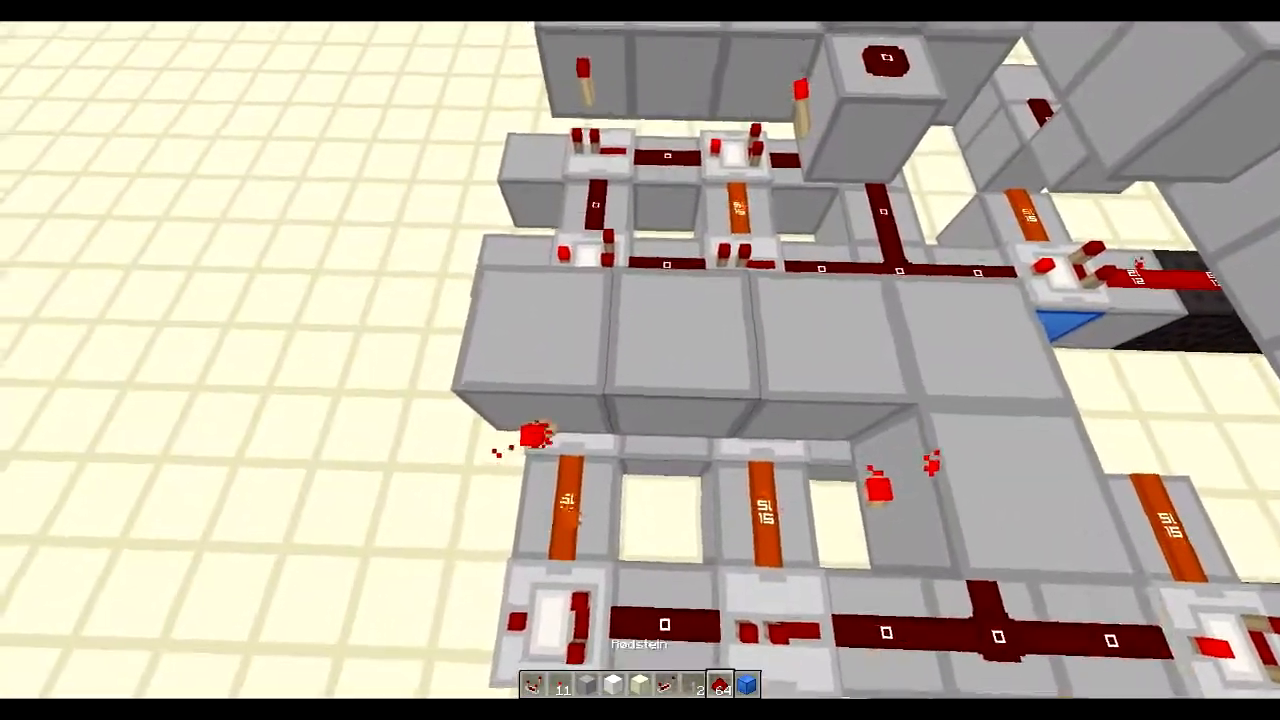
mouse_move(640, 360)
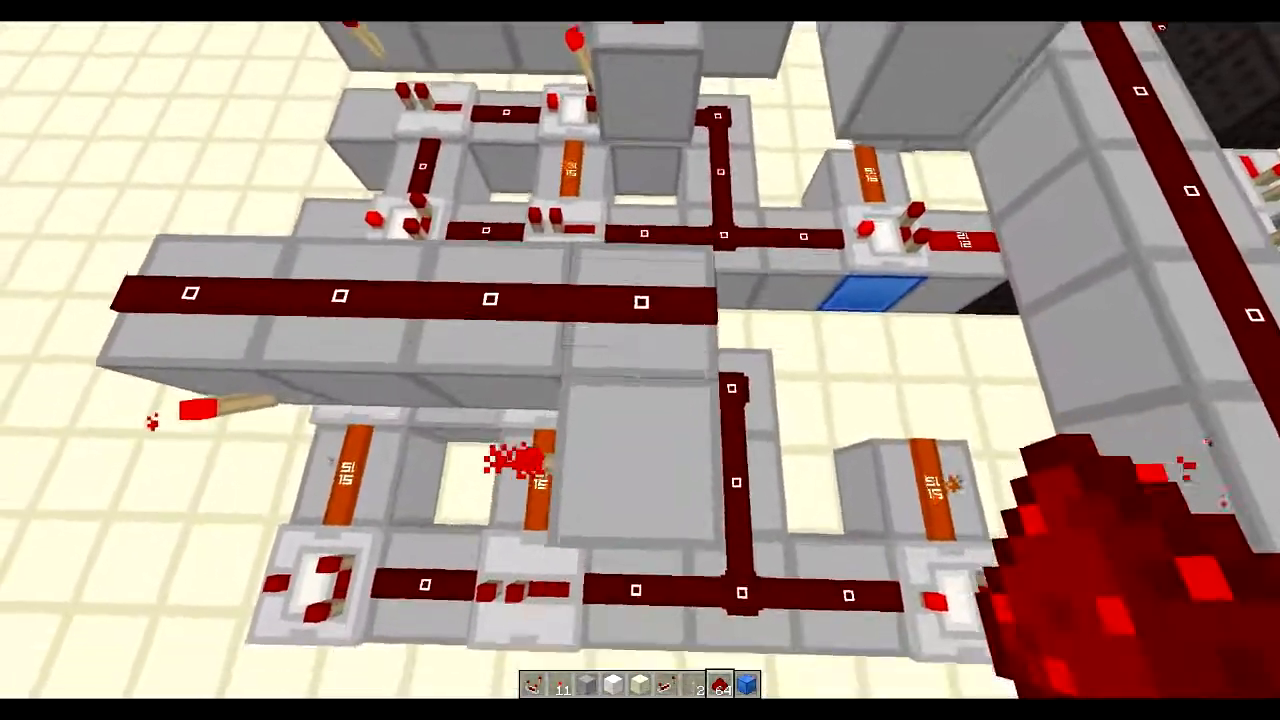
mouse_move(640, 360)
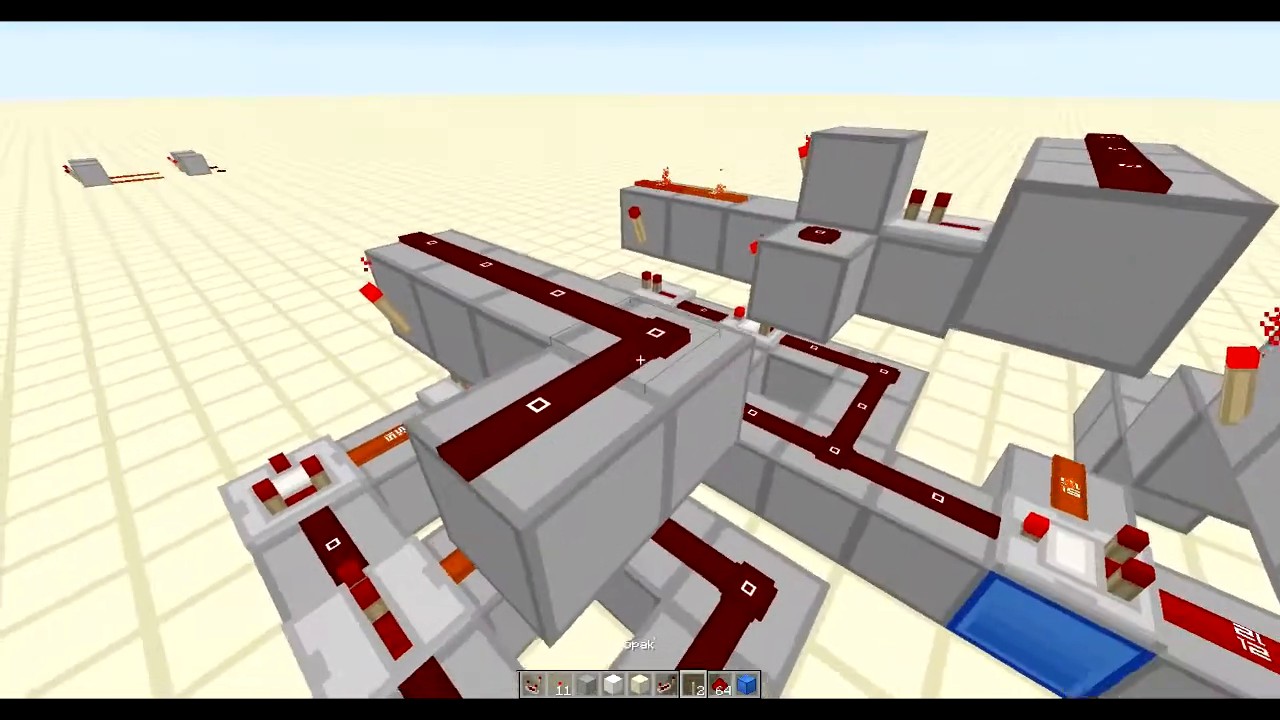
mouse_move(640, 360)
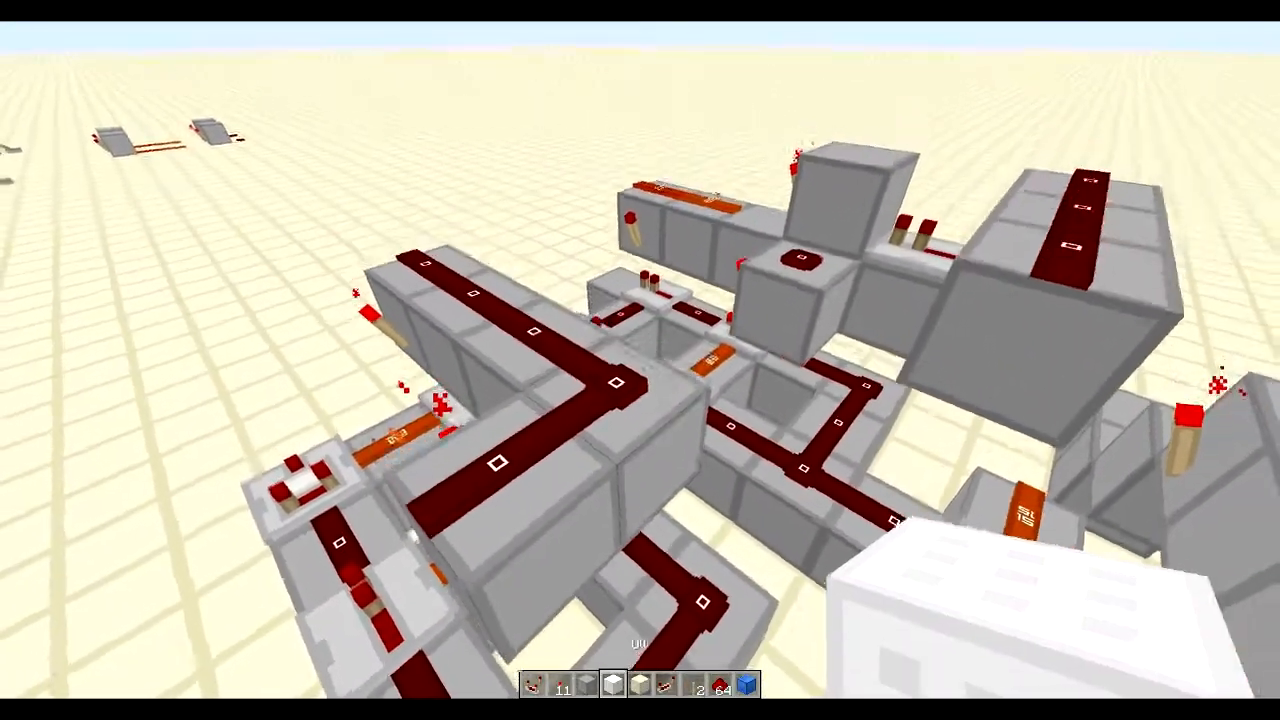
mouse_move(640, 360)
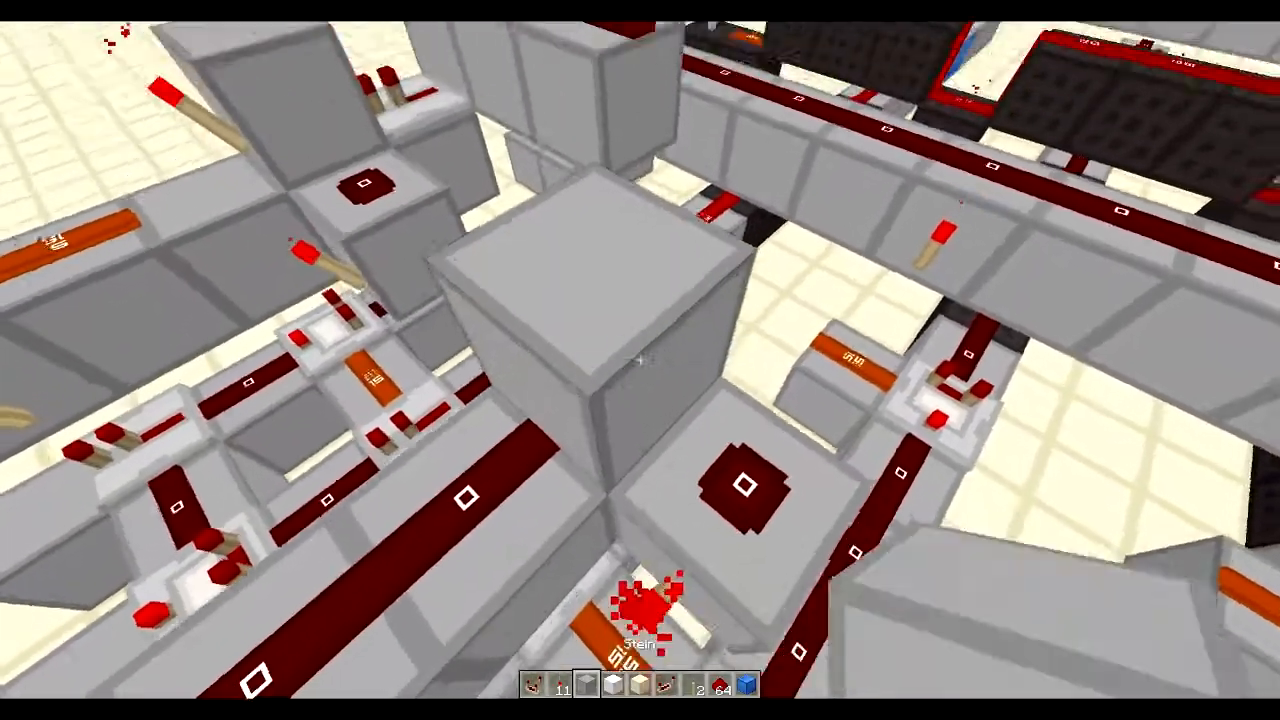
mouse_move(640, 360)
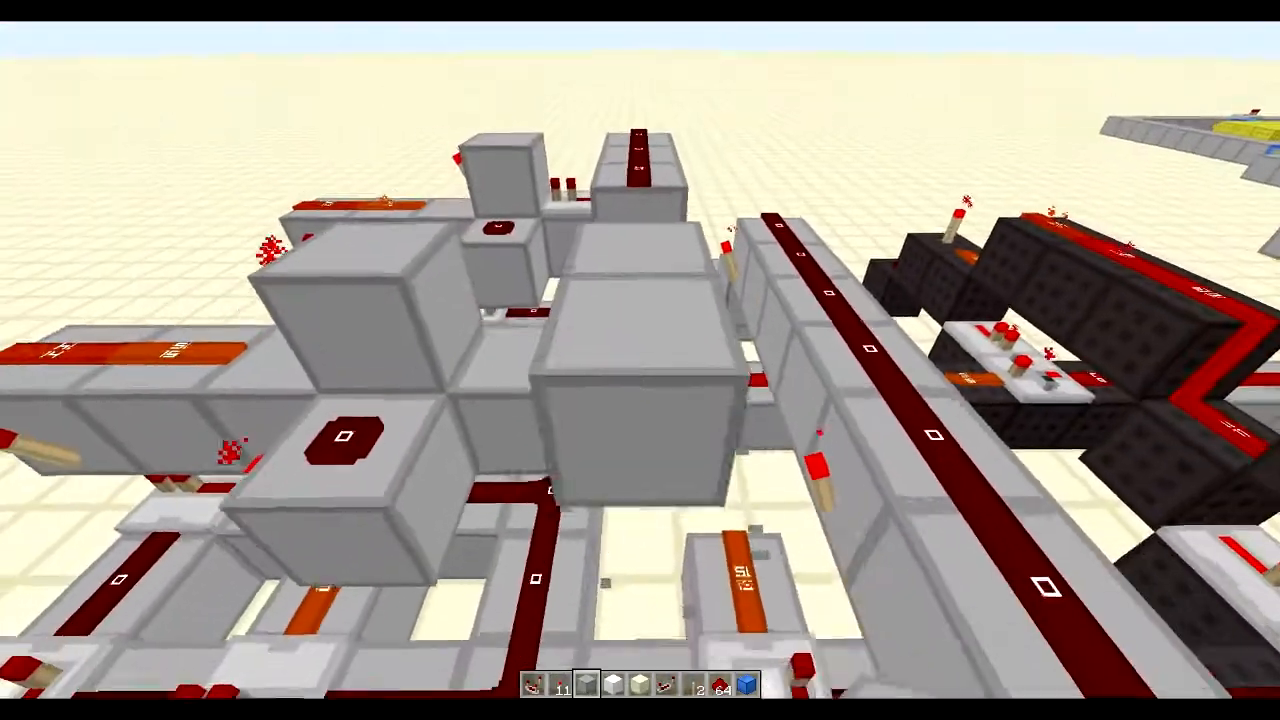
mouse_move(640, 360)
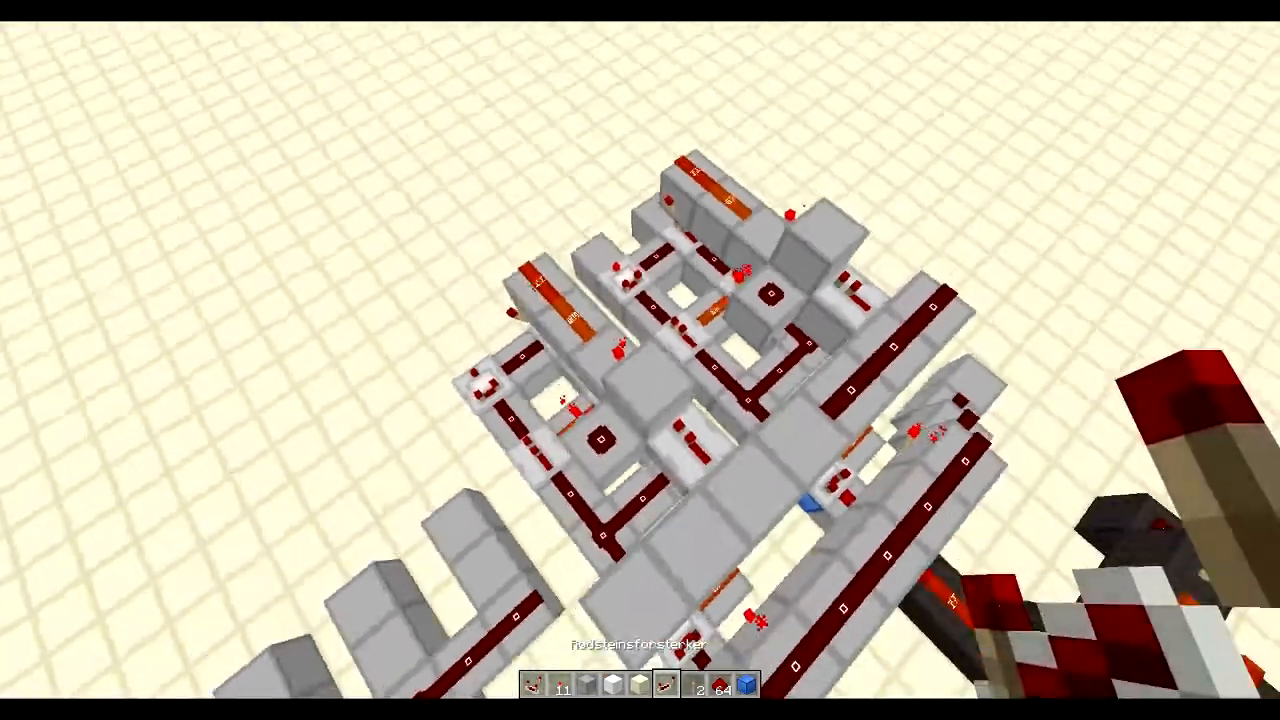
mouse_move(640, 360)
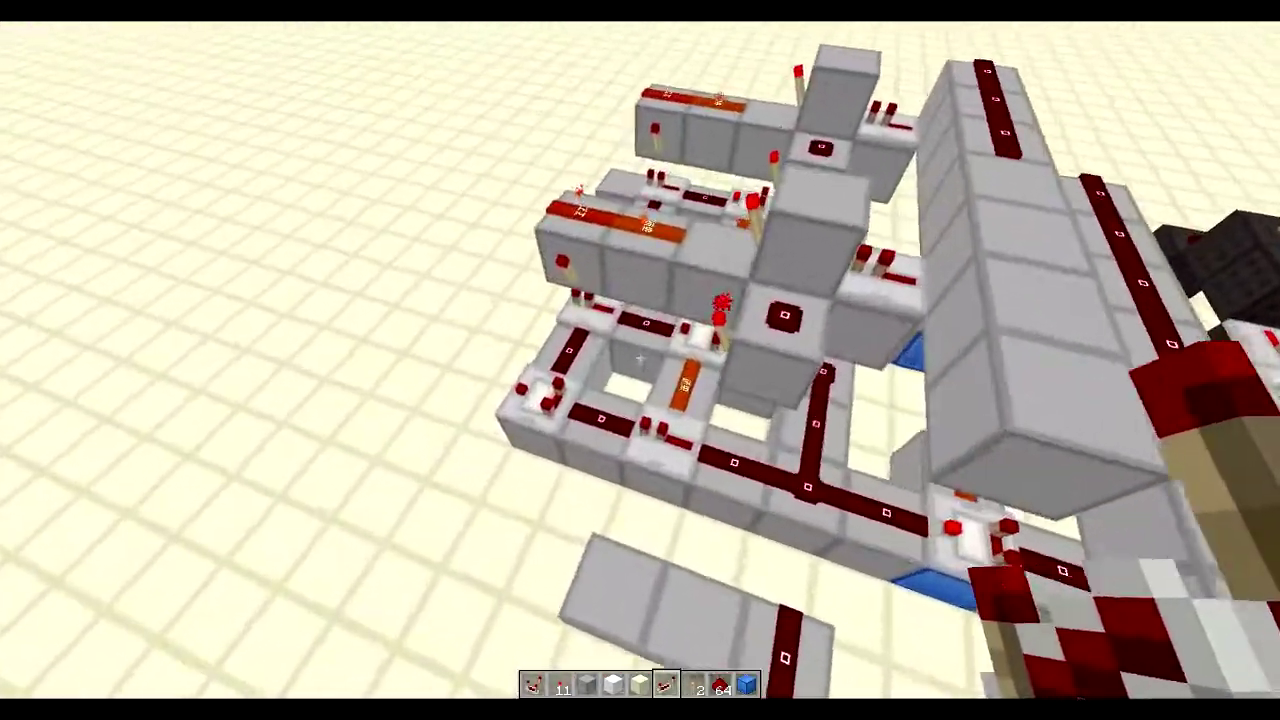
mouse_move(640, 360)
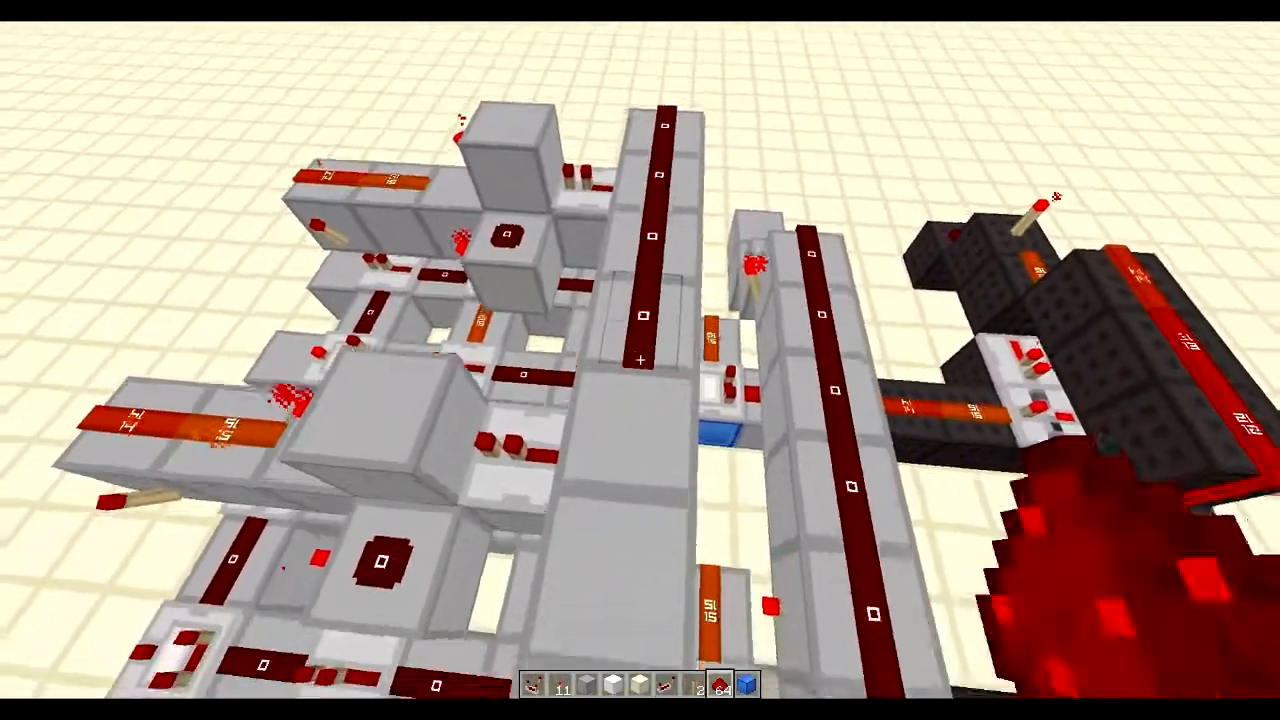
mouse_move(640, 360)
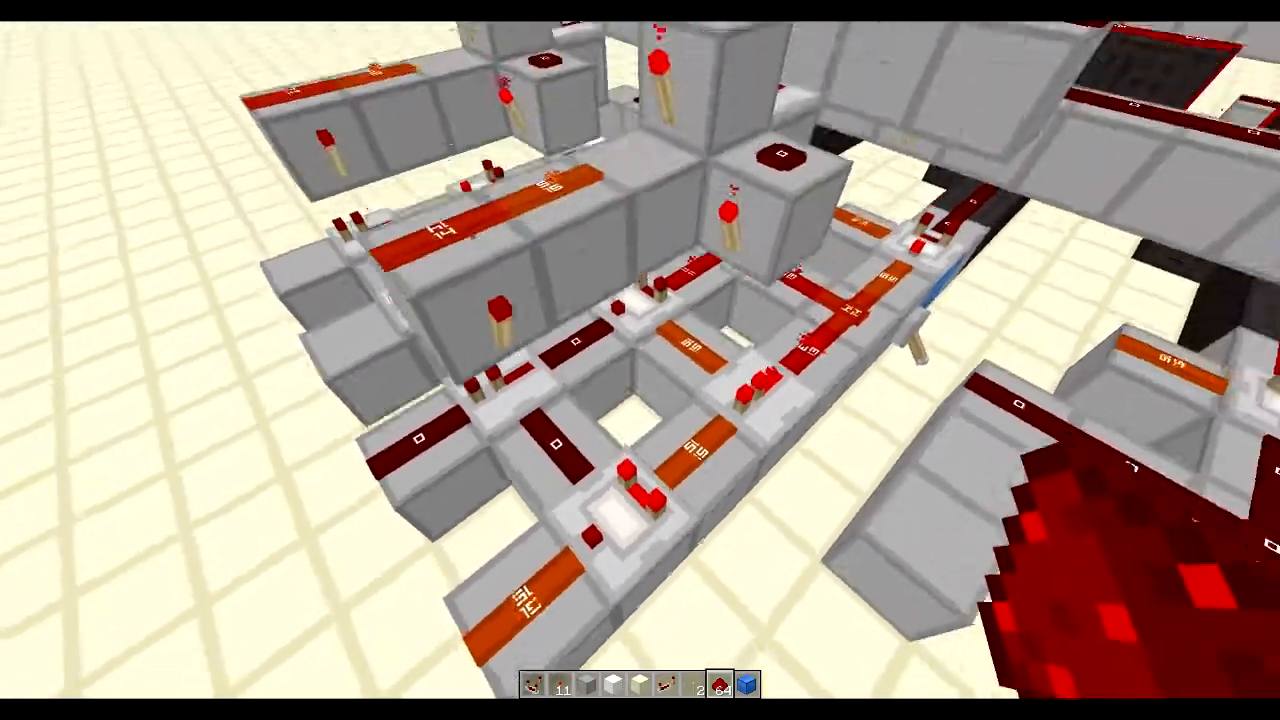
mouse_move(640, 360)
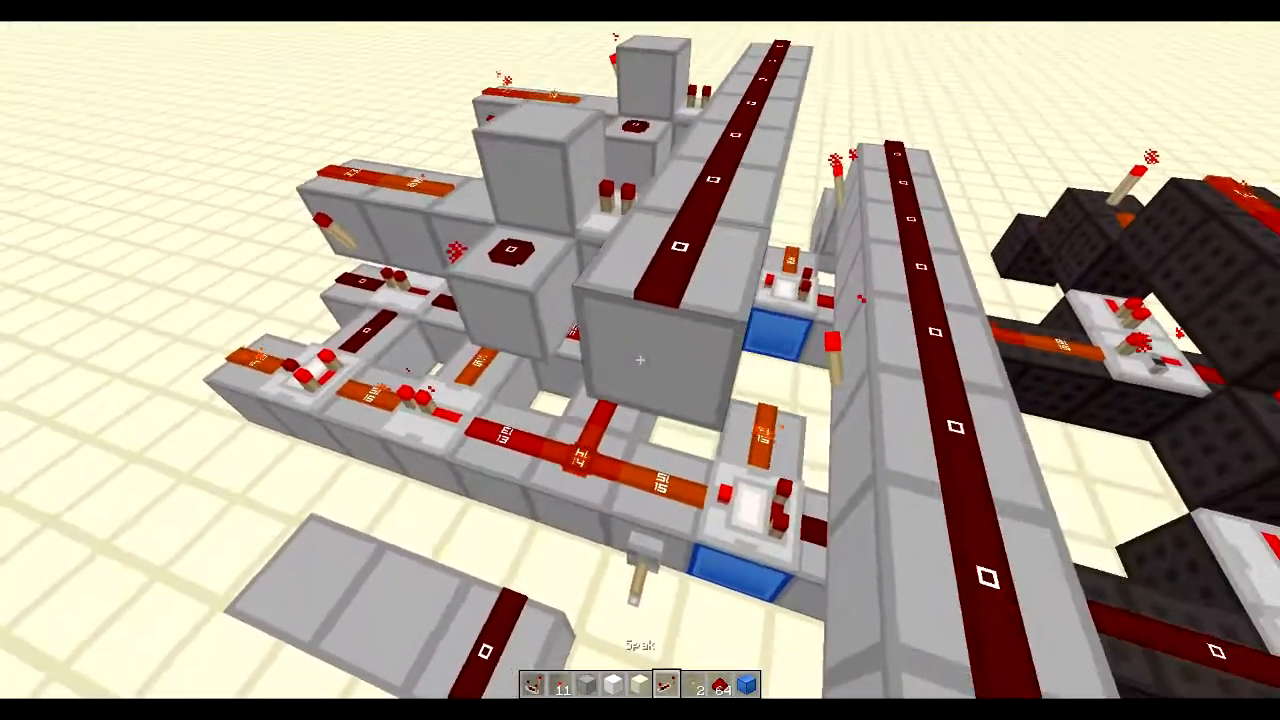
mouse_move(640, 360)
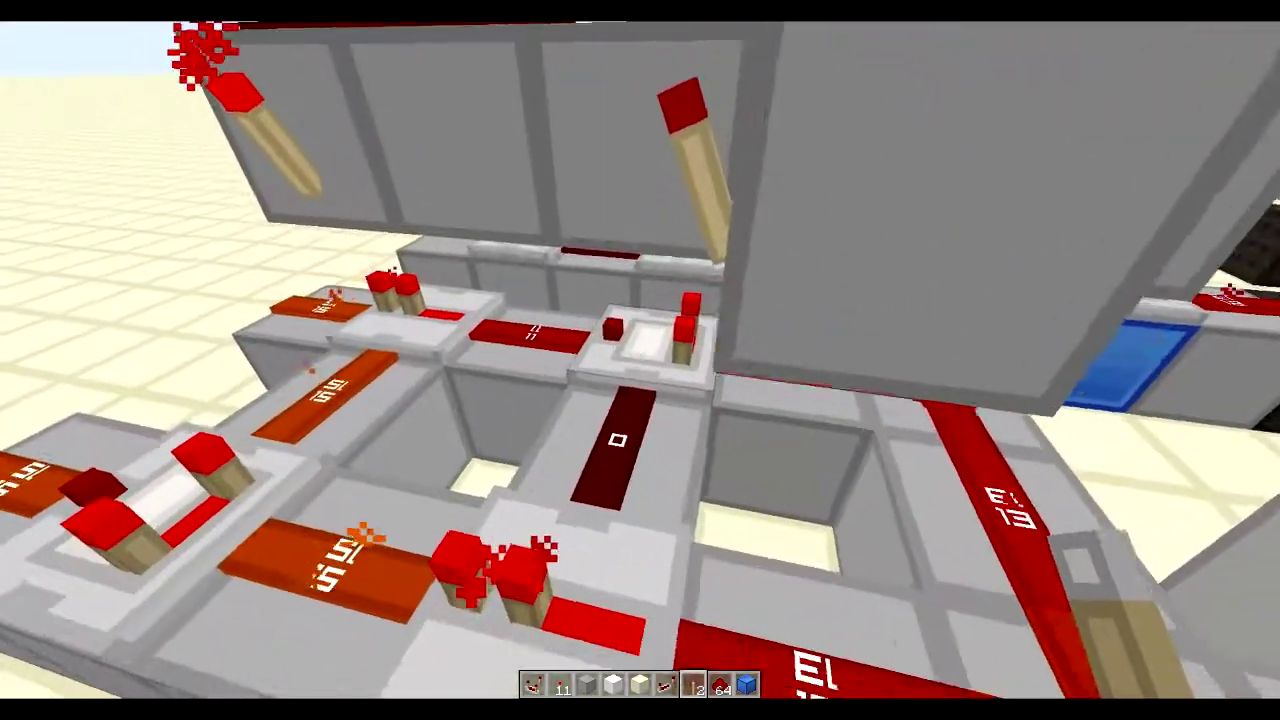
mouse_move(640, 360)
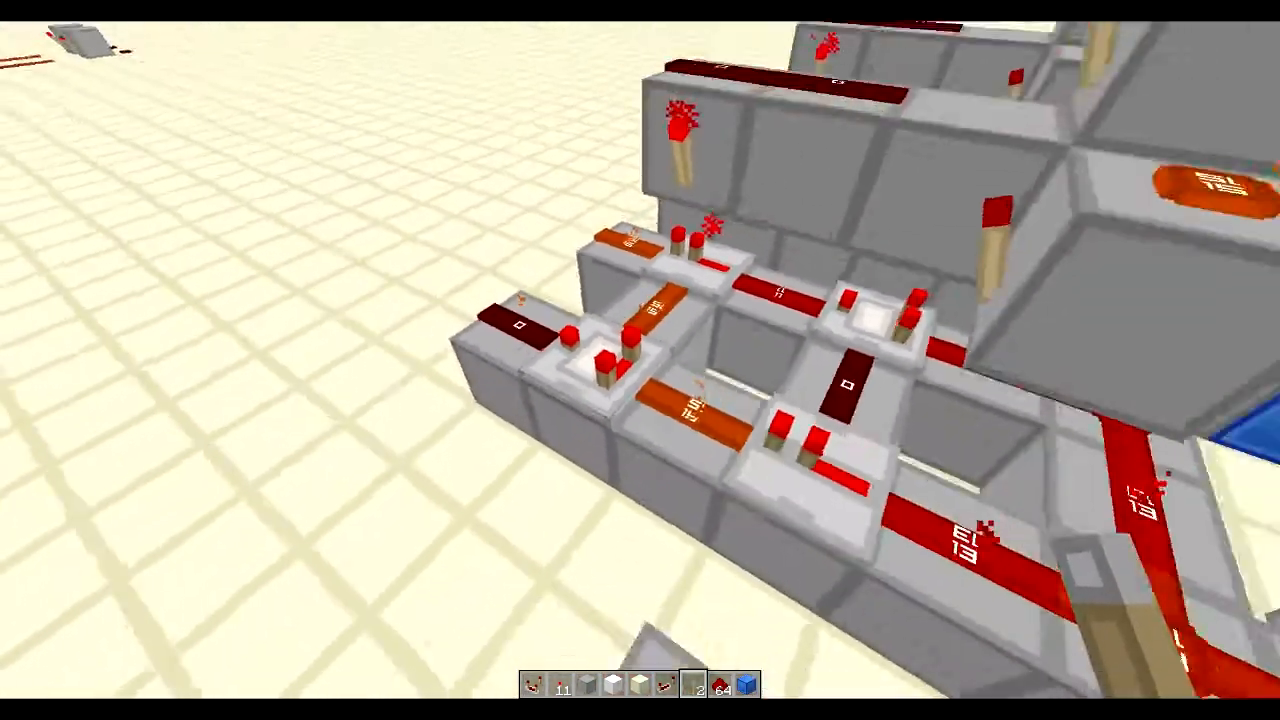
mouse_move(640, 360)
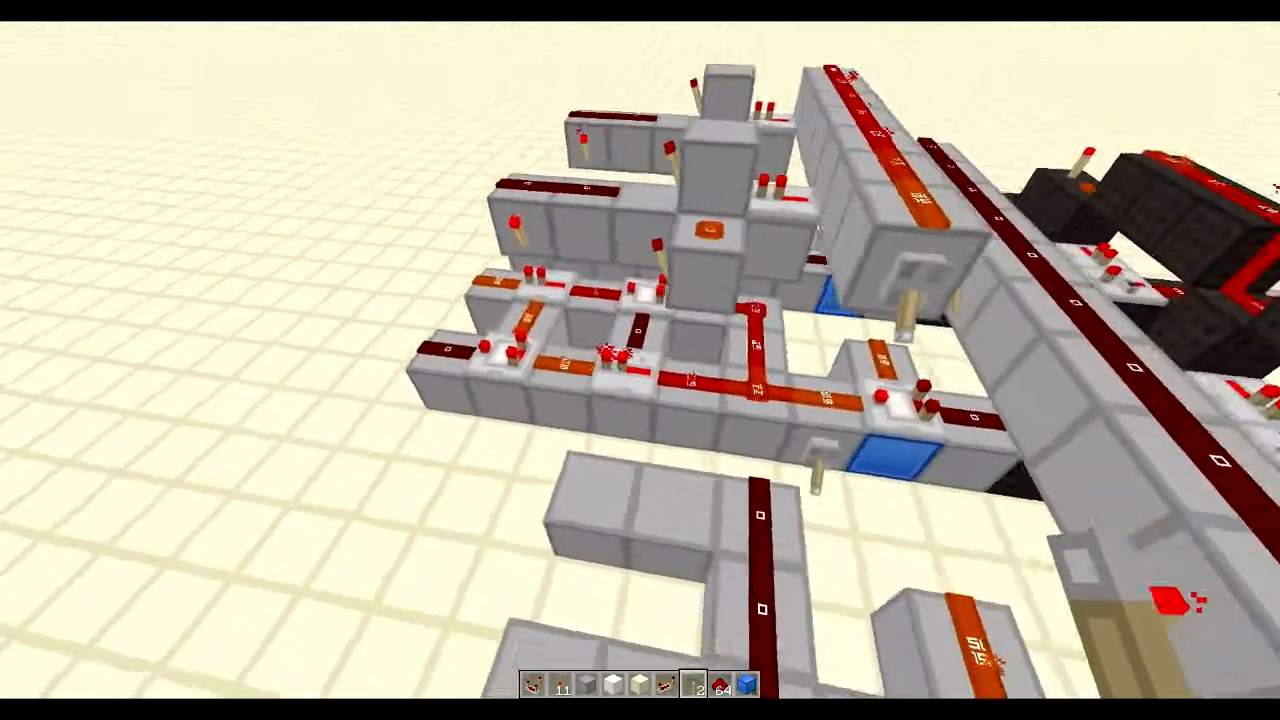
mouse_move(640, 360)
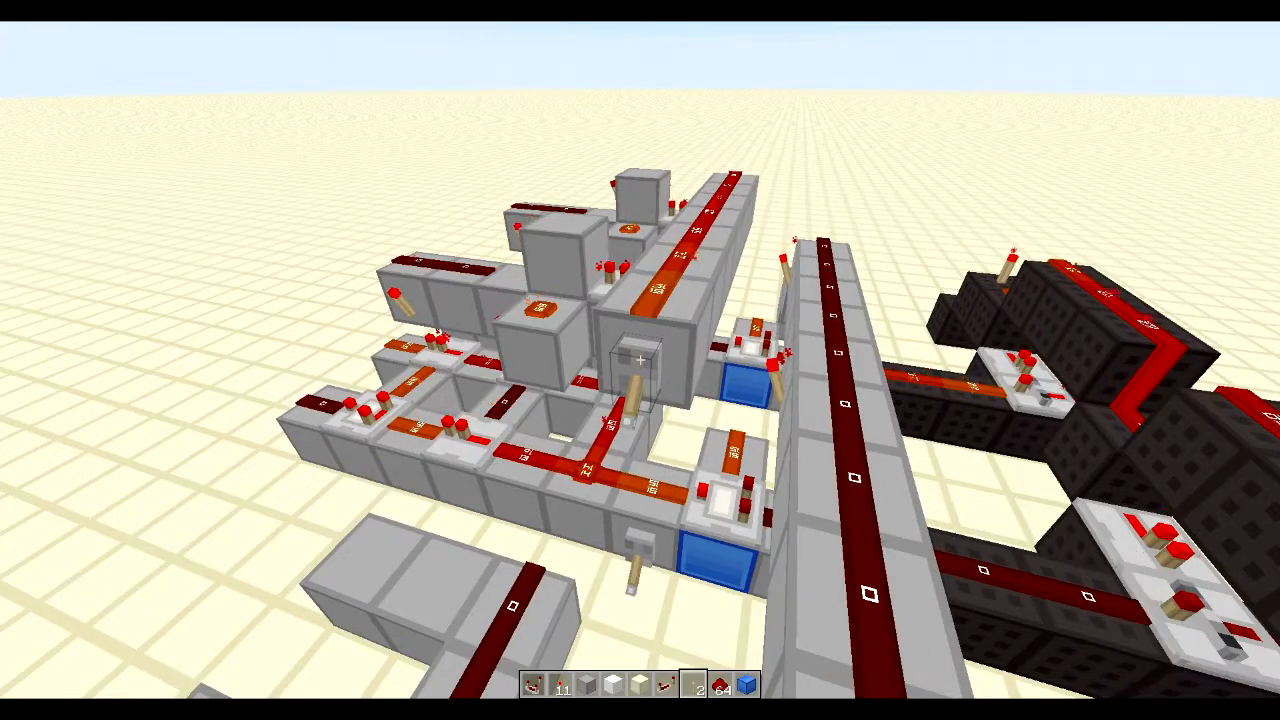
mouse_move(640, 360)
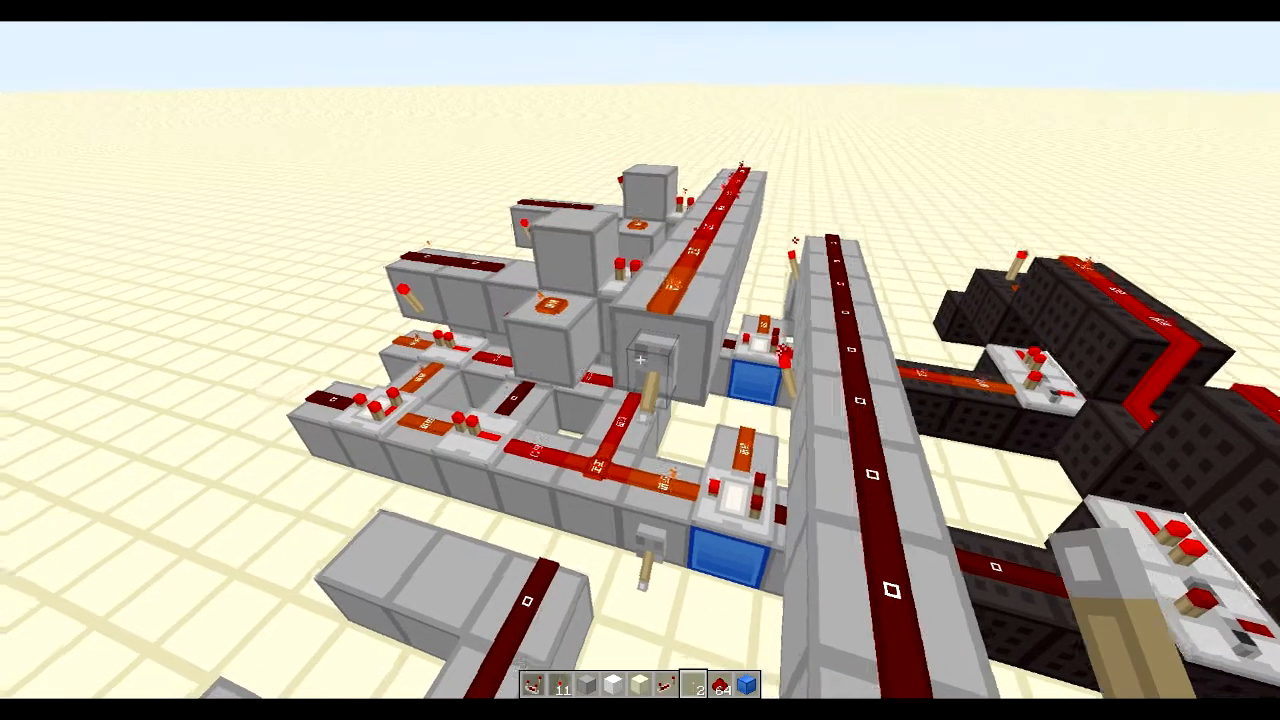
mouse_move(640, 360)
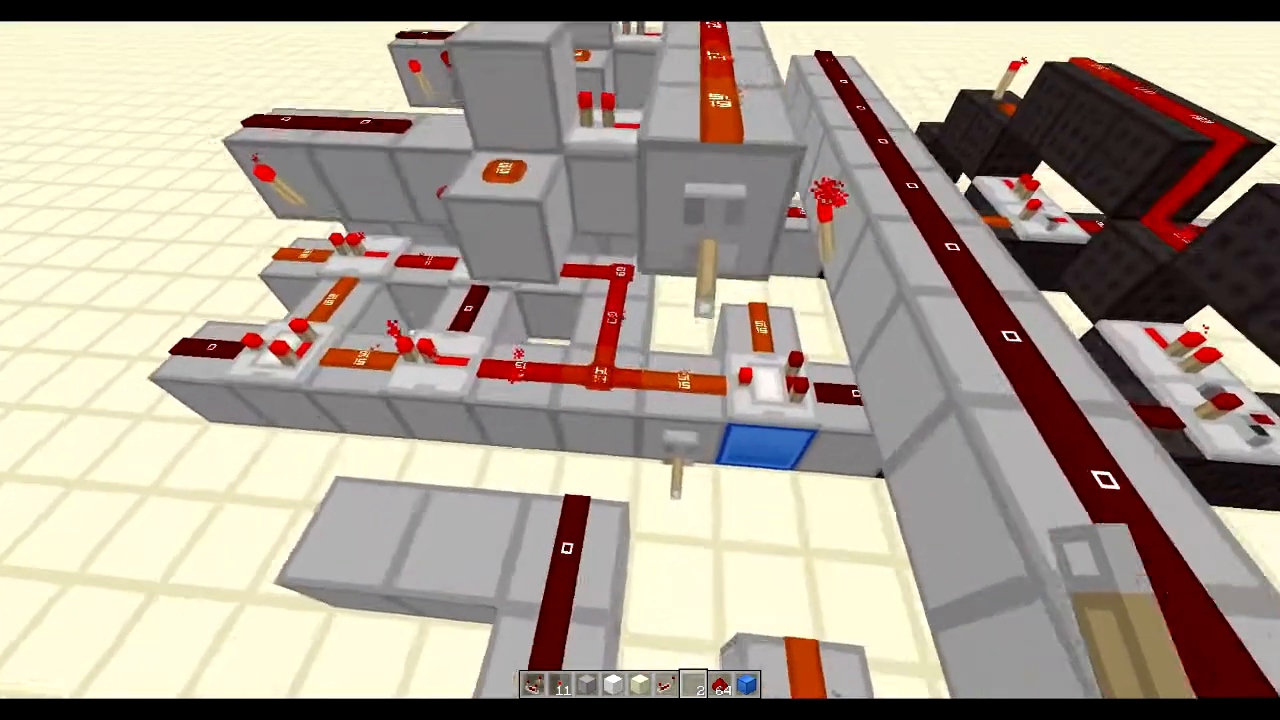
mouse_move(640, 360)
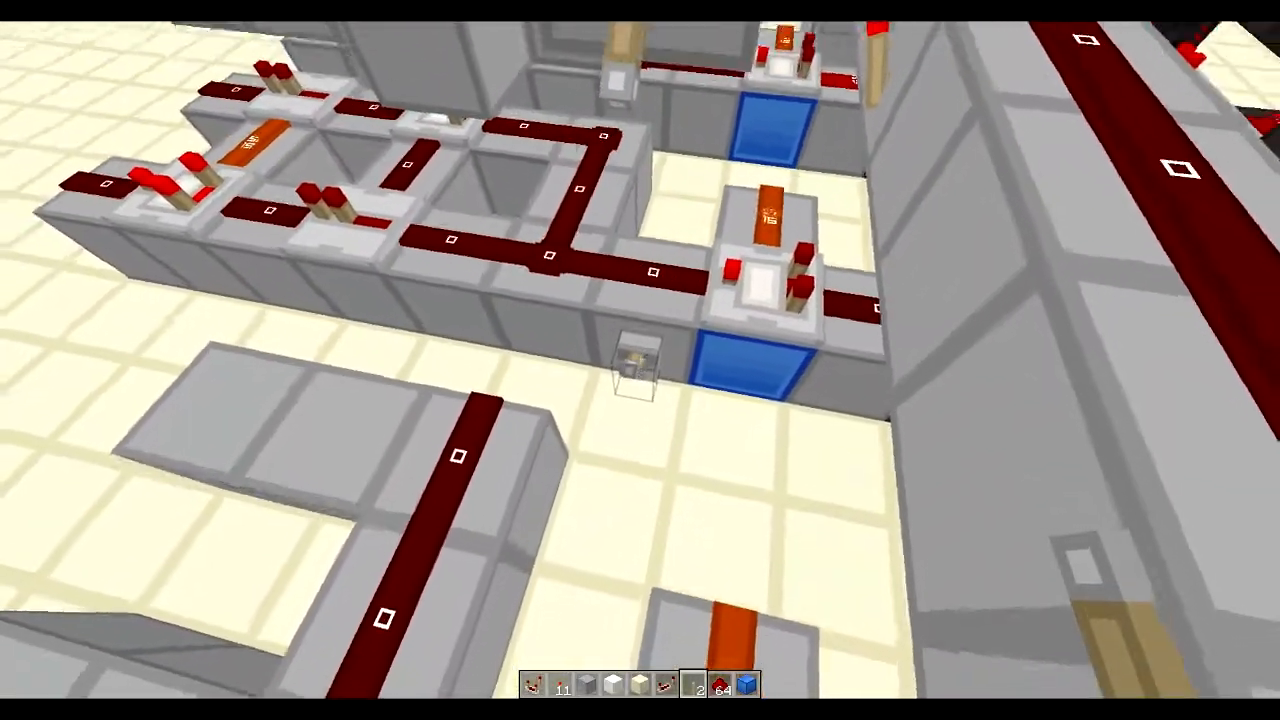
mouse_move(640, 360)
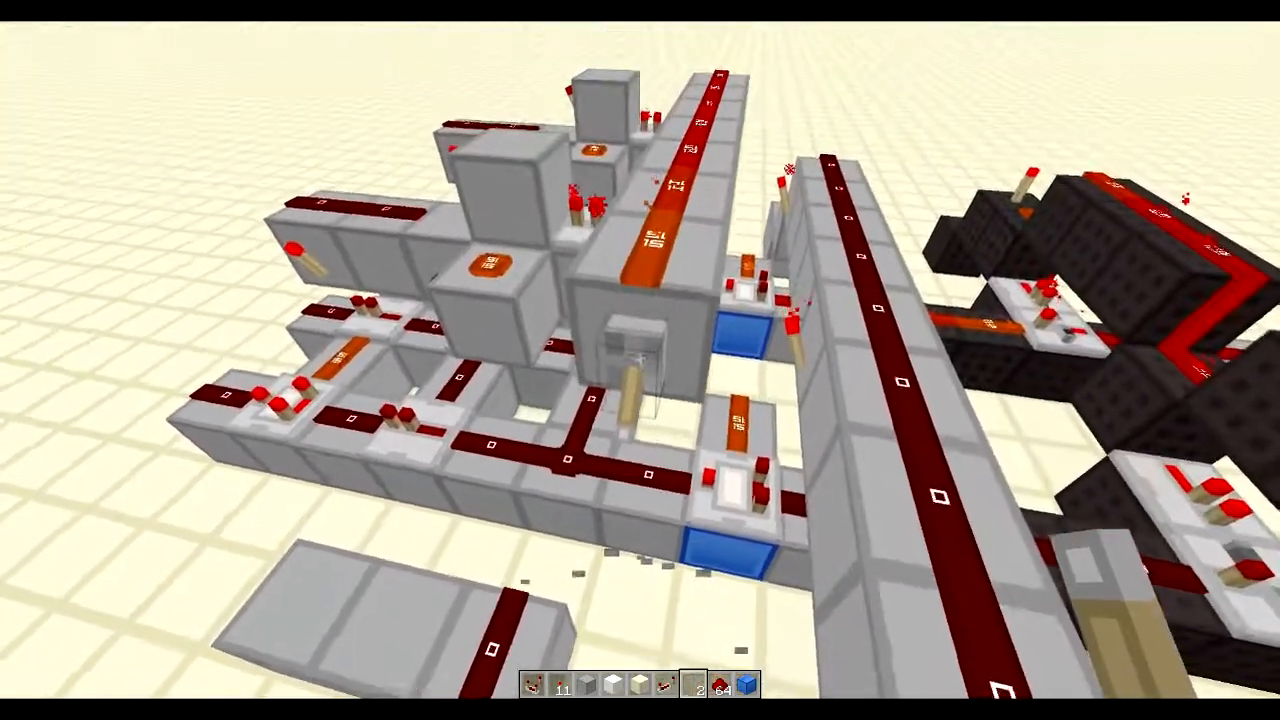
mouse_move(640, 360)
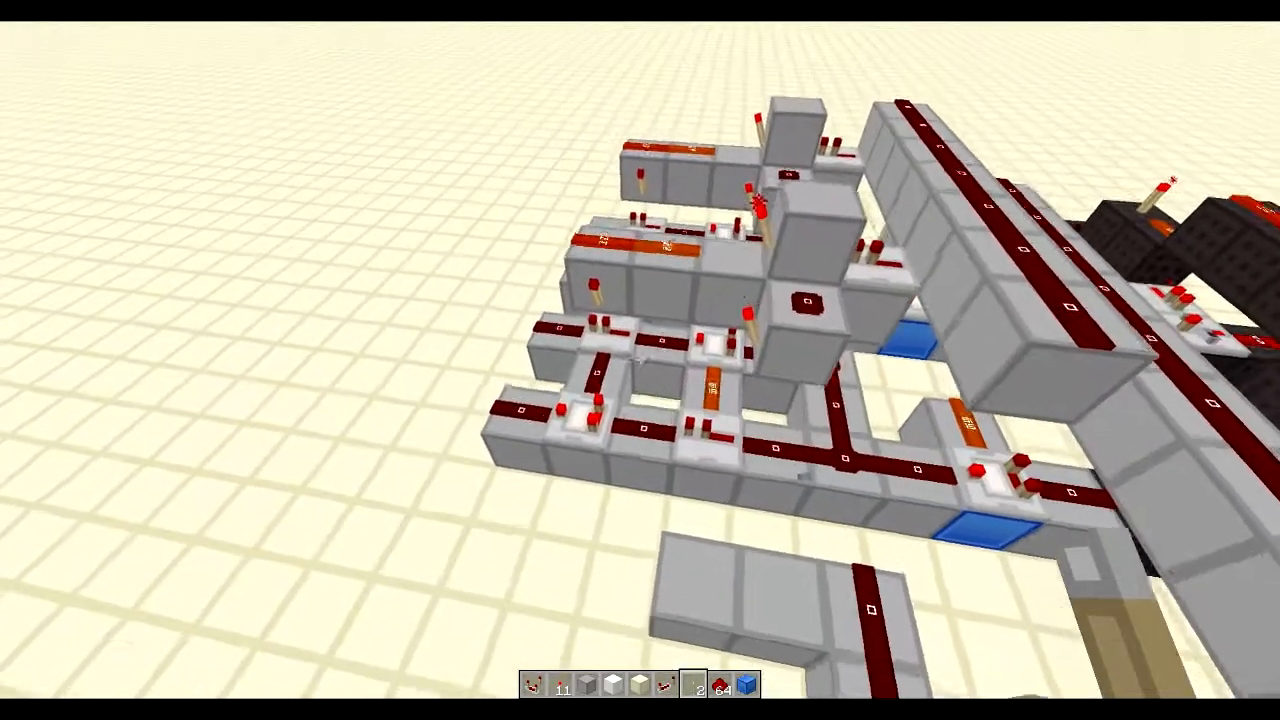
mouse_move(640, 360)
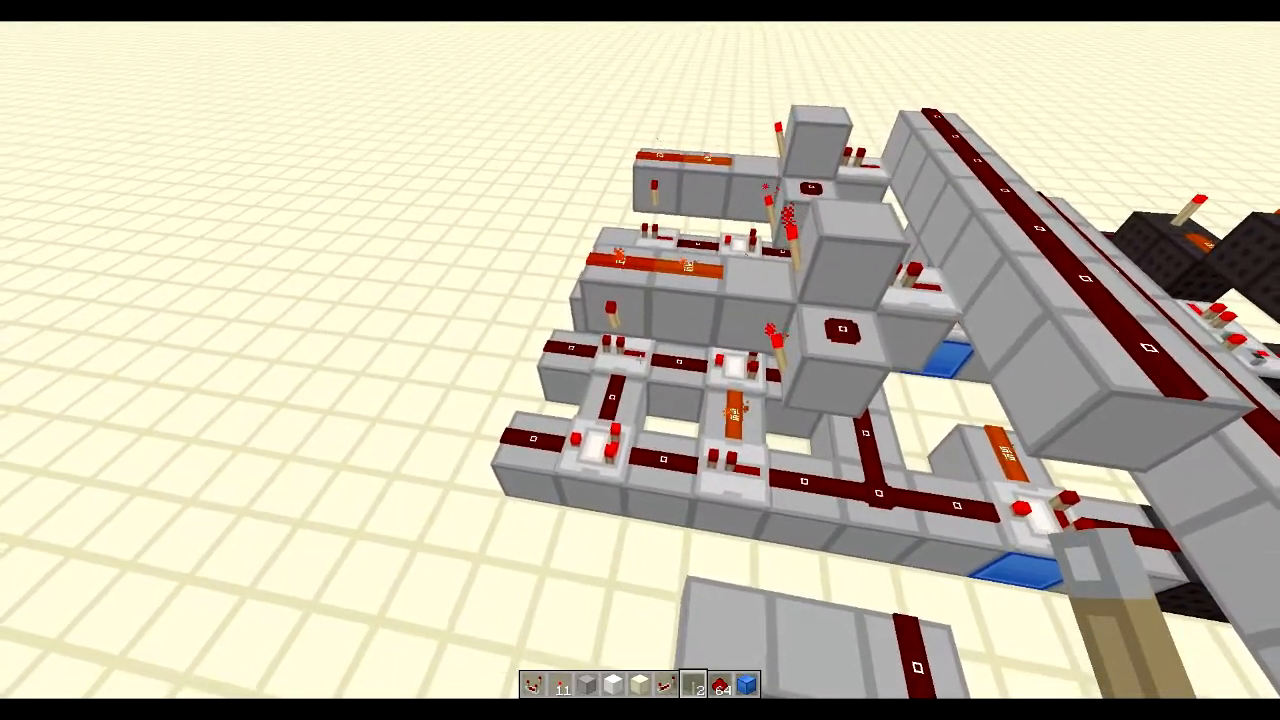
mouse_move(640, 360)
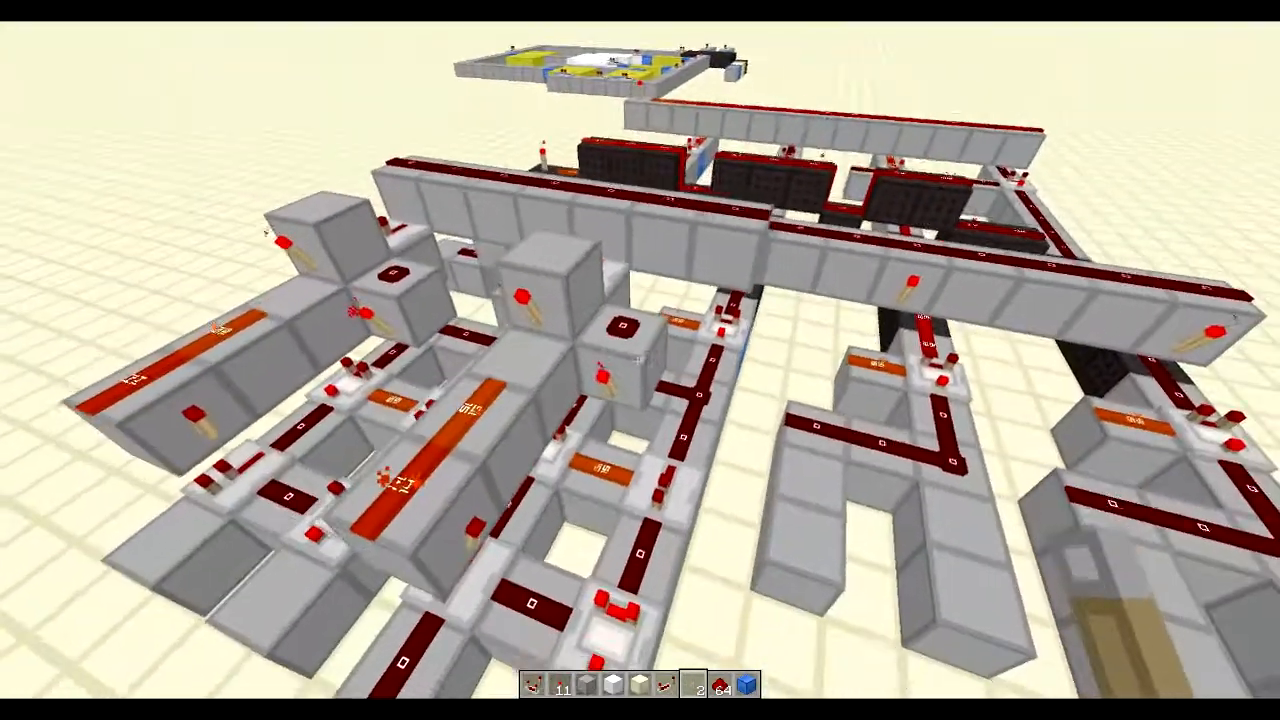
mouse_move(640, 360)
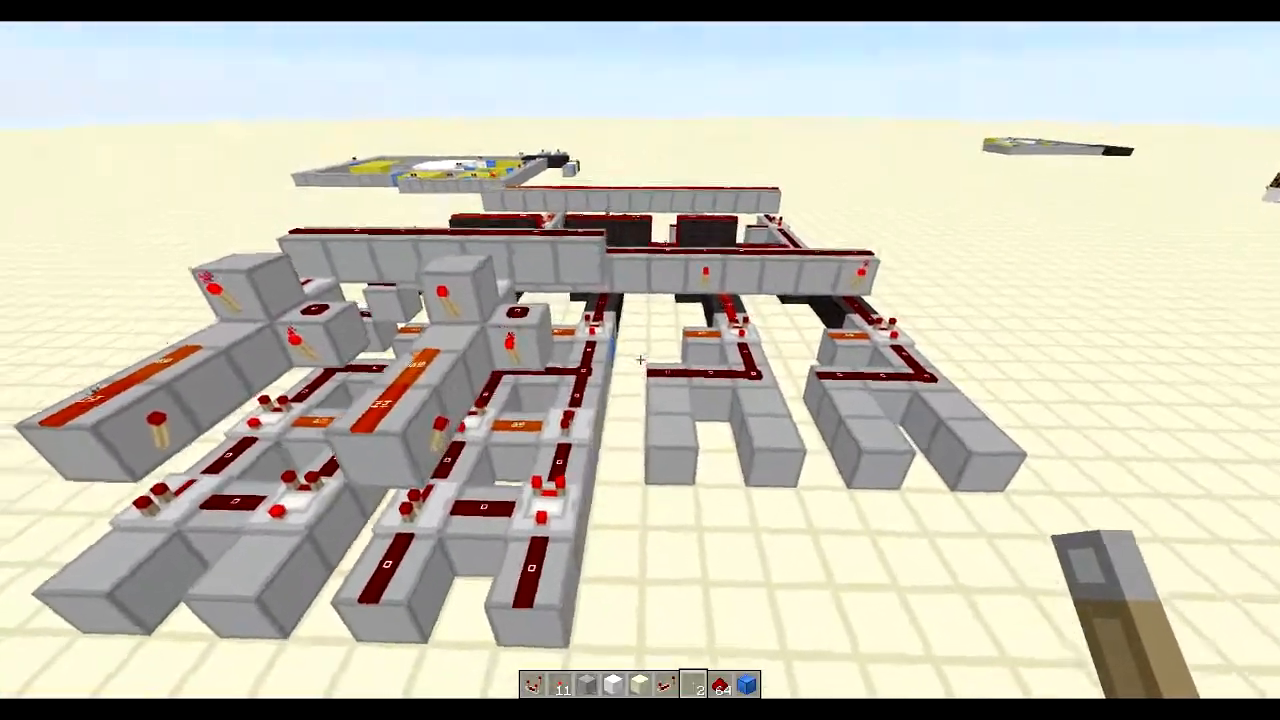
mouse_move(640, 360)
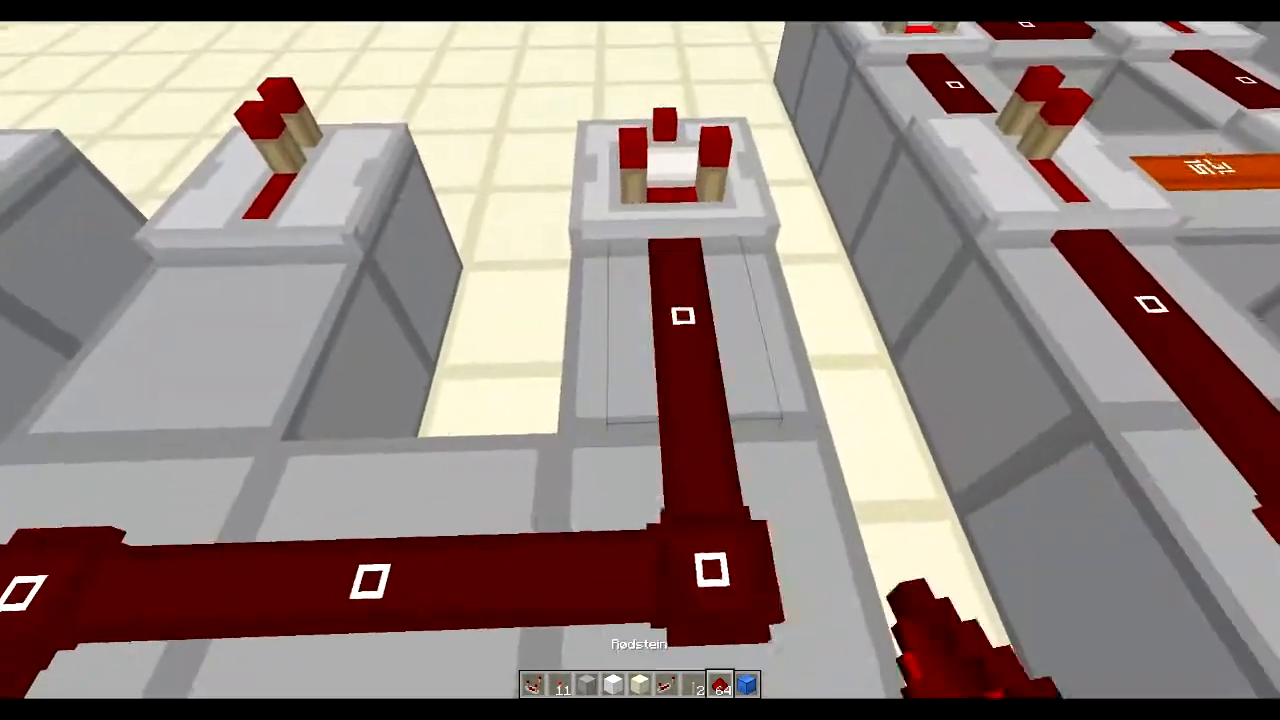
mouse_move(640, 360)
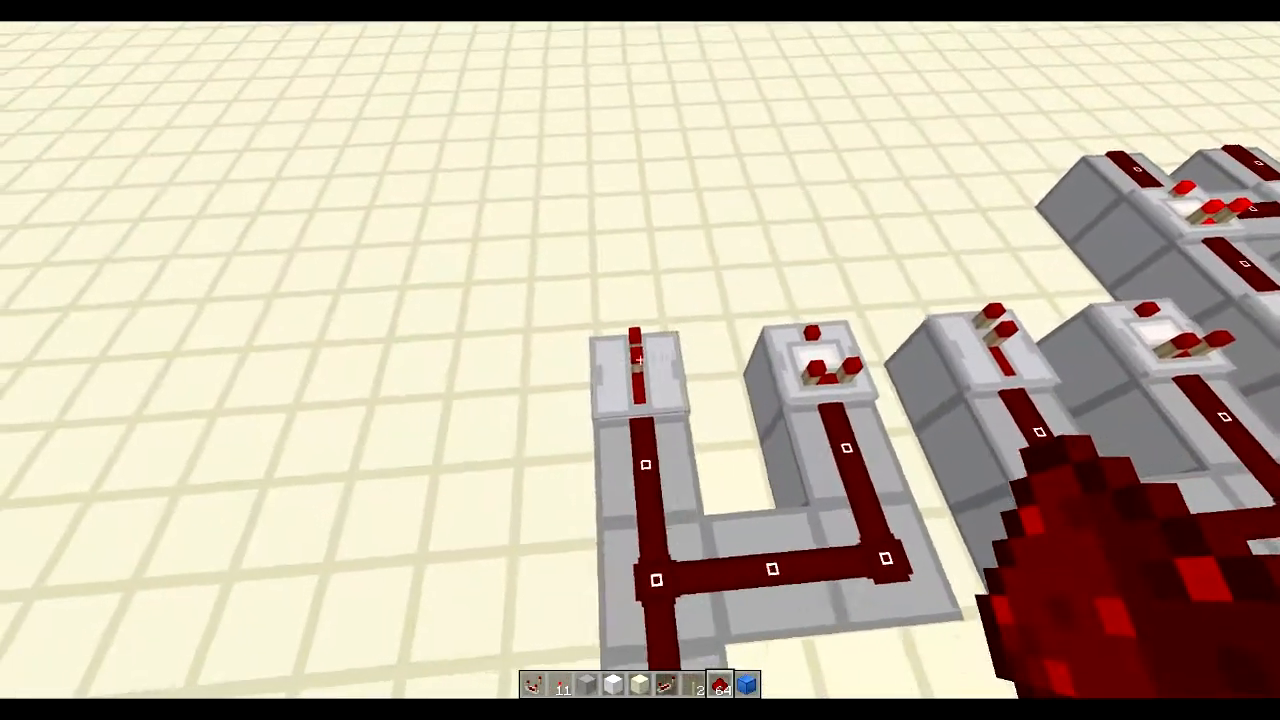
mouse_move(640, 360)
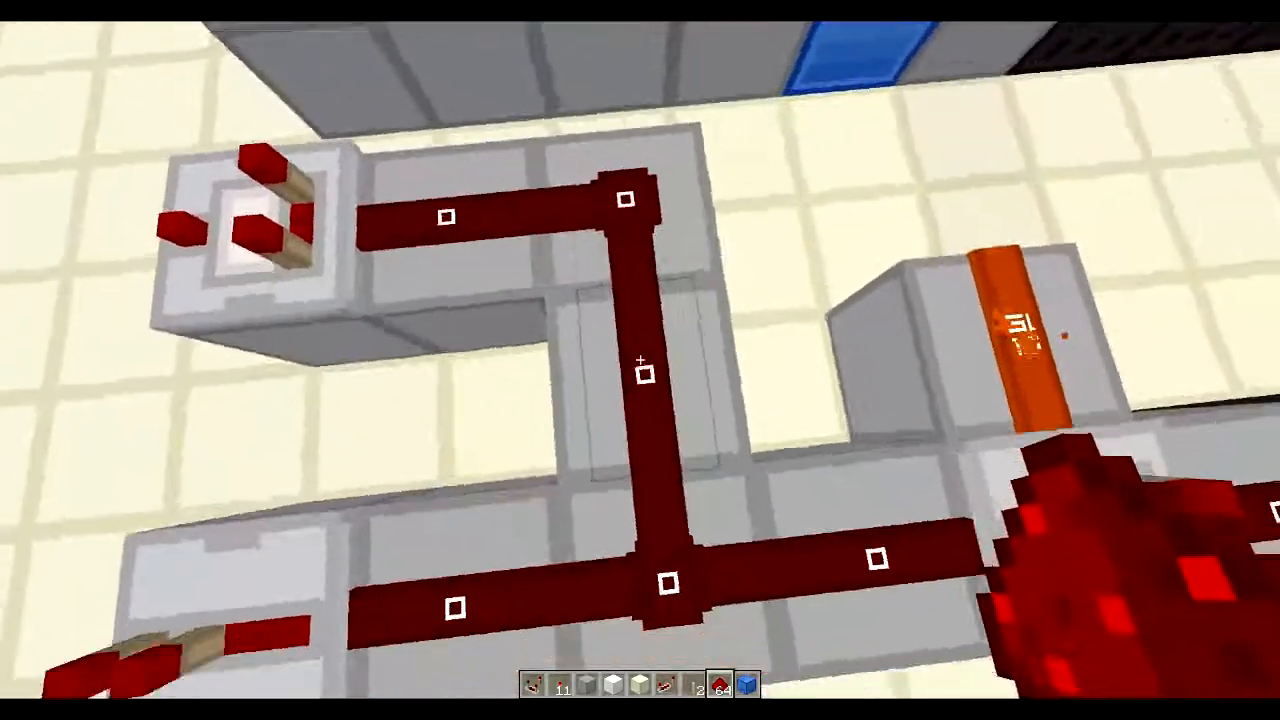
mouse_move(640, 360)
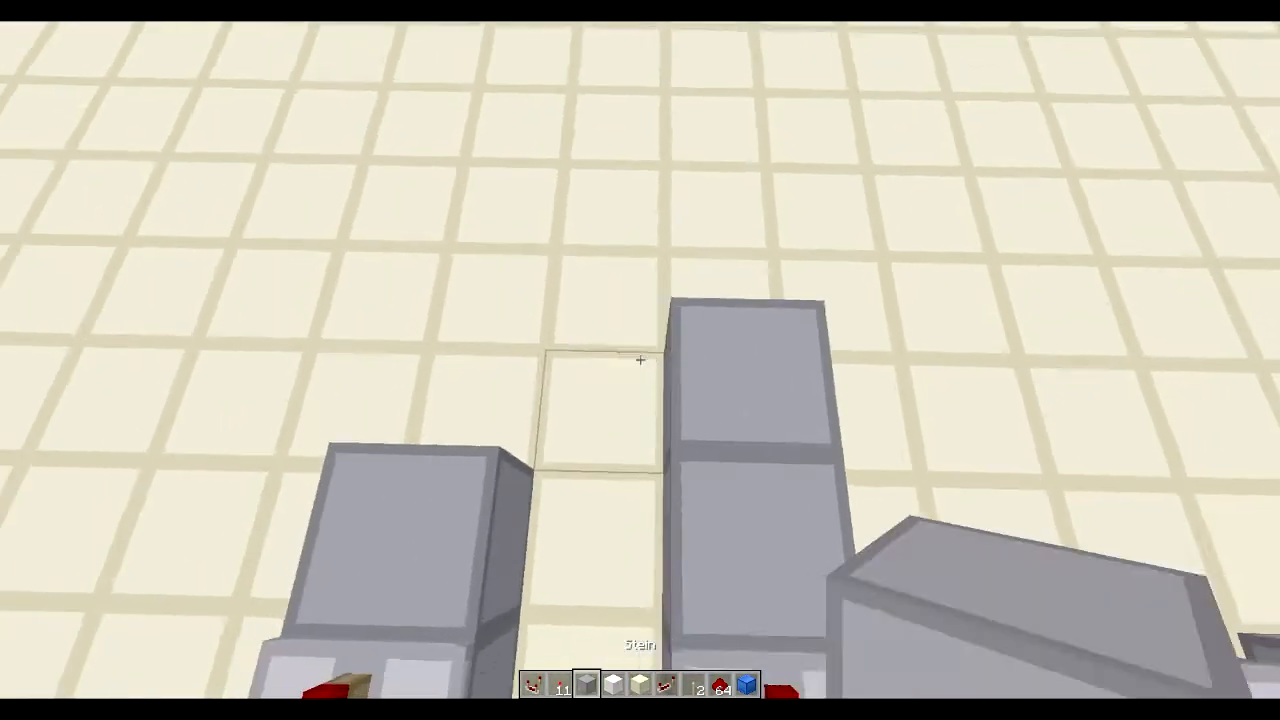
mouse_move(640, 360)
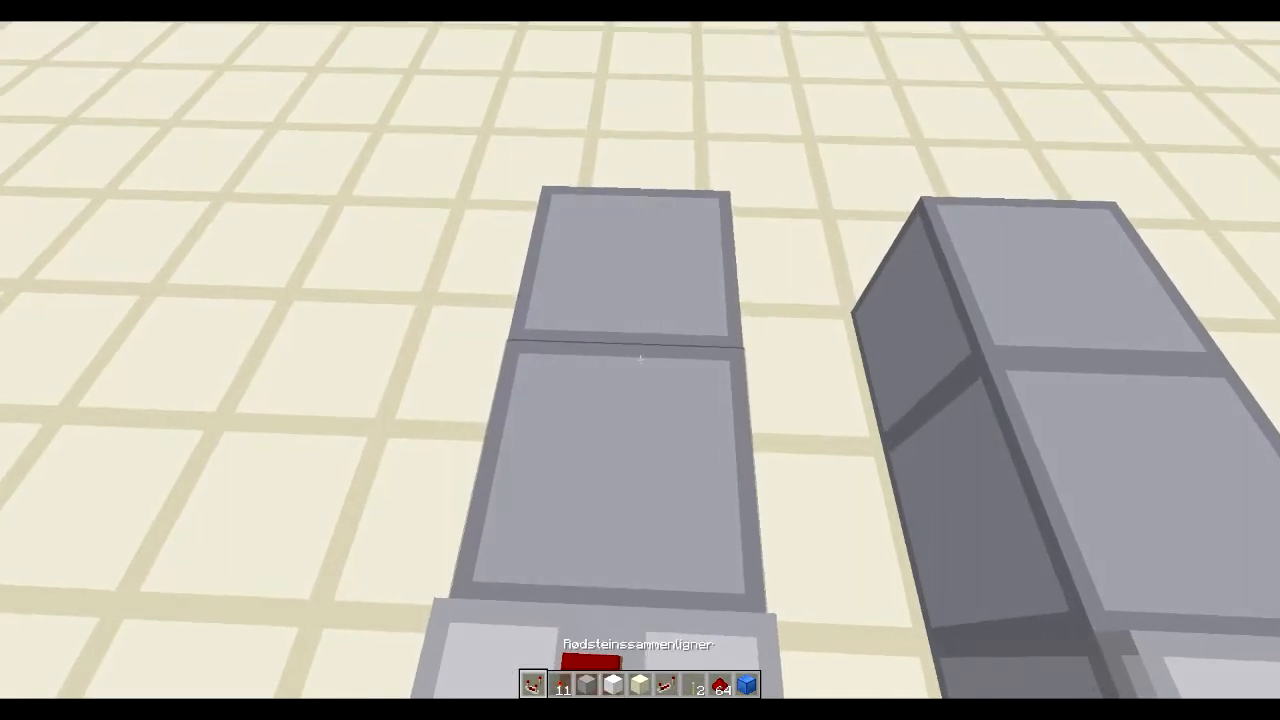
mouse_move(640, 360)
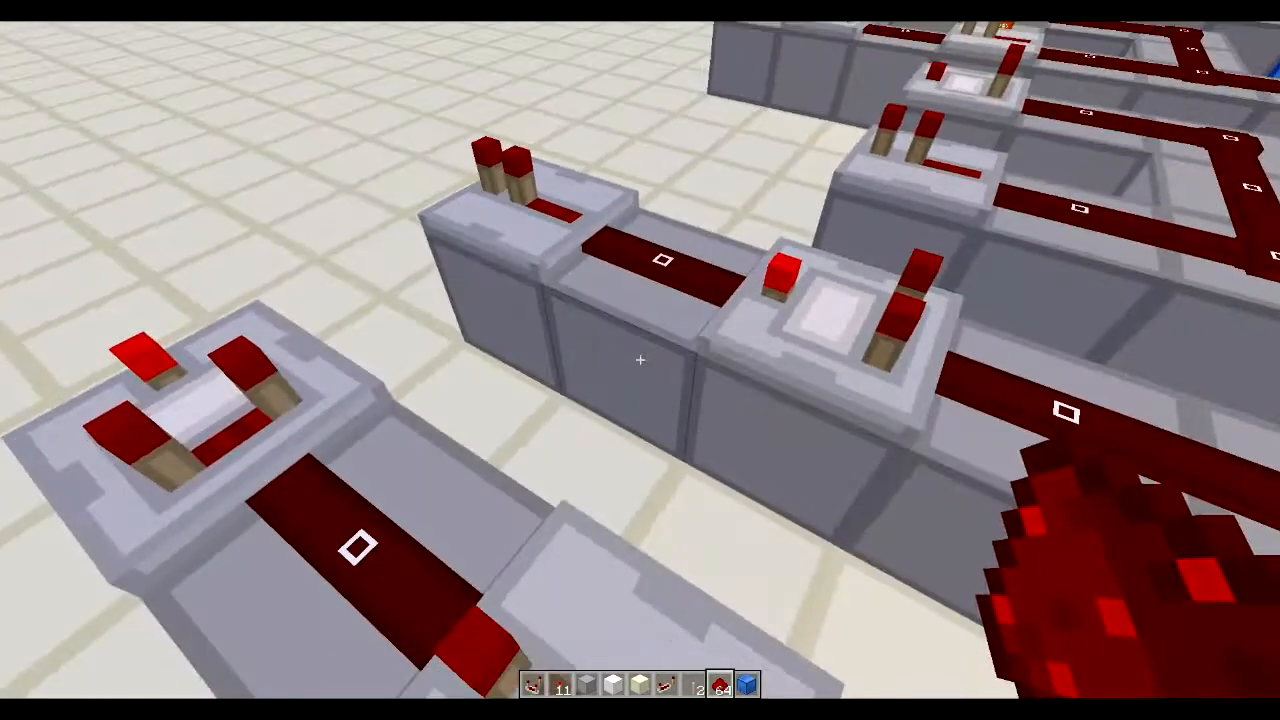
mouse_move(640, 360)
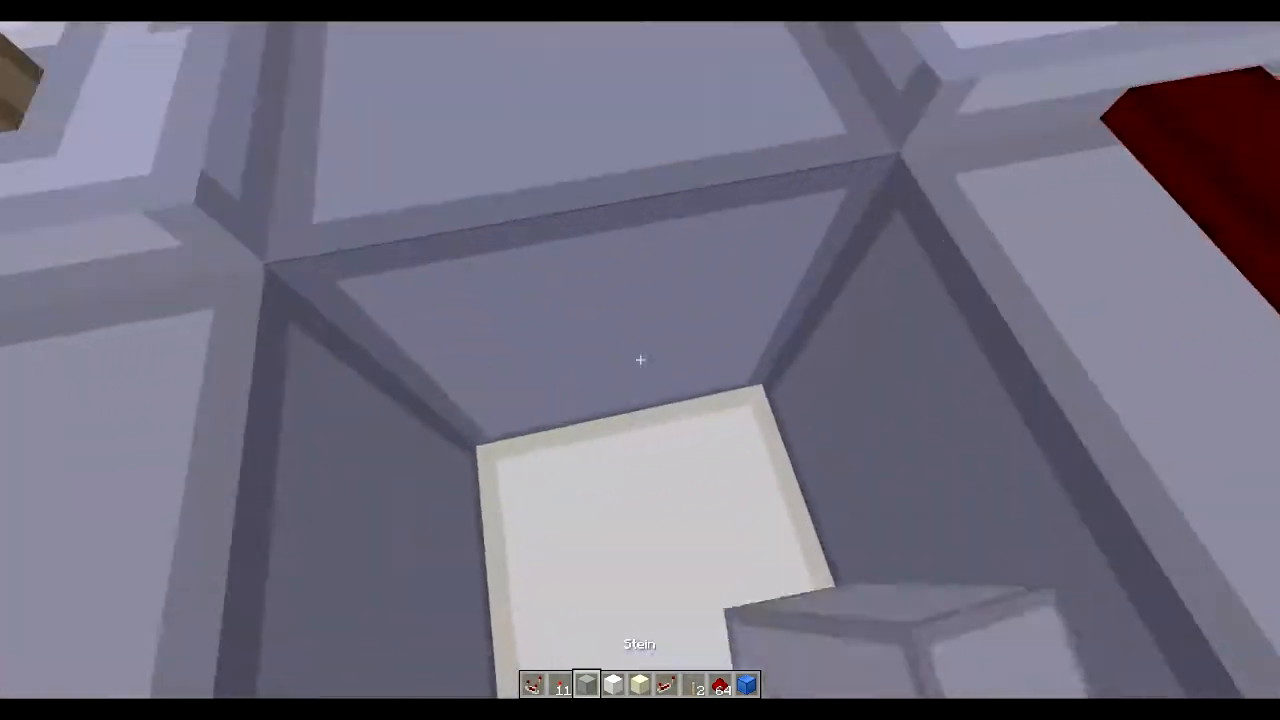
mouse_move(640, 360)
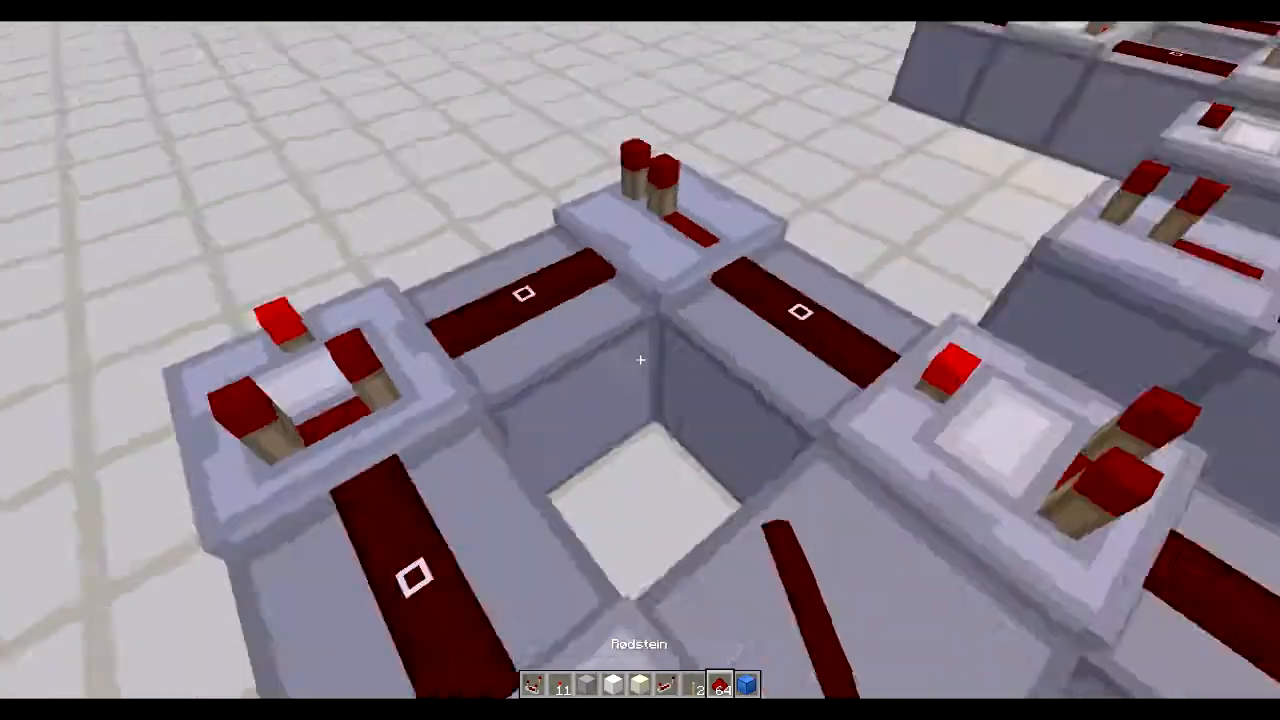
mouse_move(640, 360)
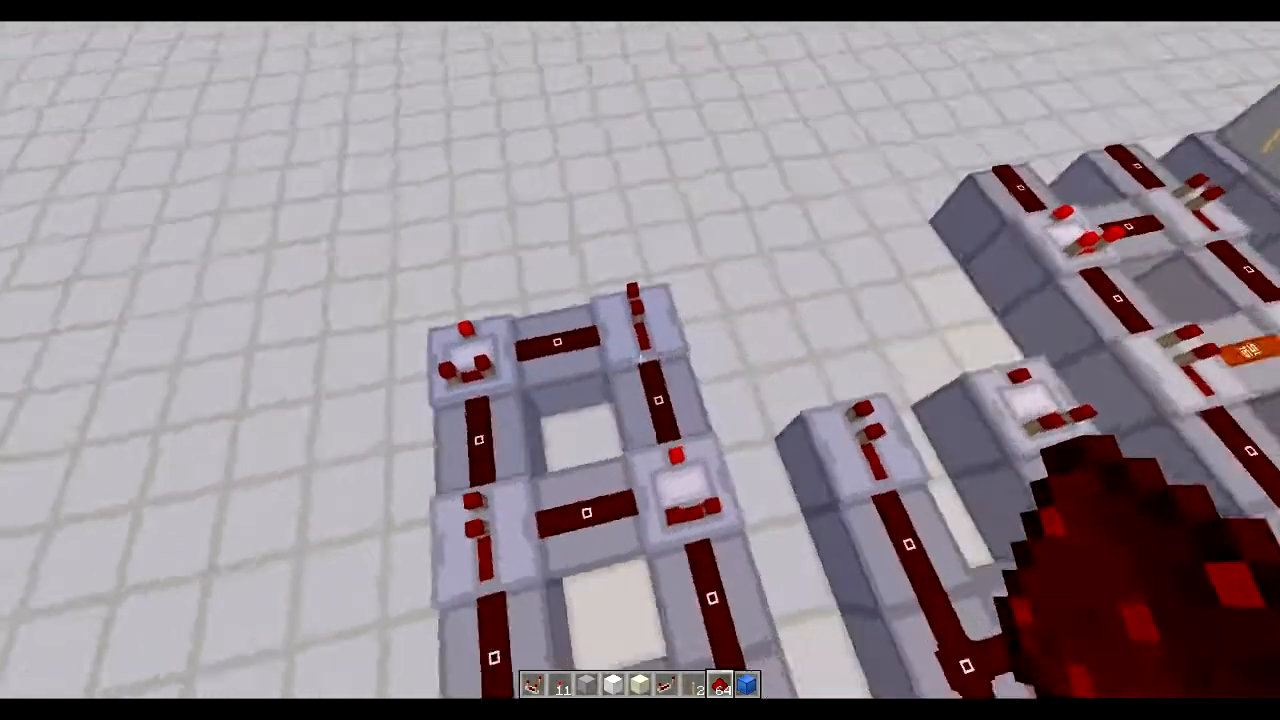
mouse_move(640, 360)
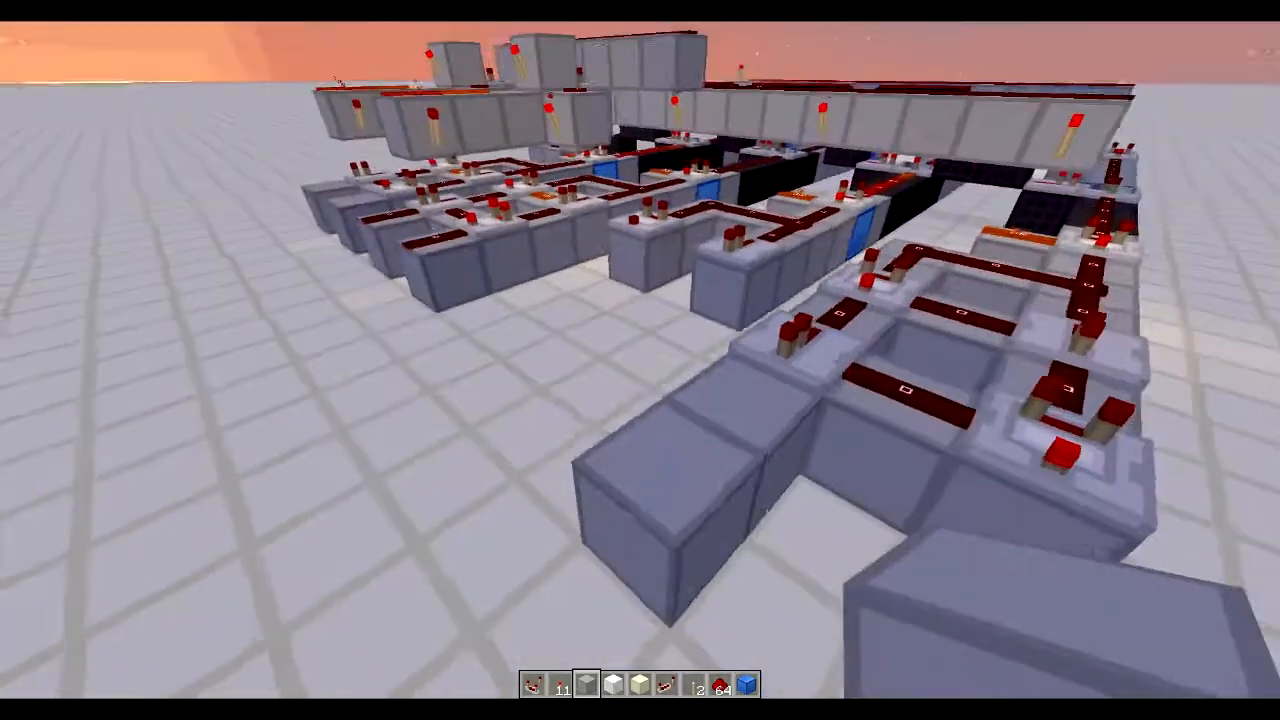
mouse_move(640, 360)
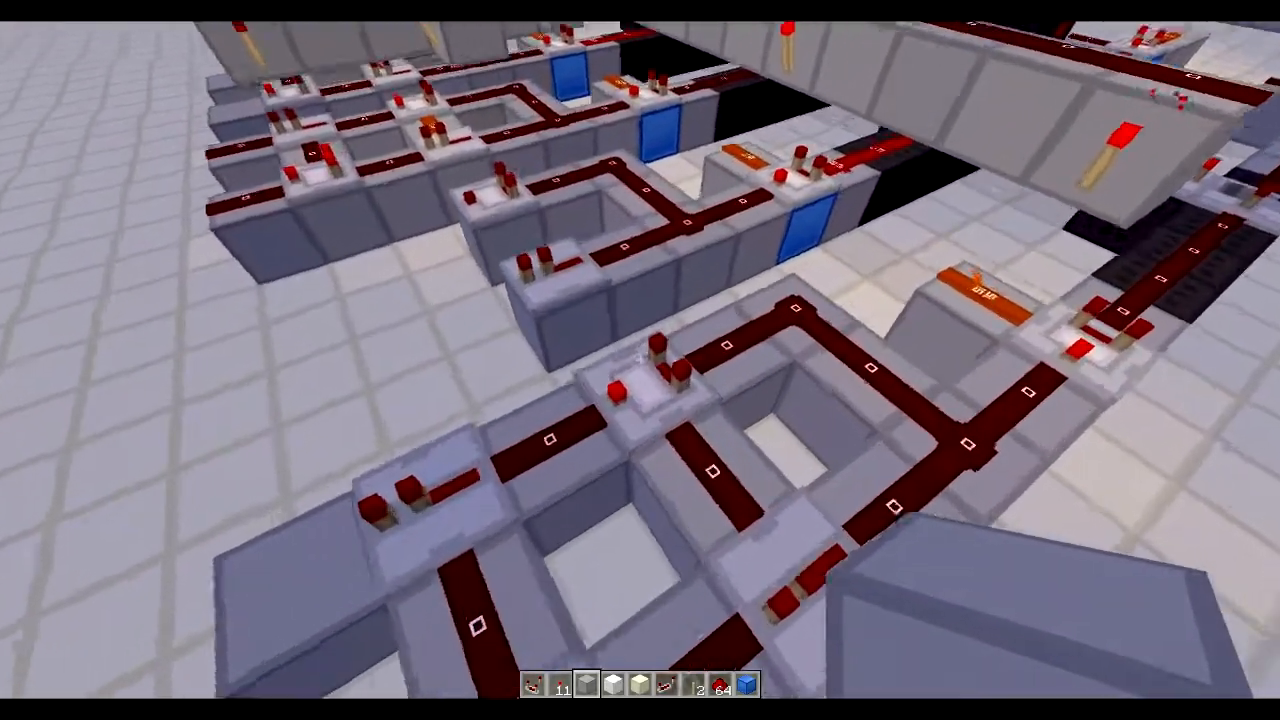
mouse_move(640, 360)
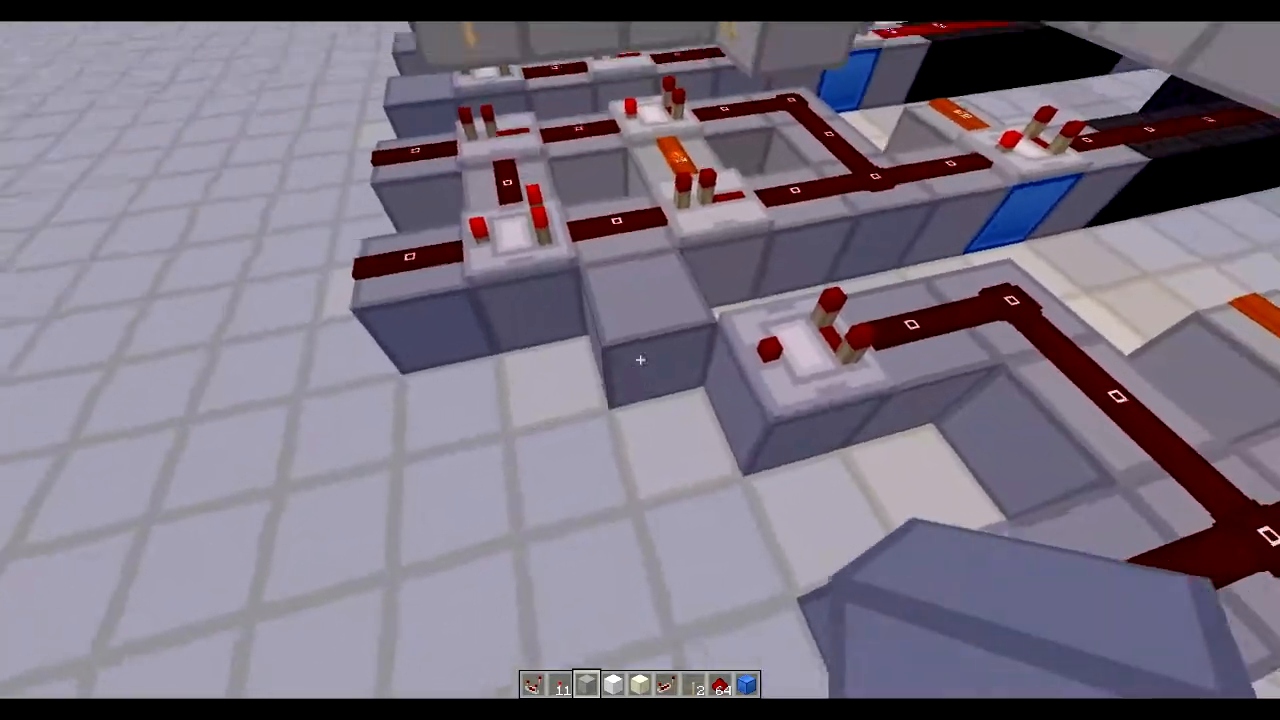
mouse_move(640, 360)
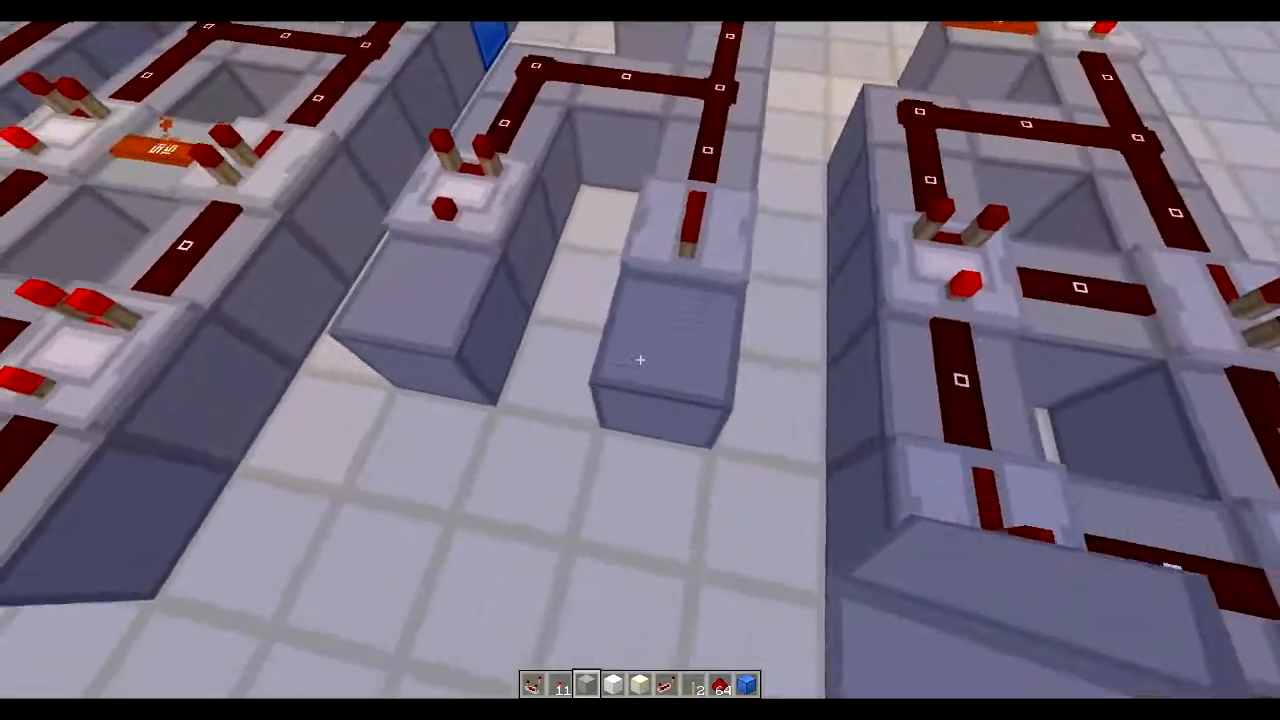
mouse_move(640, 360)
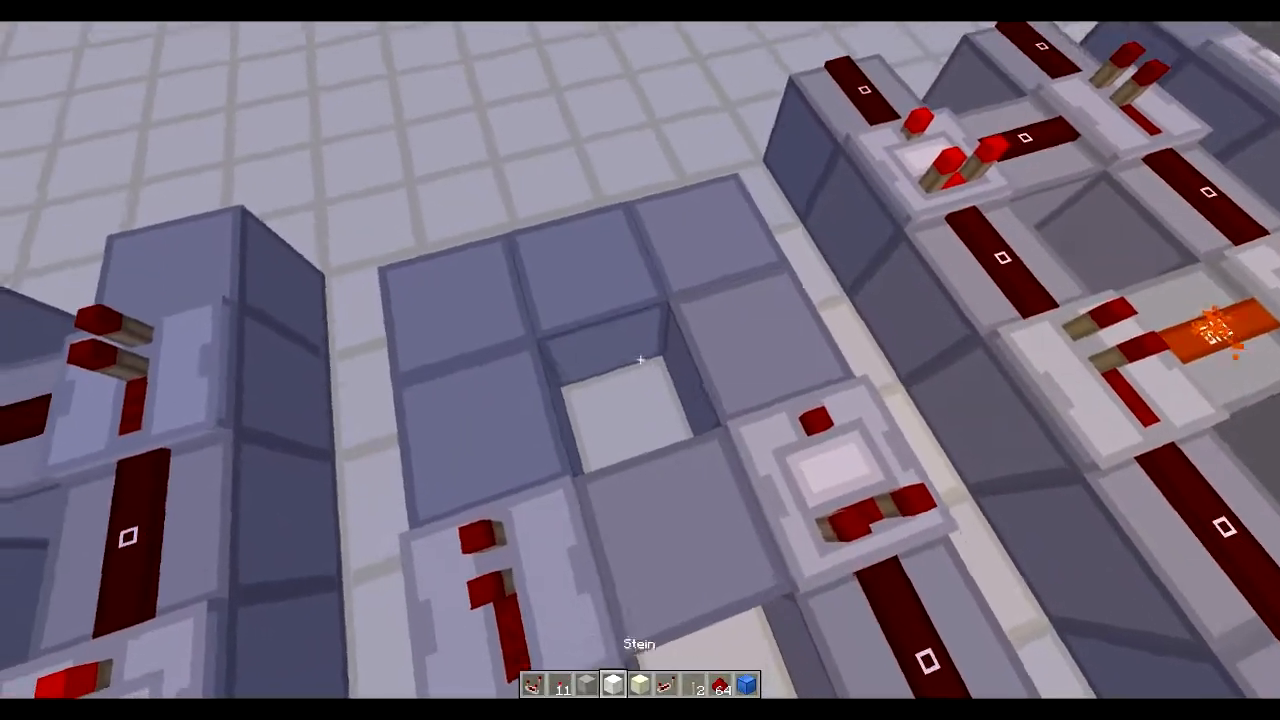
mouse_move(640, 360)
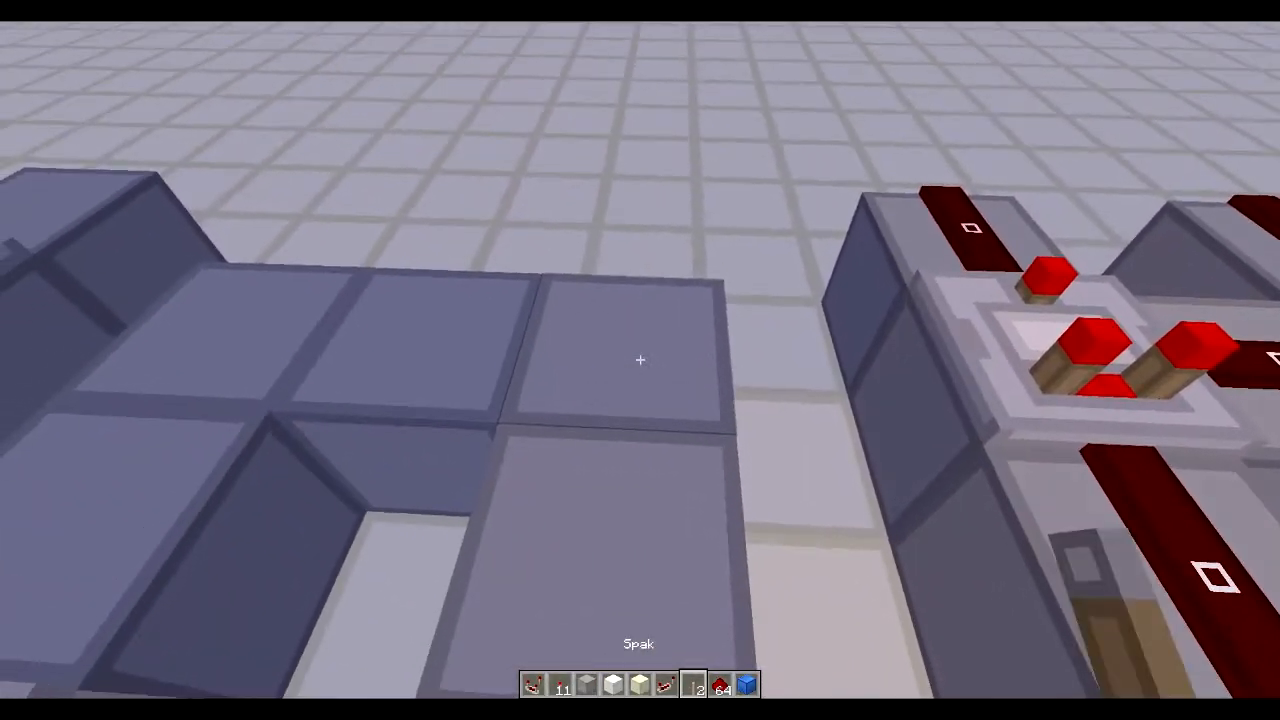
mouse_move(640, 360)
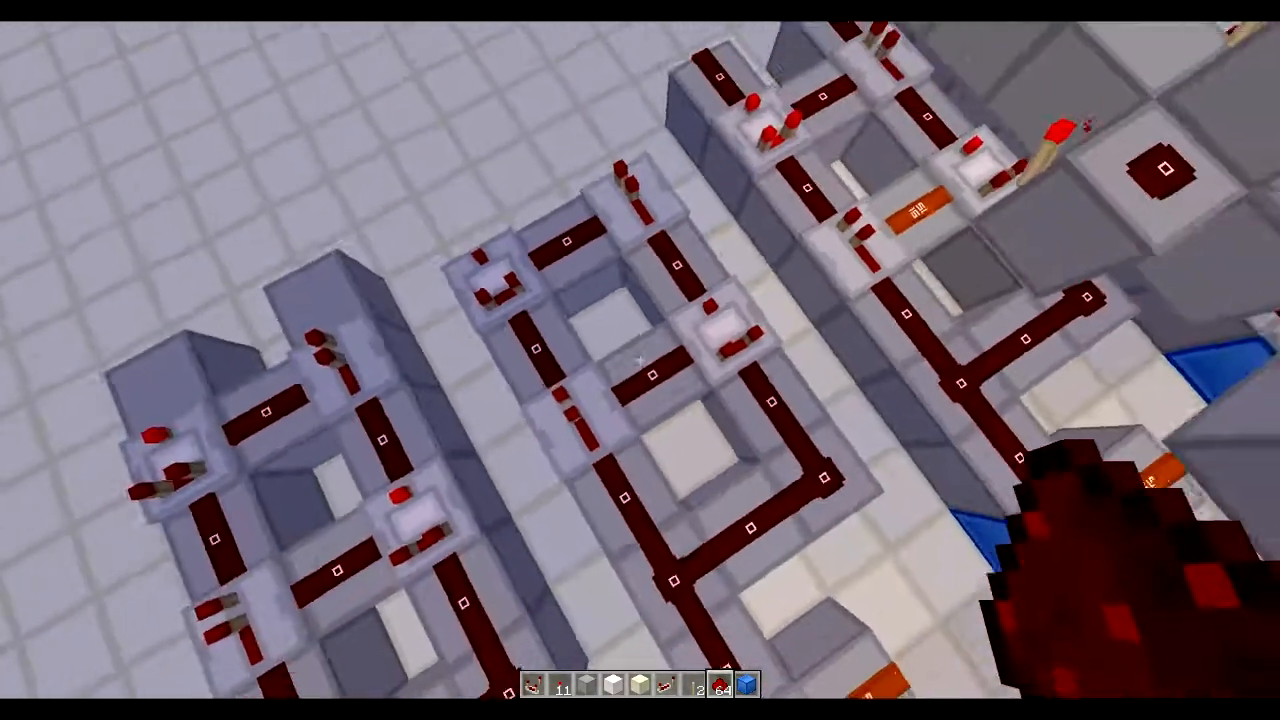
mouse_move(640, 360)
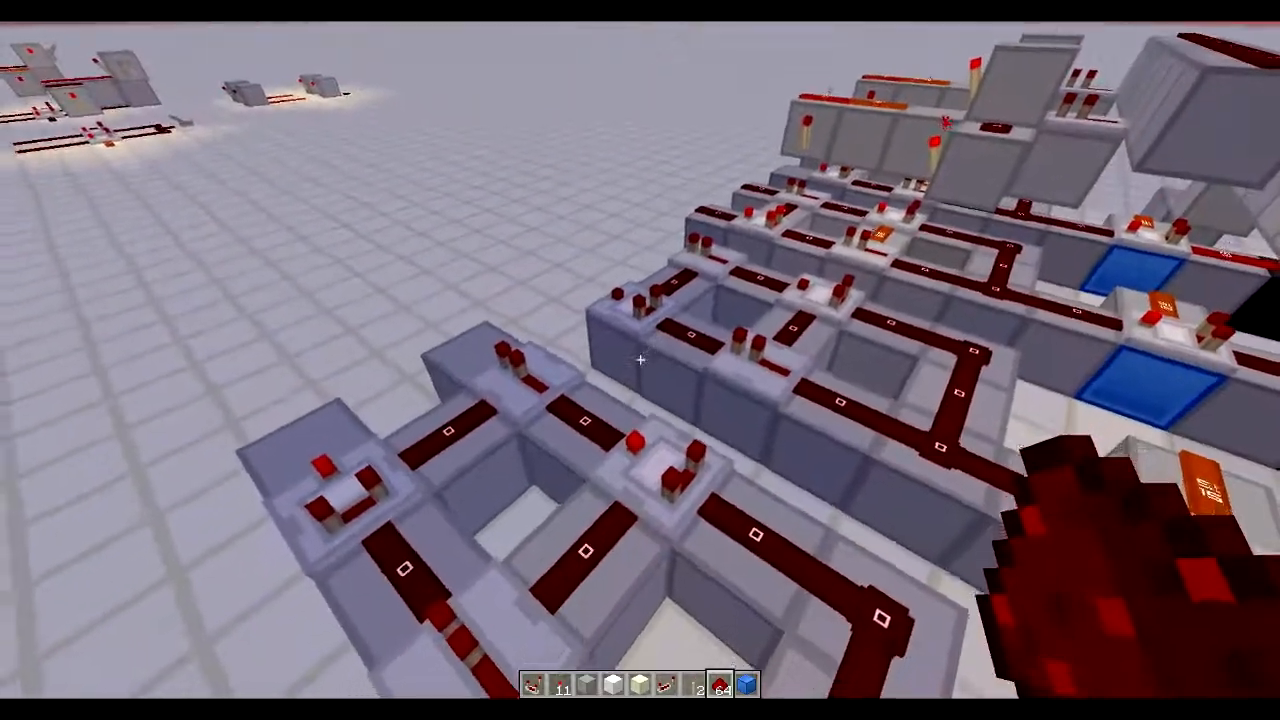
mouse_move(640, 360)
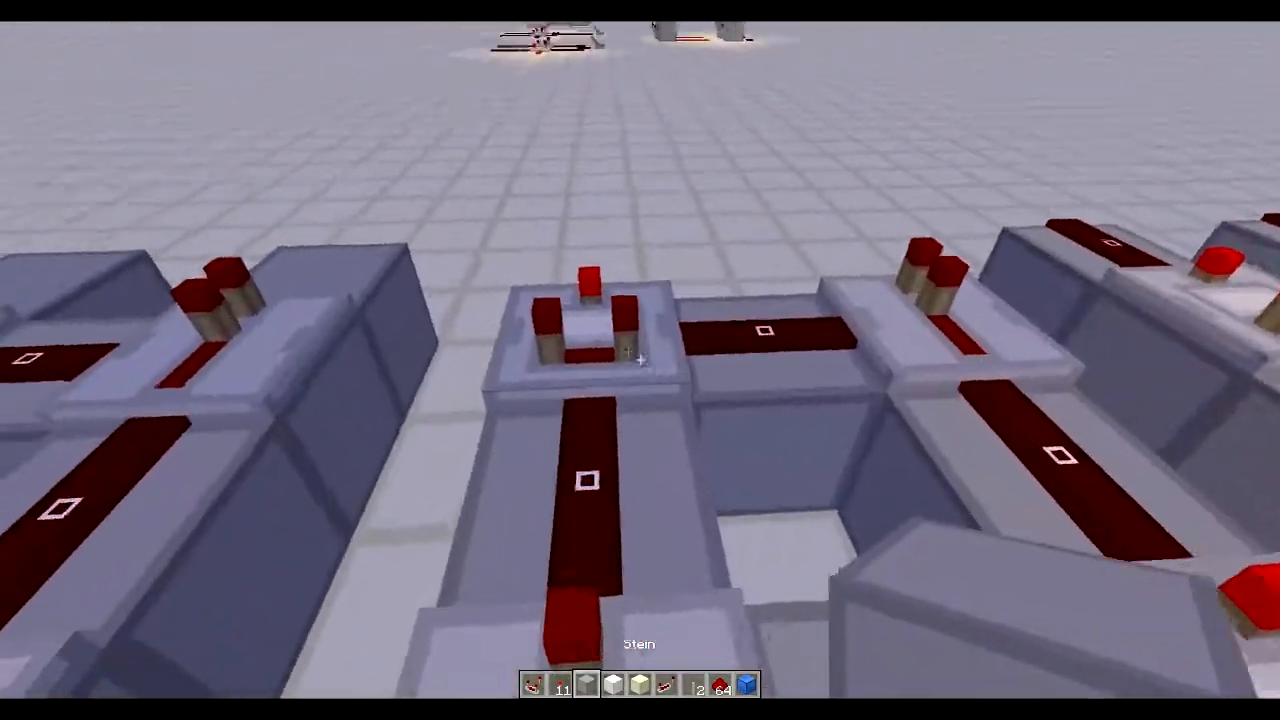
mouse_move(640, 360)
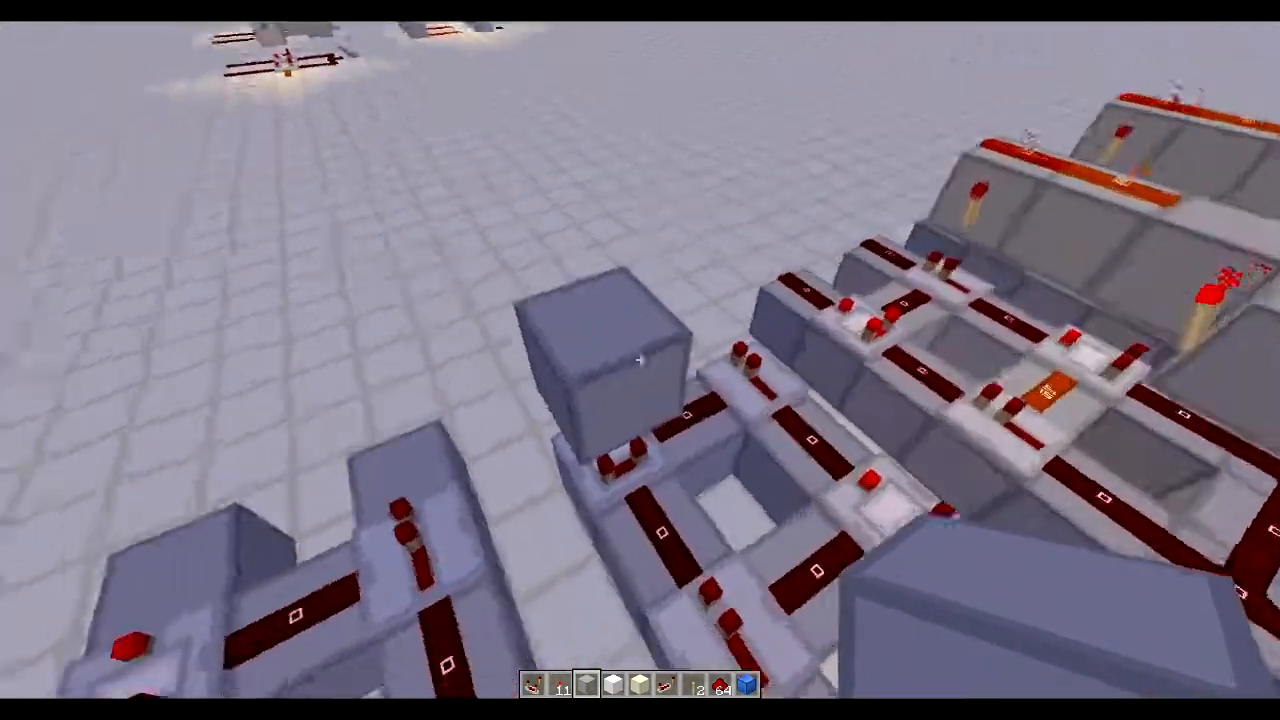
mouse_move(640, 360)
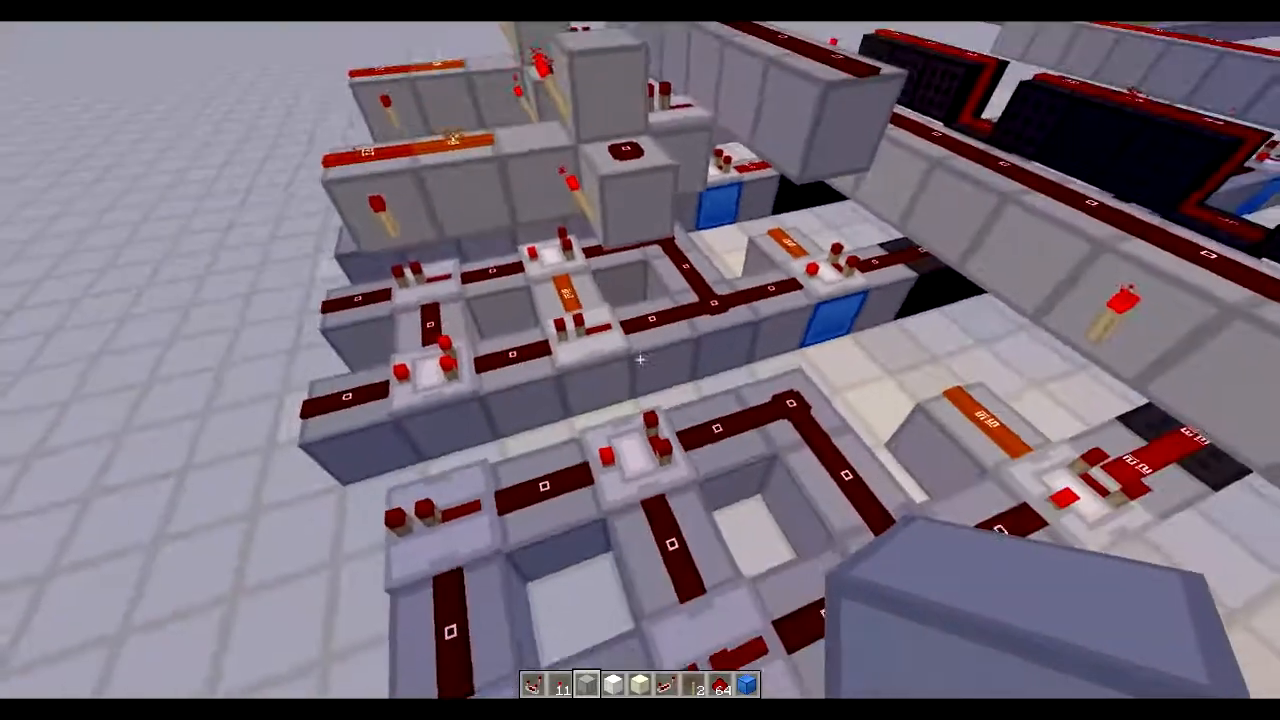
mouse_move(640, 360)
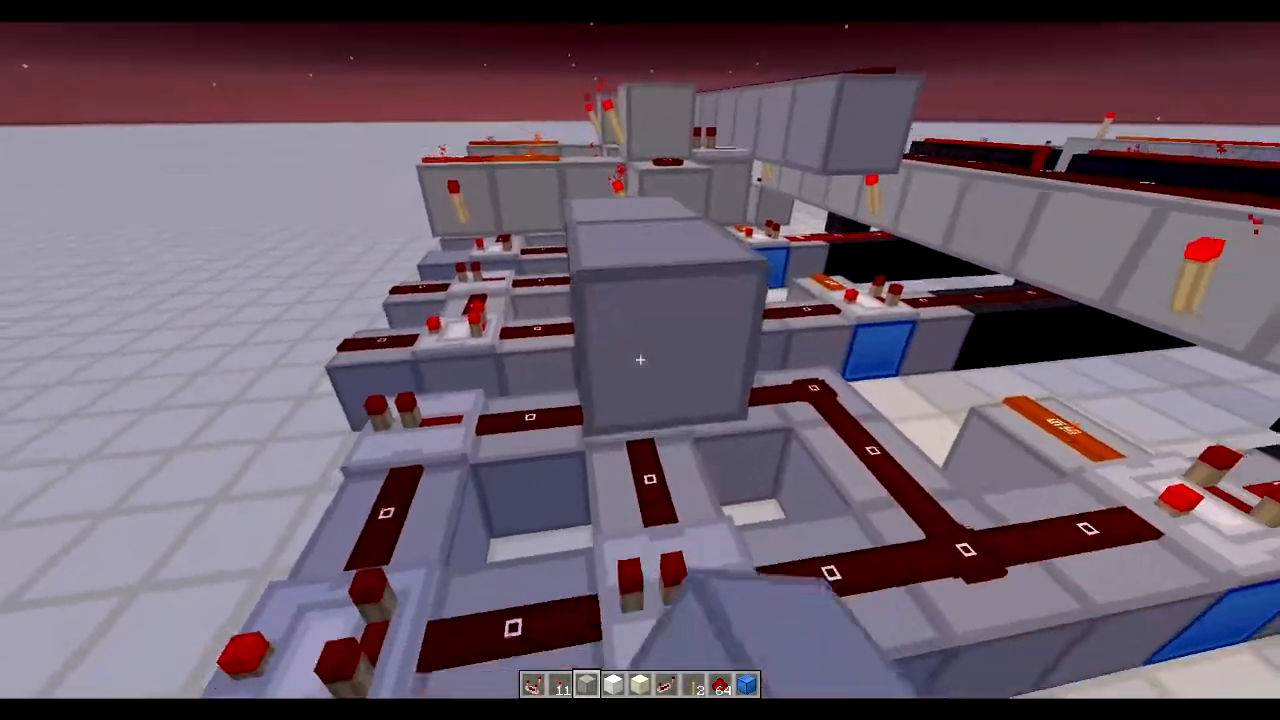
mouse_move(640, 360)
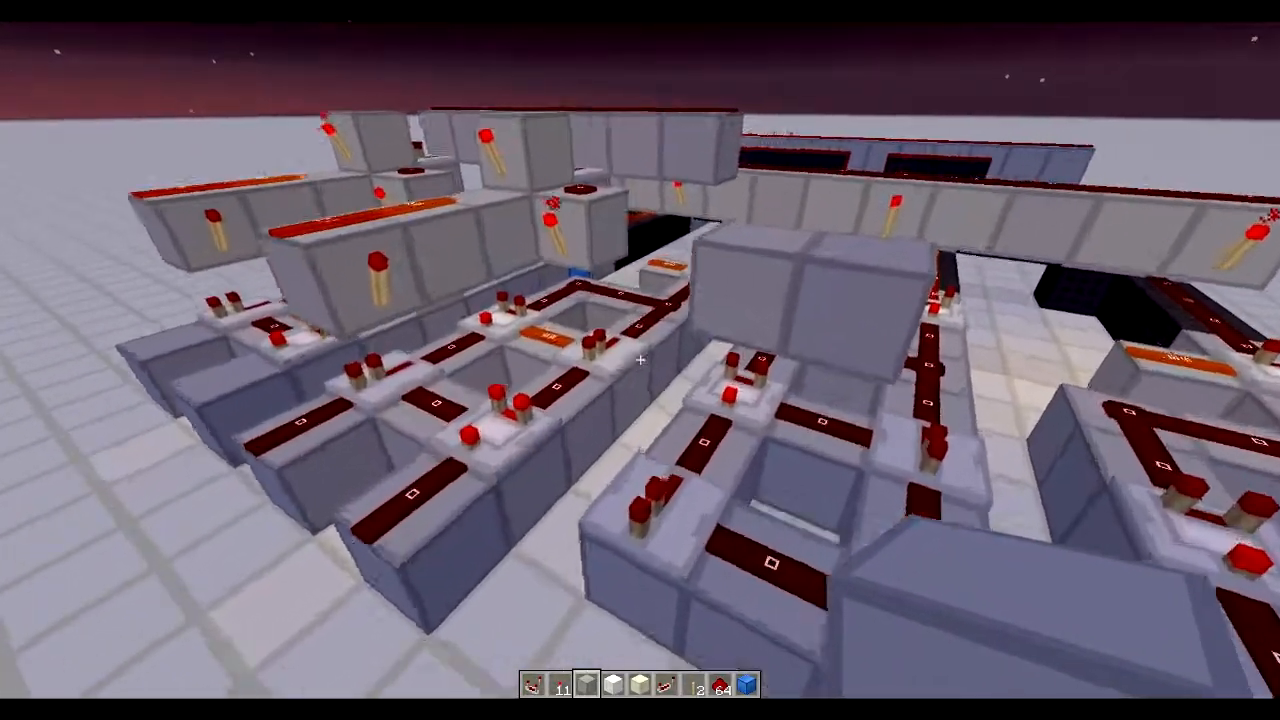
mouse_move(640, 360)
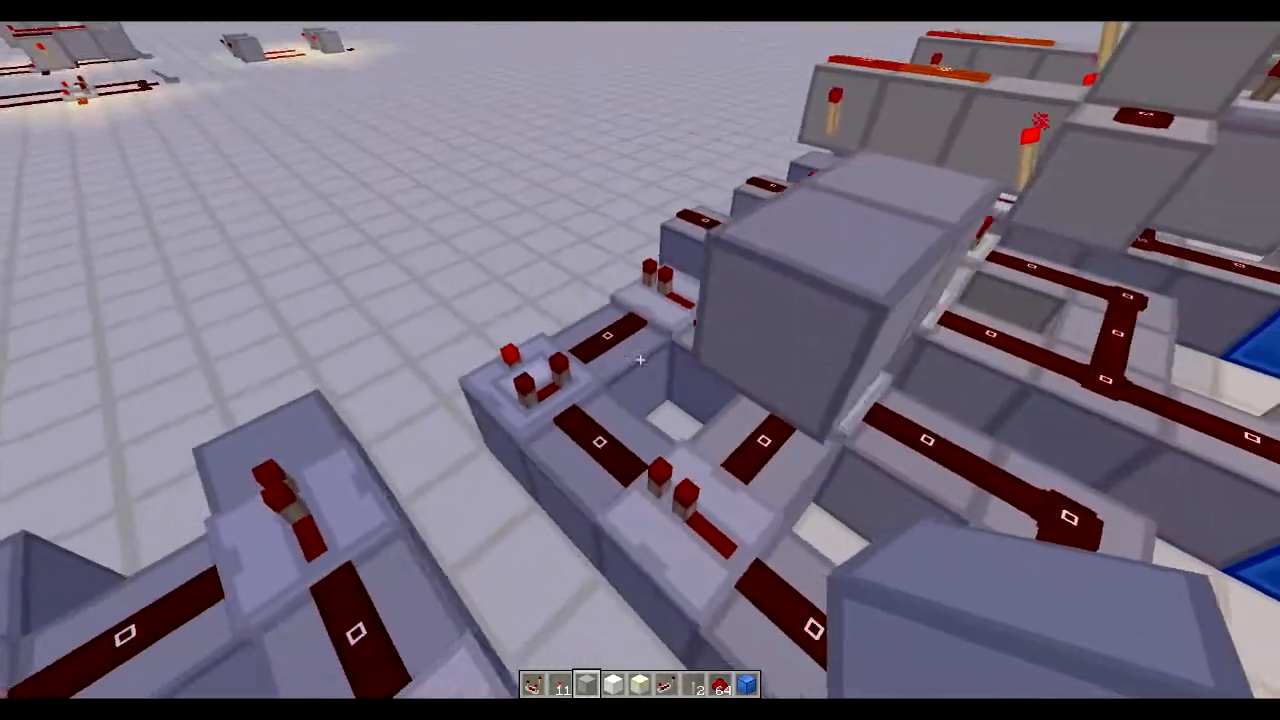
mouse_move(640, 360)
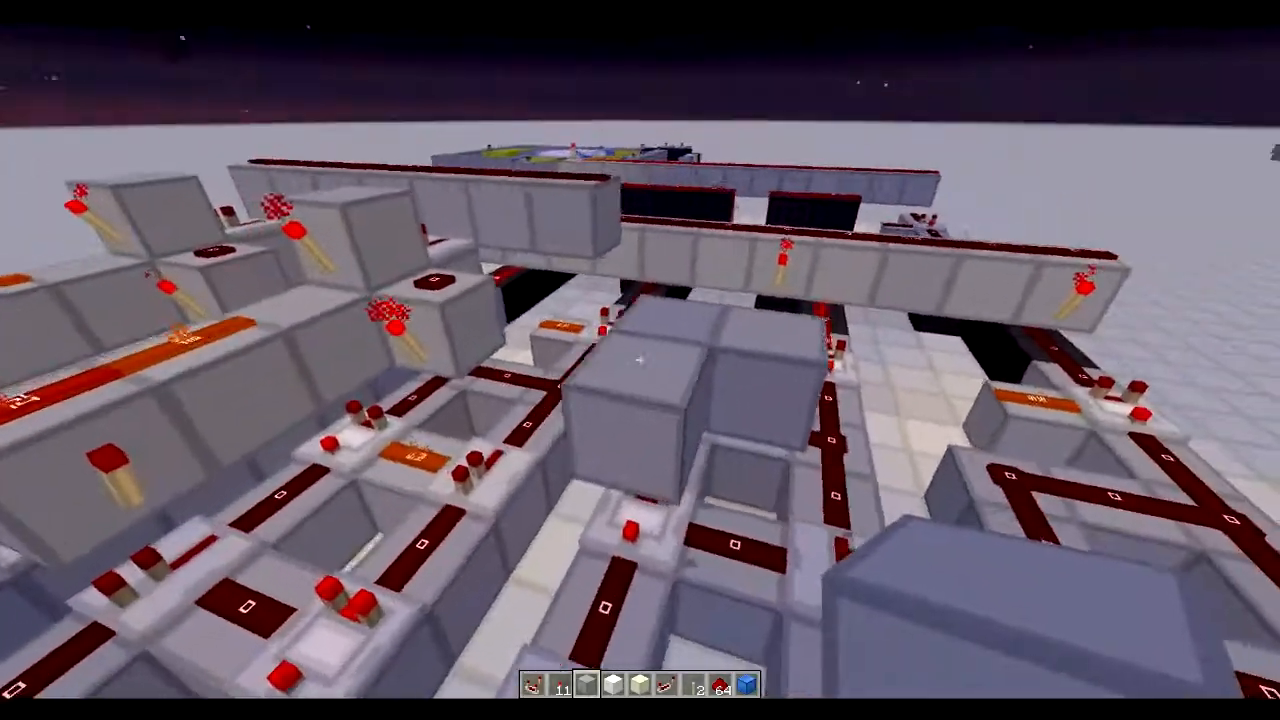
mouse_move(640, 360)
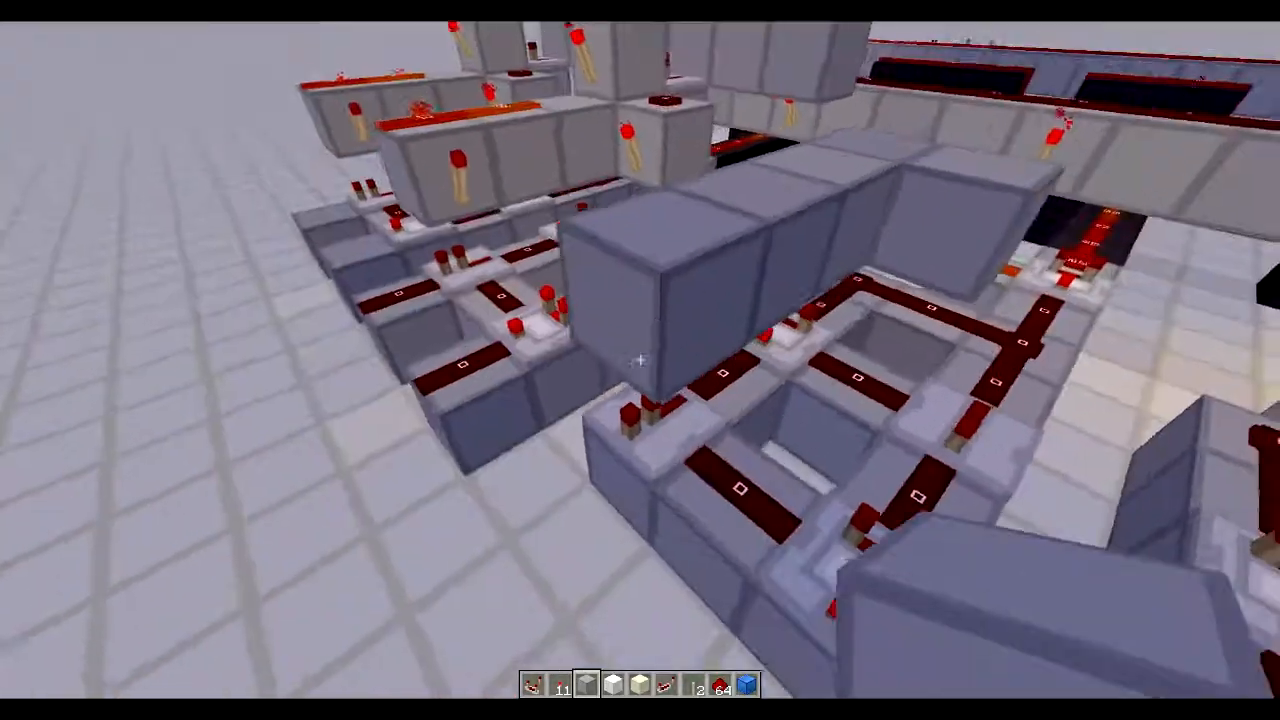
mouse_move(640, 360)
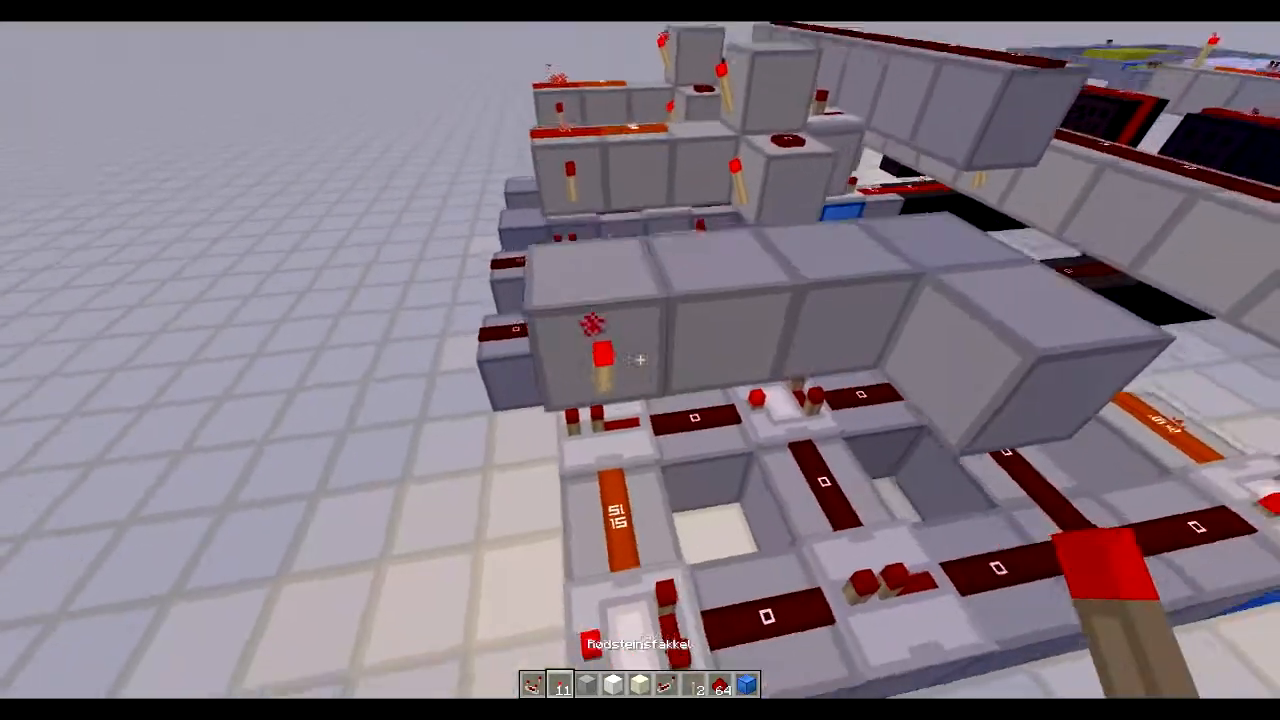
mouse_move(640, 360)
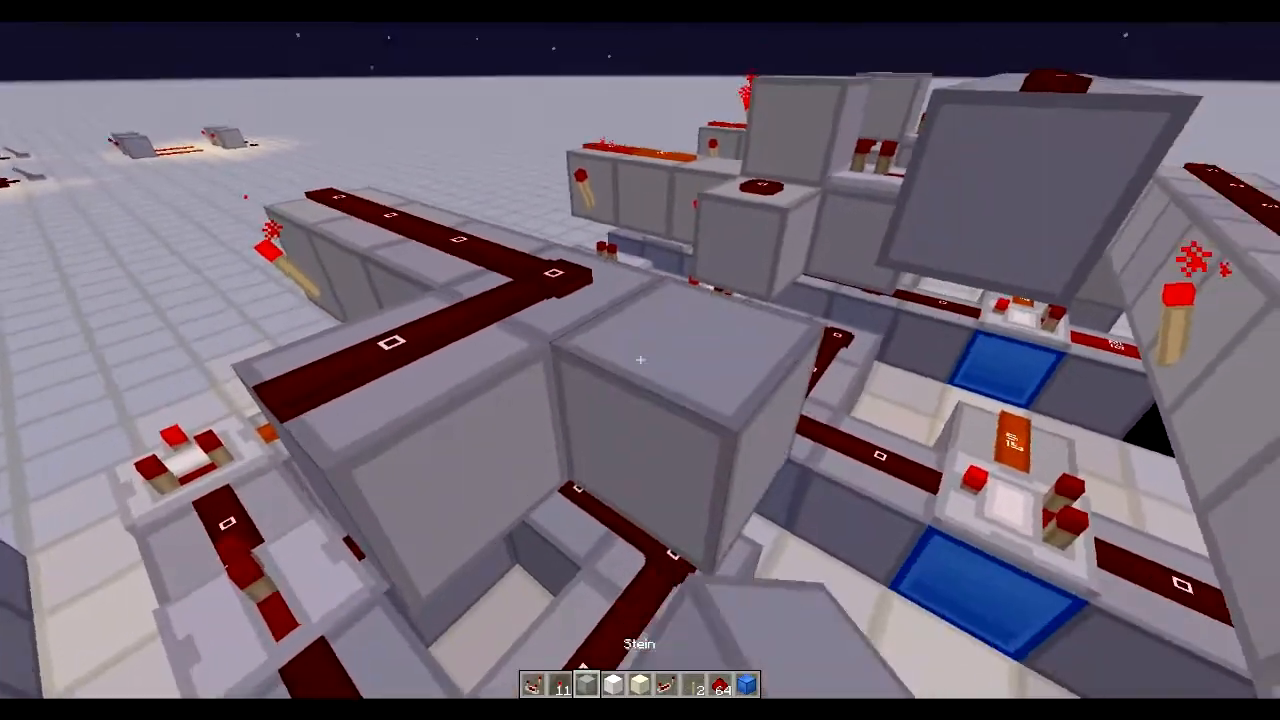
mouse_move(640, 360)
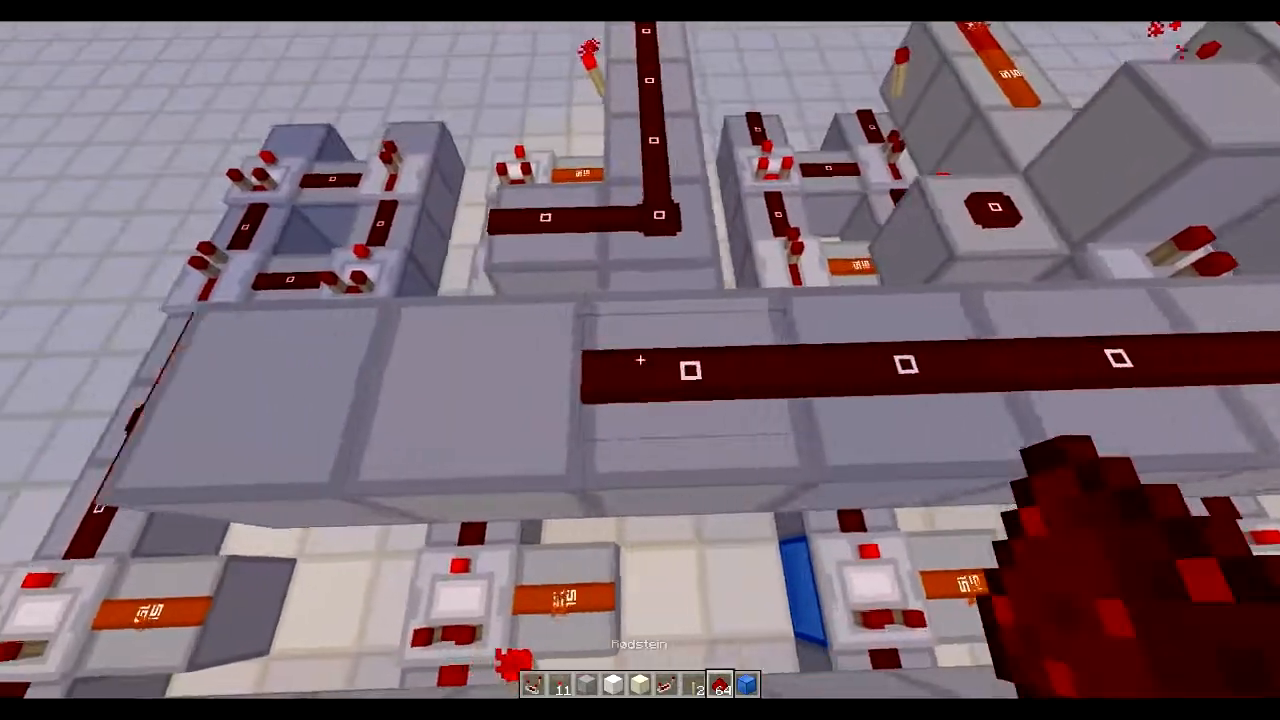
mouse_move(640, 360)
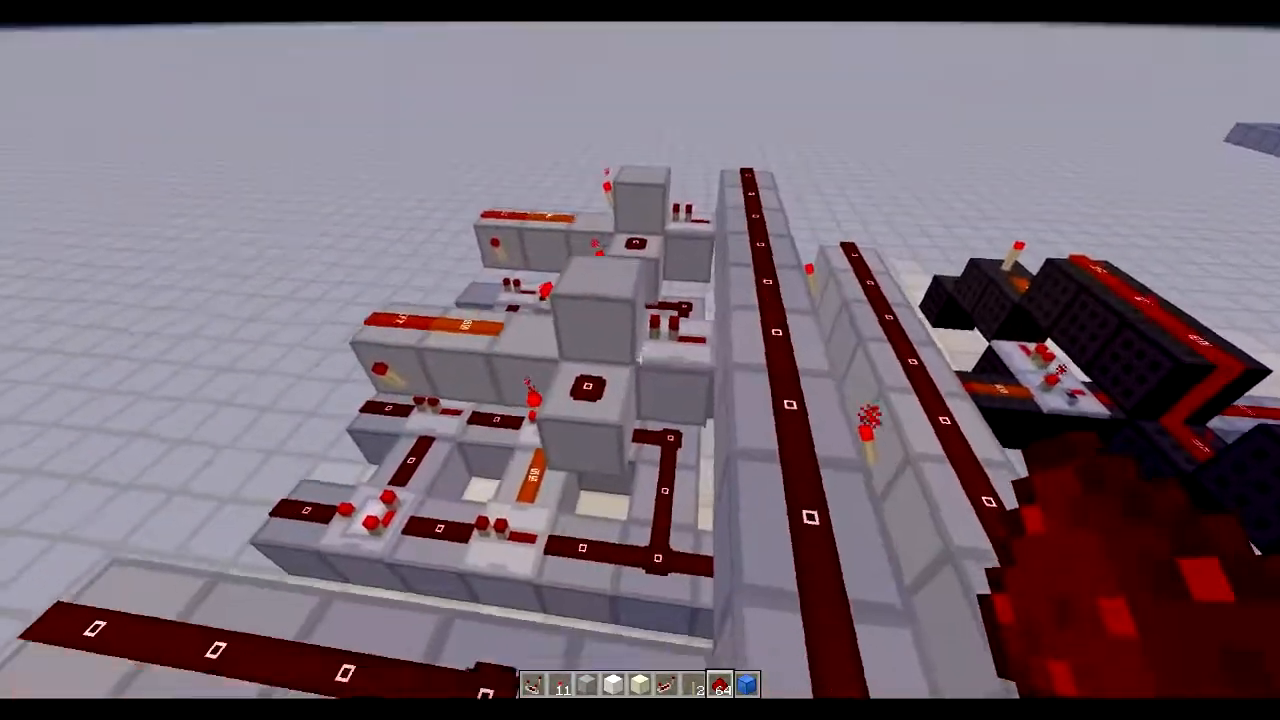
mouse_move(640, 360)
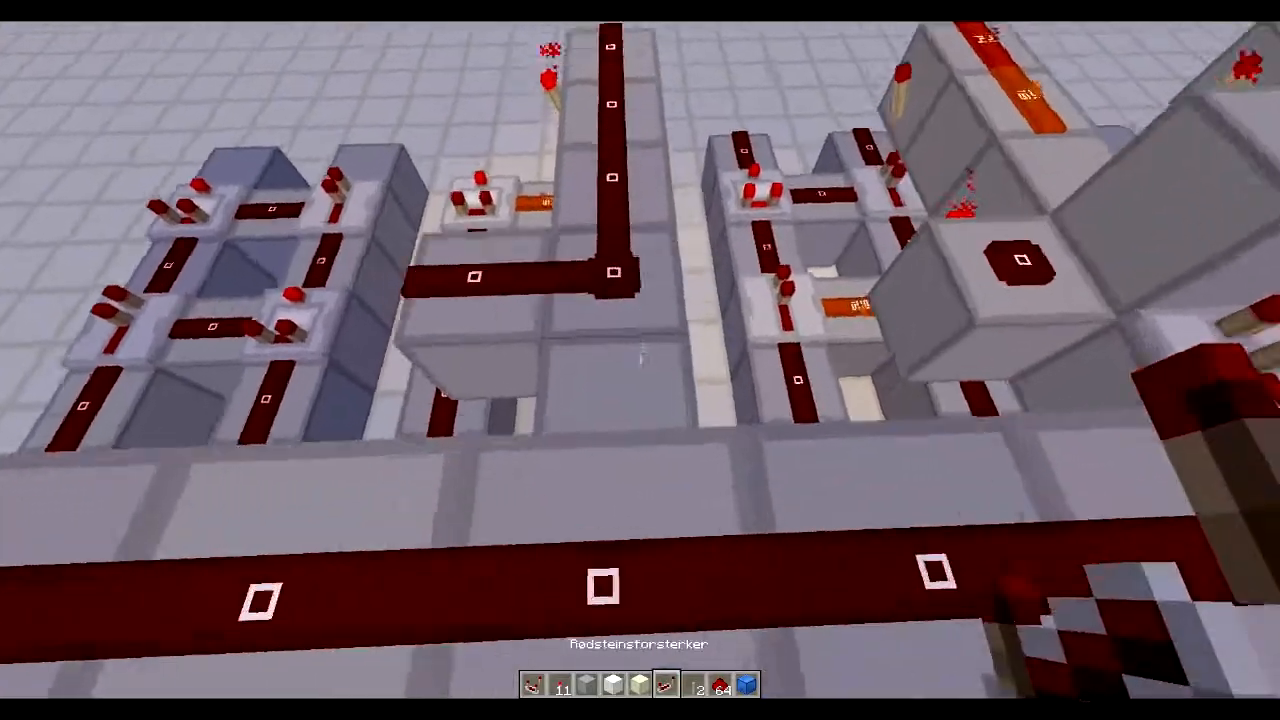
mouse_move(640, 360)
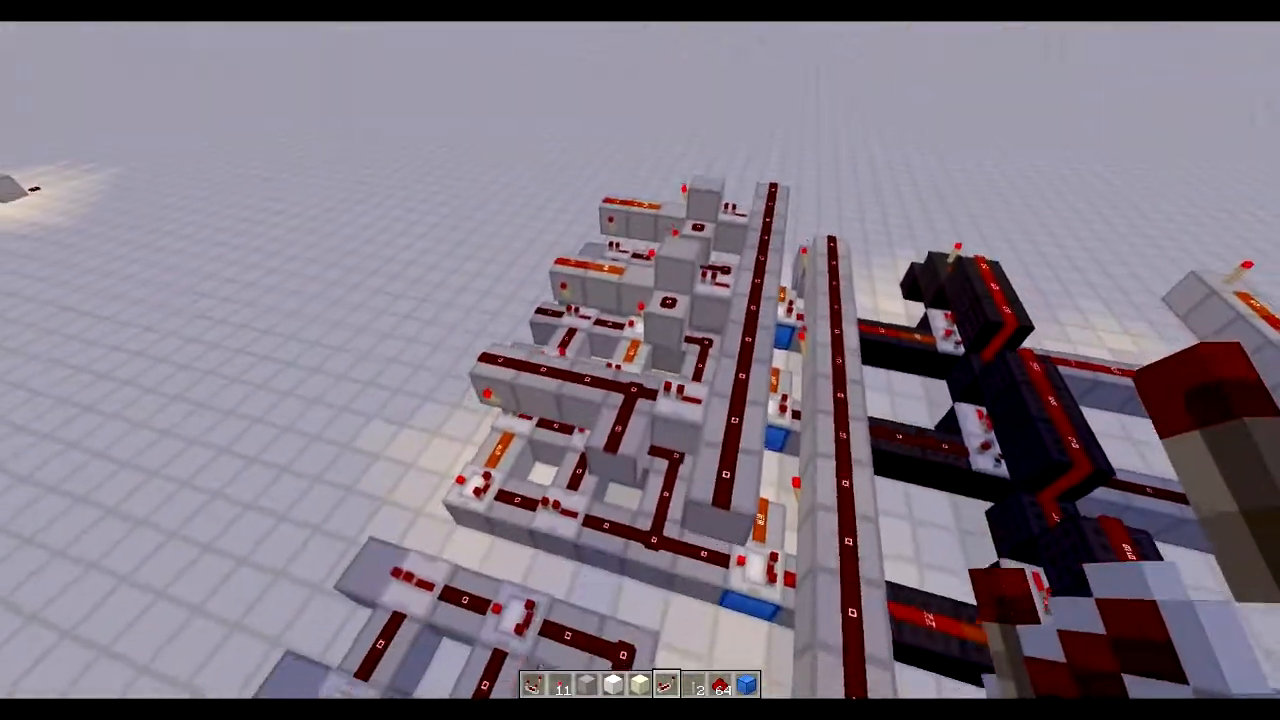
mouse_move(640, 360)
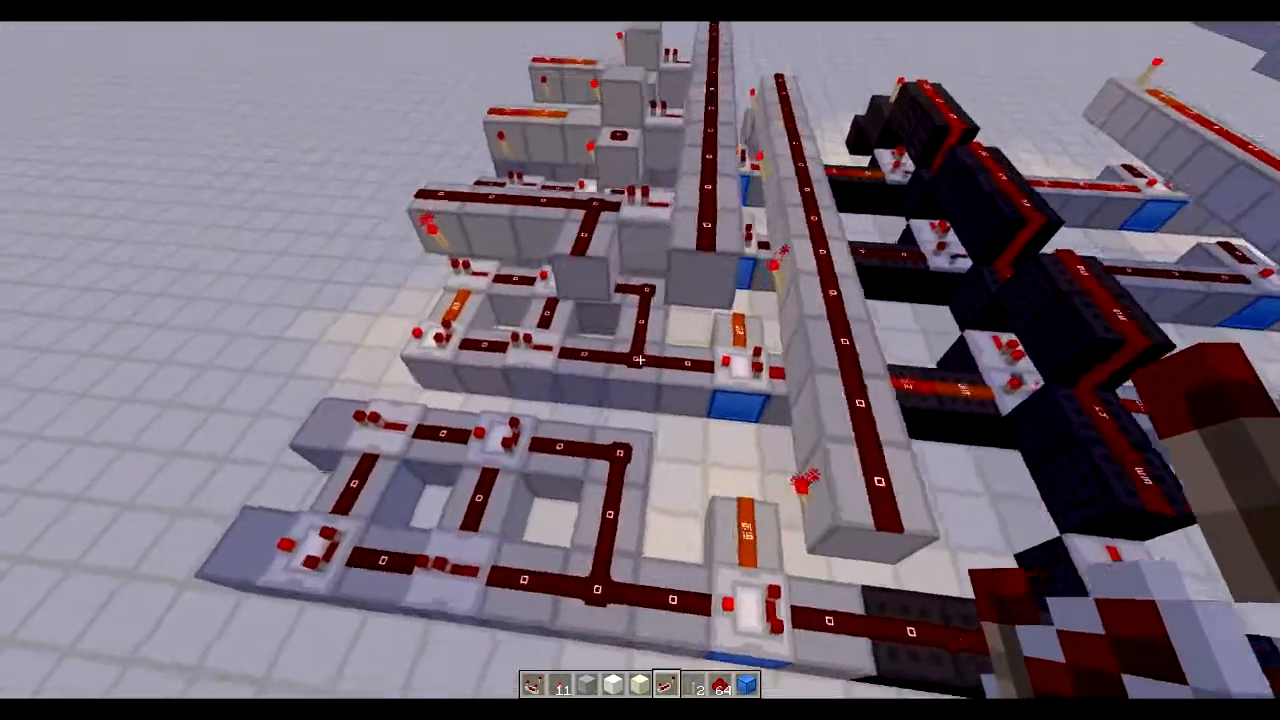
mouse_move(640, 360)
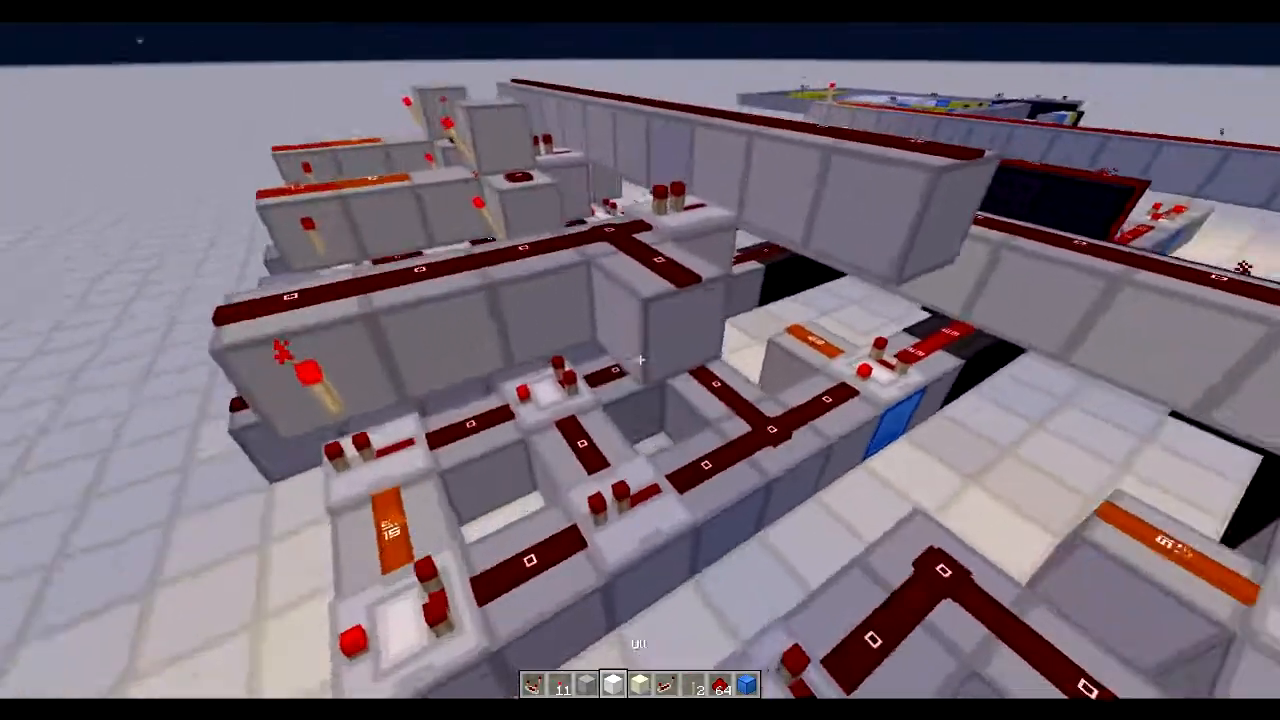
mouse_move(640, 360)
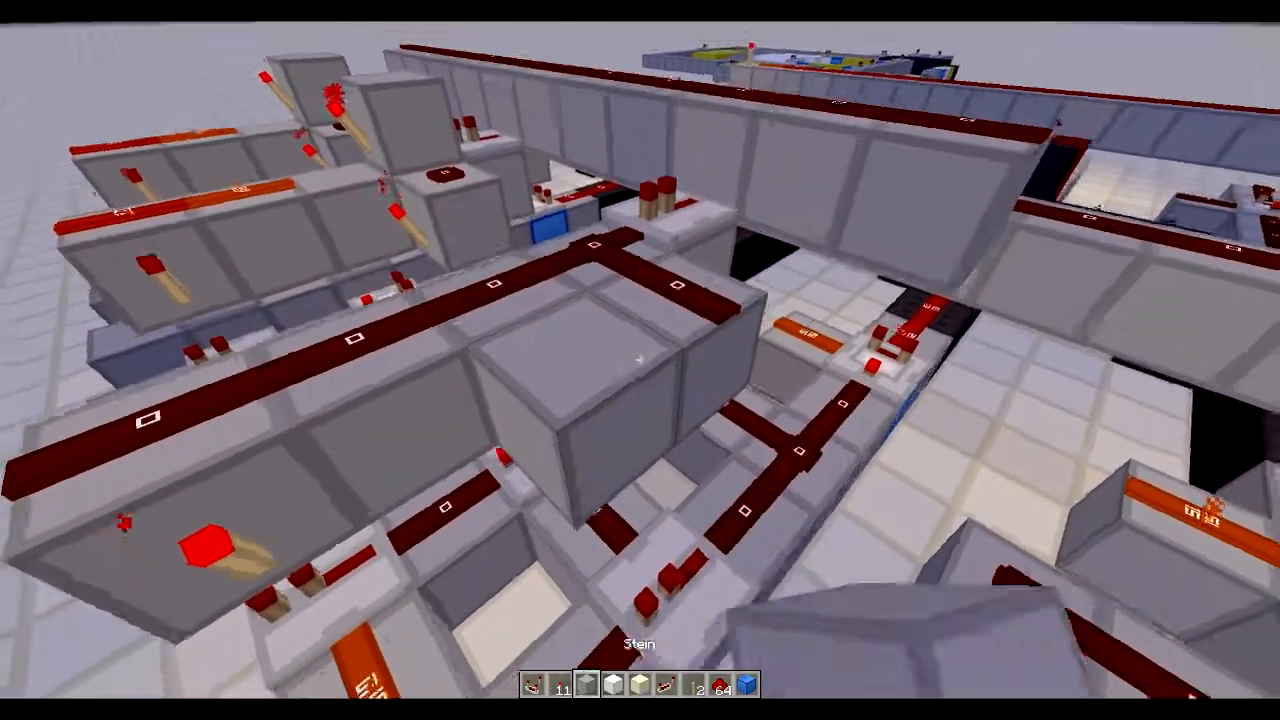
mouse_move(640, 360)
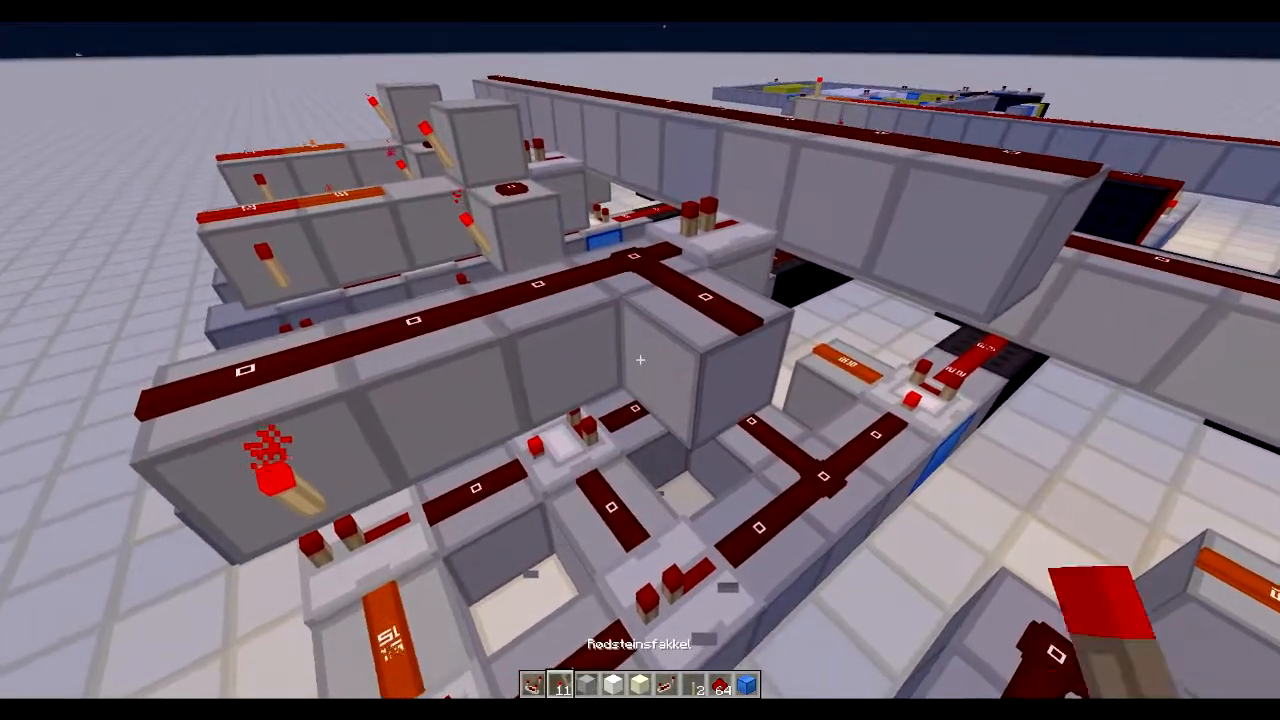
mouse_move(640, 360)
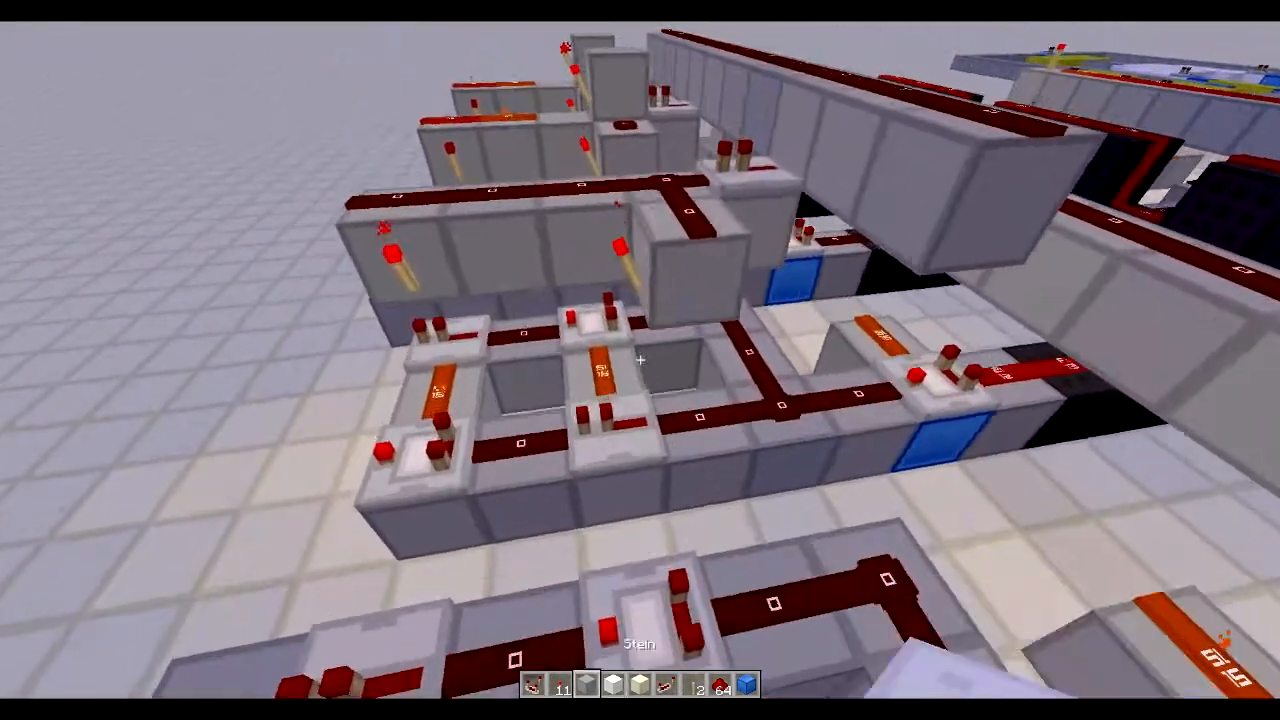
mouse_move(640, 360)
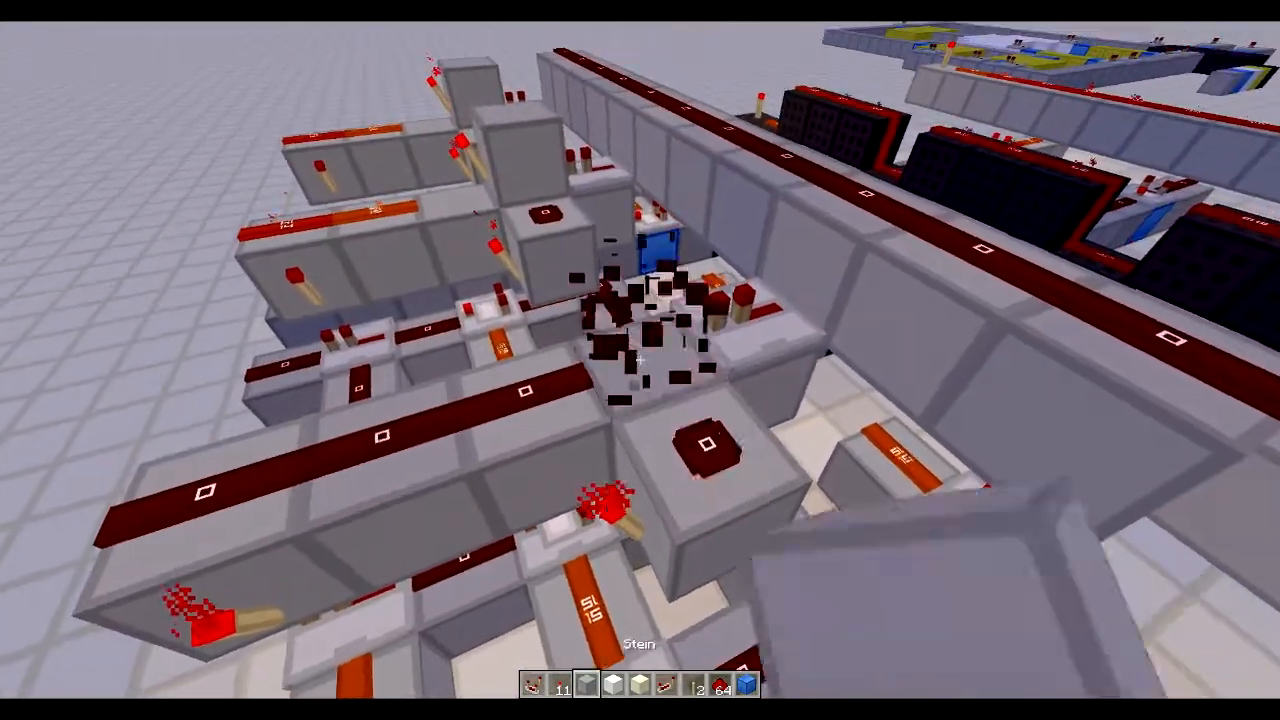
mouse_move(640, 360)
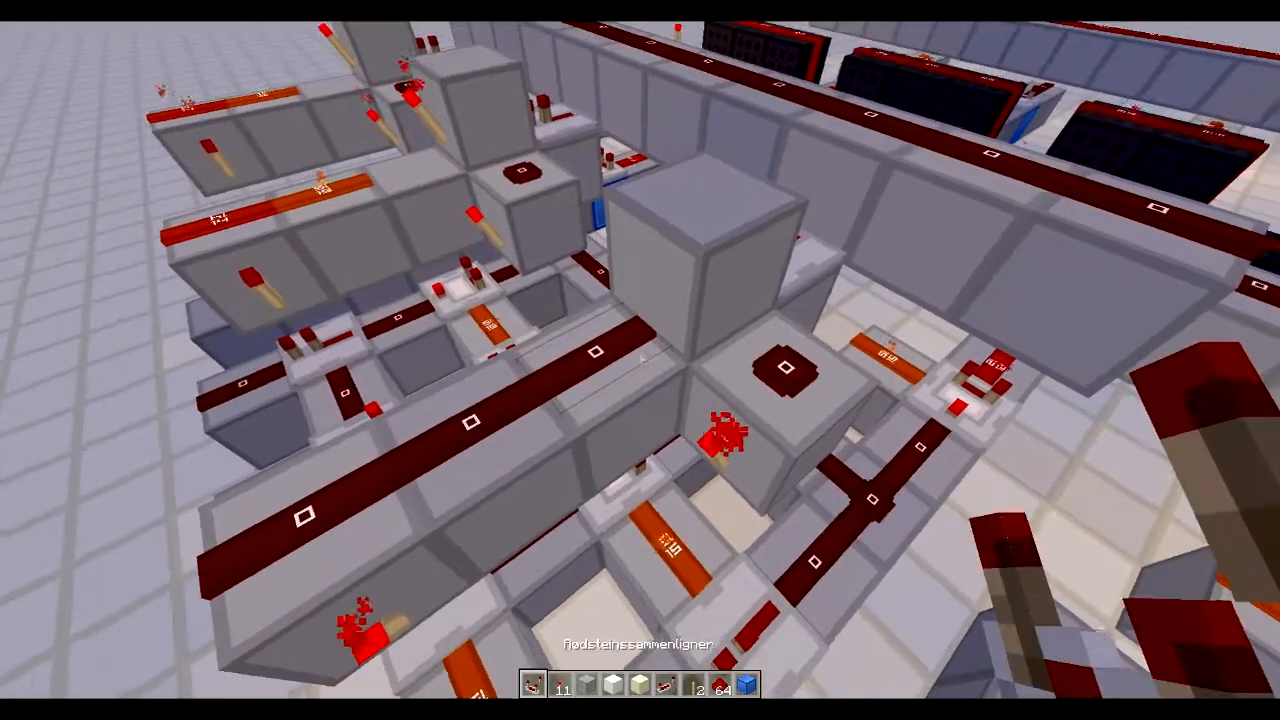
mouse_move(640, 360)
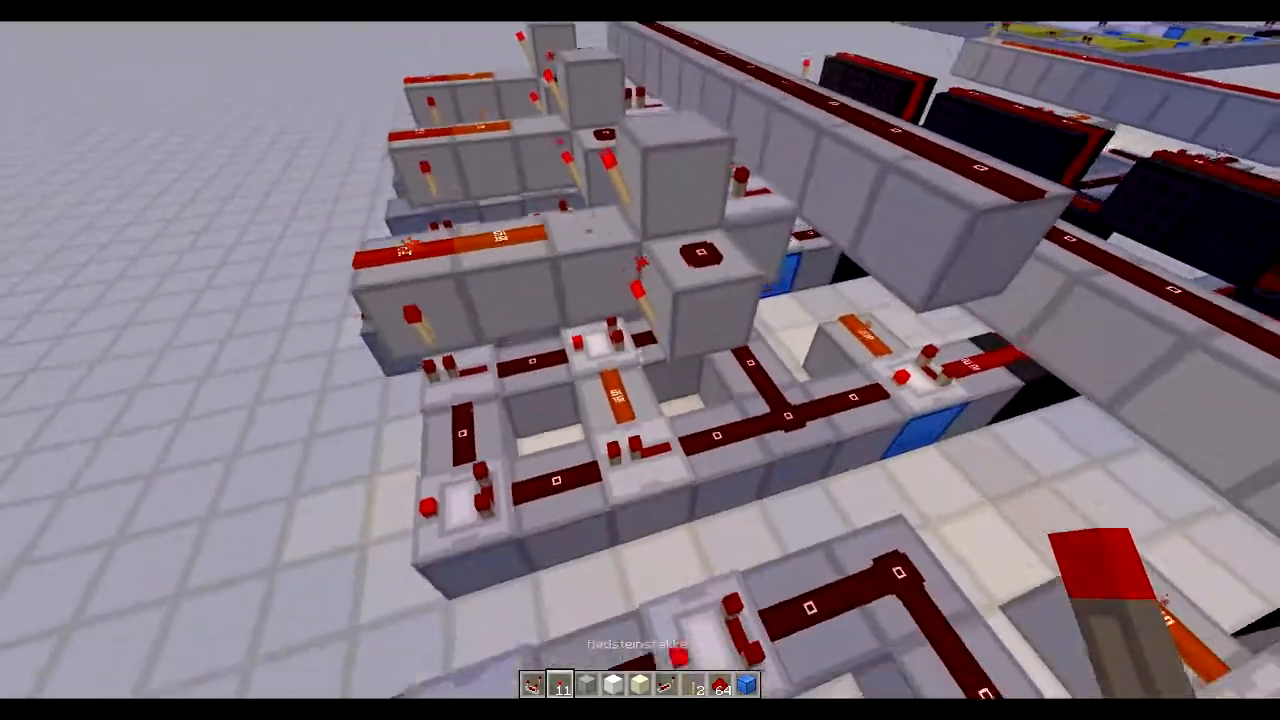
mouse_move(640, 360)
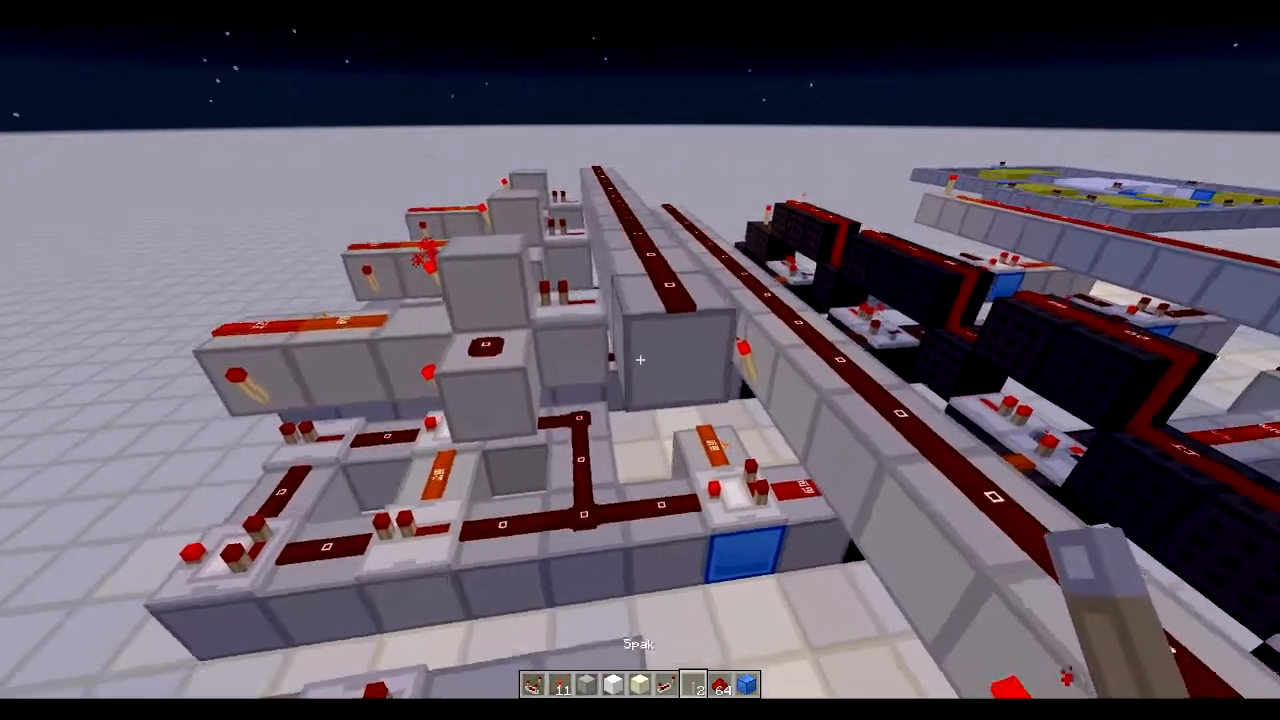
mouse_move(640, 360)
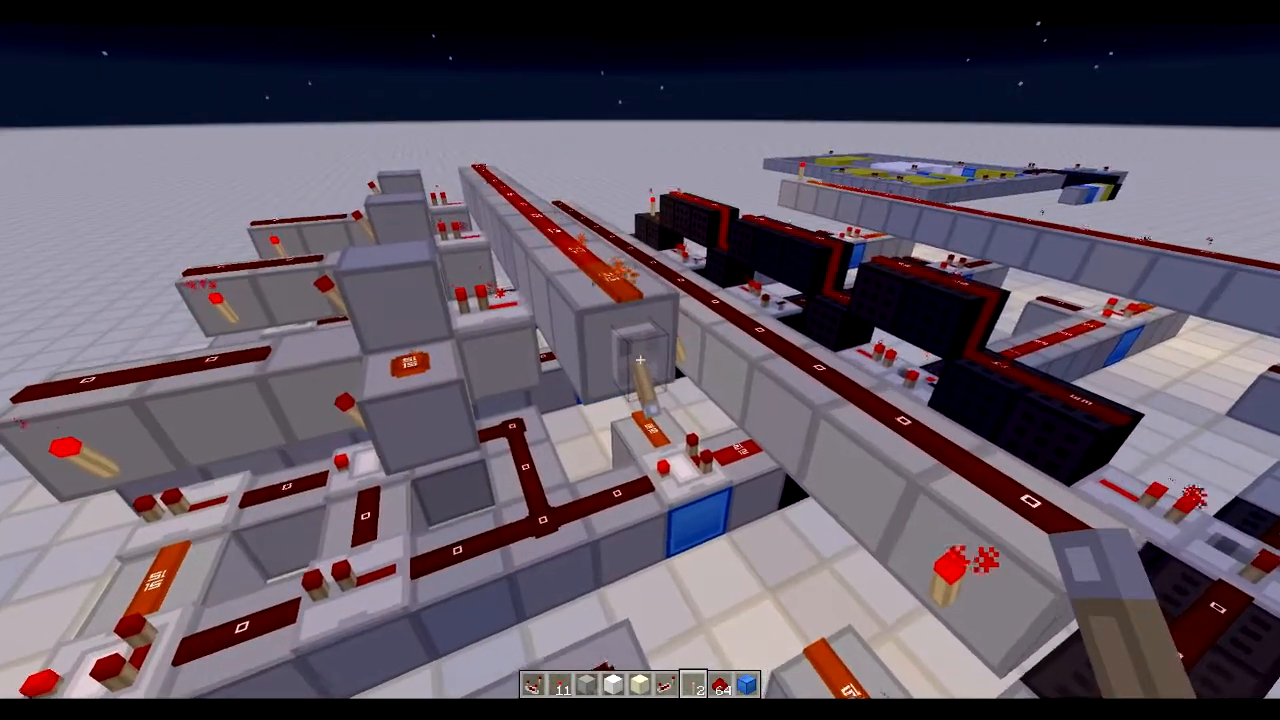
mouse_move(640, 360)
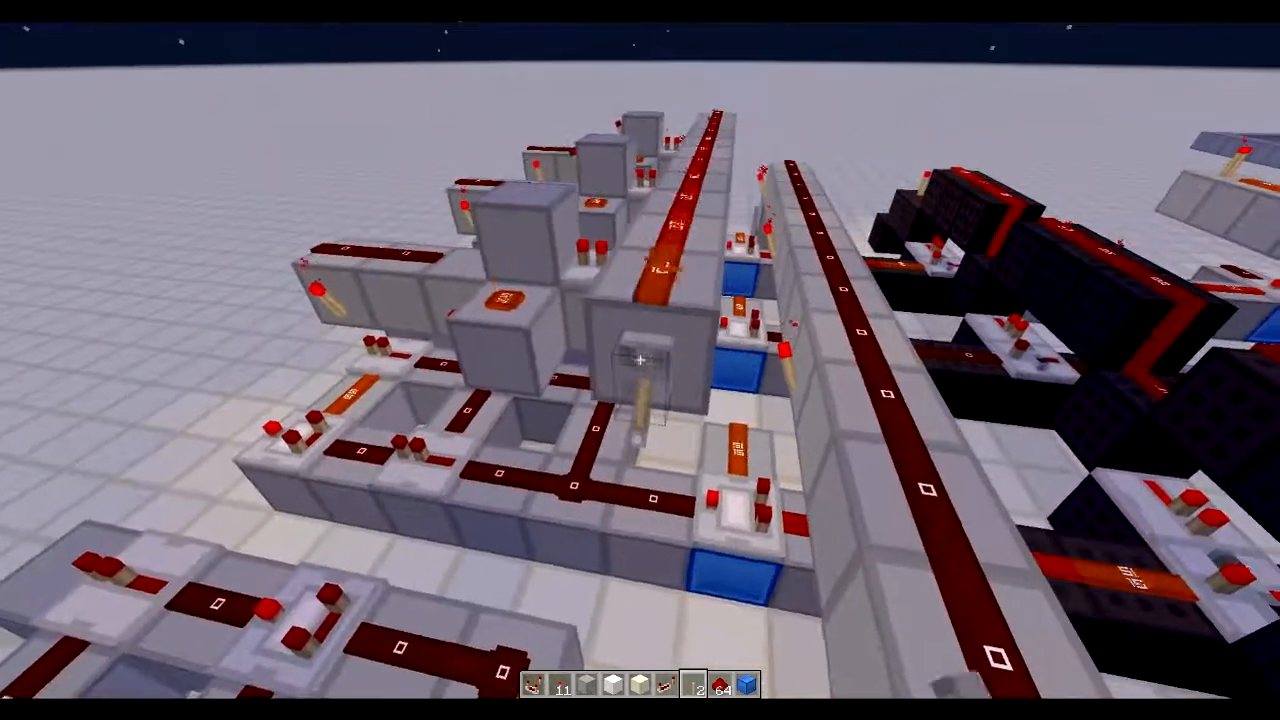
mouse_move(640, 360)
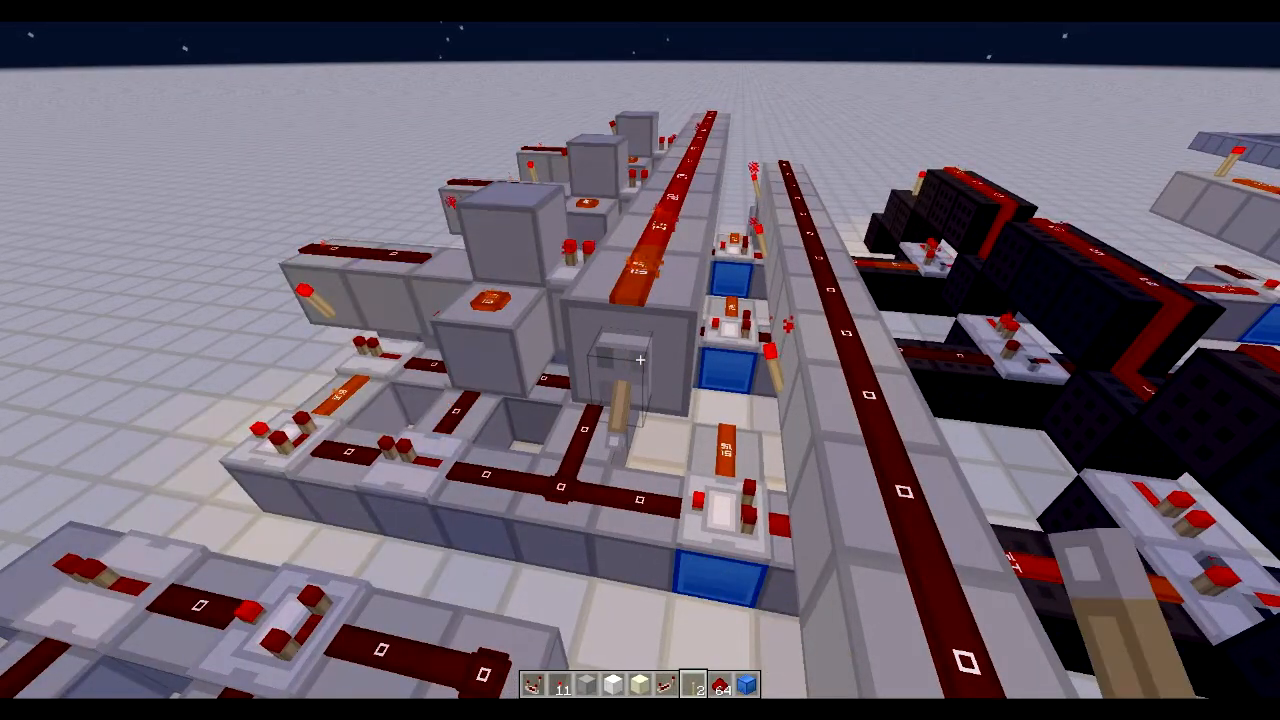
mouse_move(640, 360)
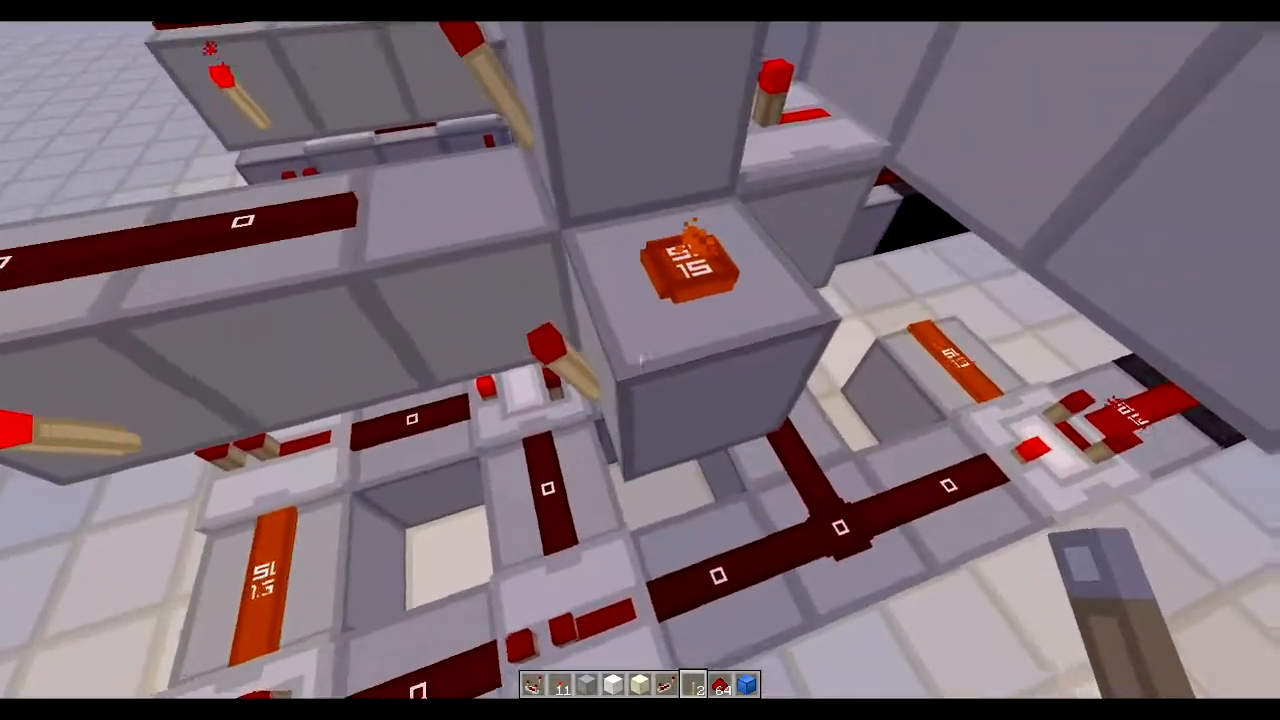
mouse_move(640, 360)
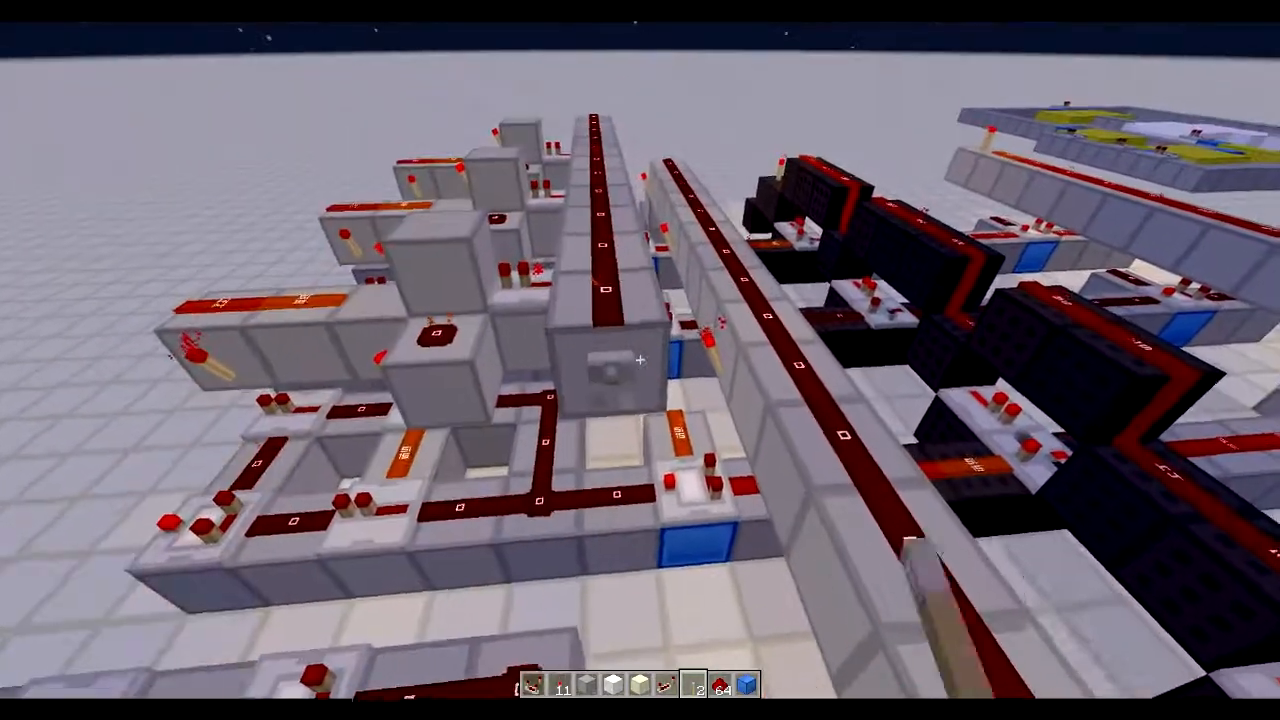
mouse_move(640, 360)
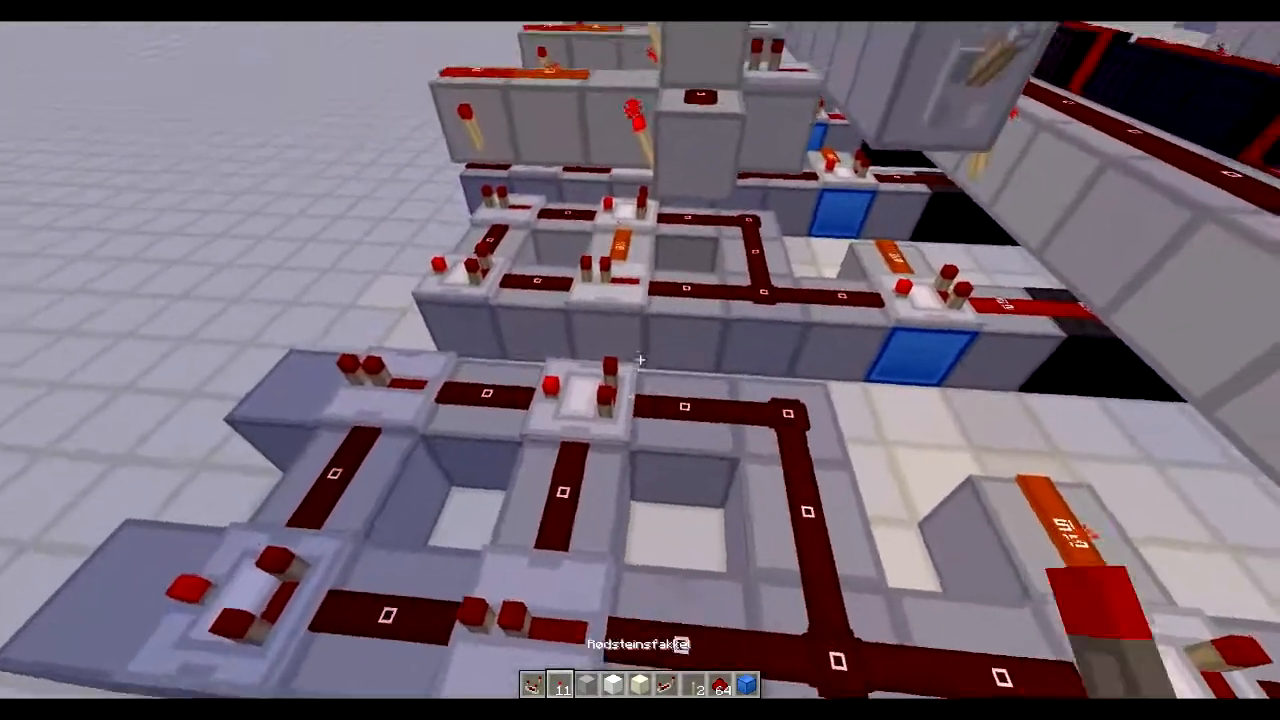
mouse_move(640, 360)
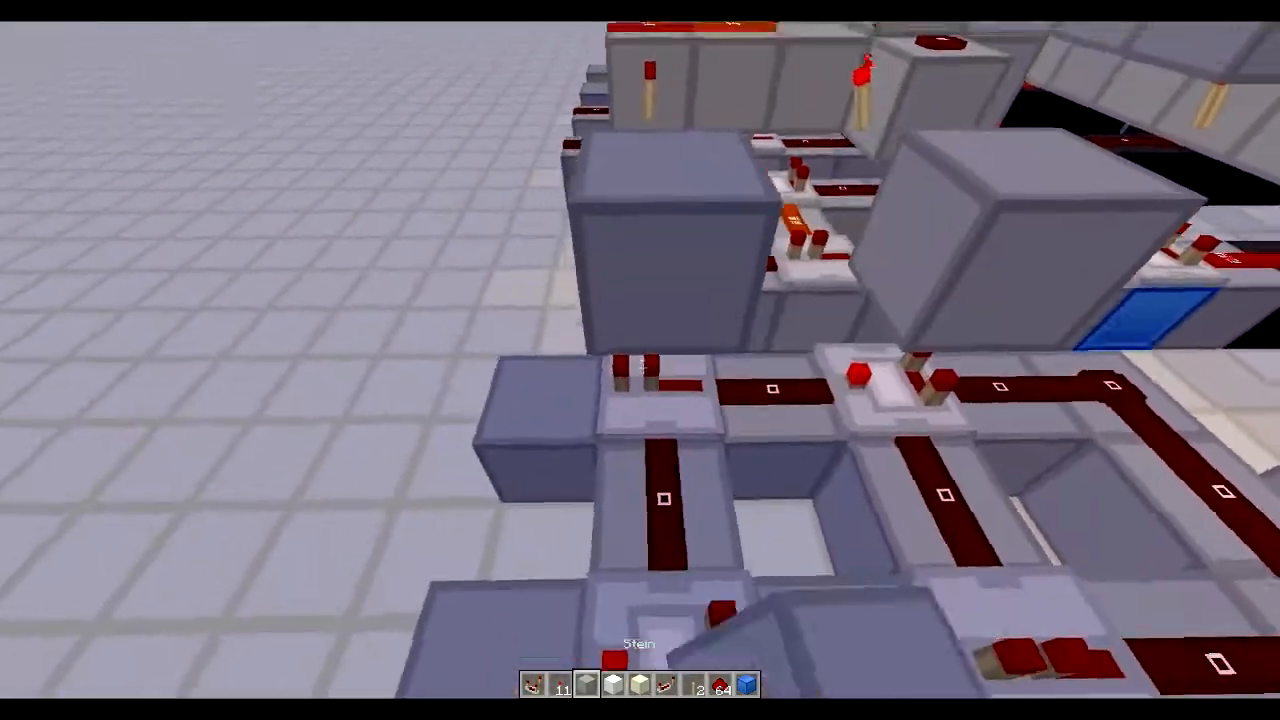
mouse_move(640, 360)
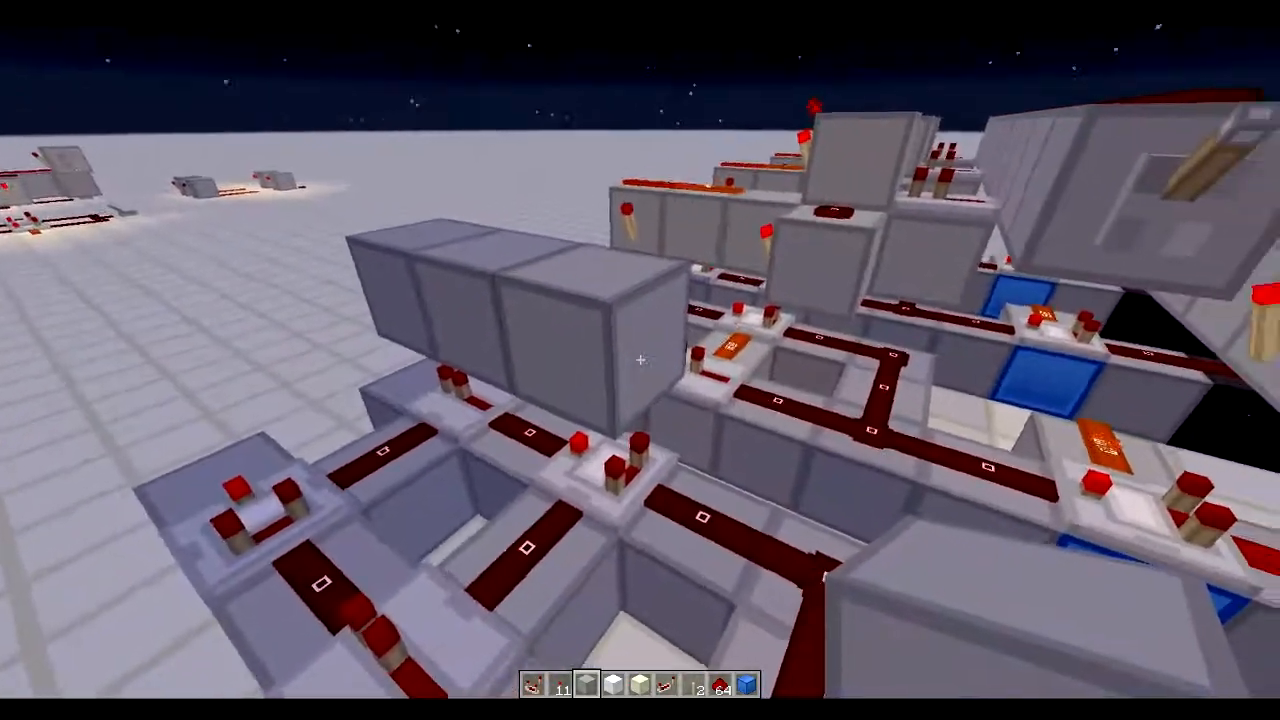
mouse_move(640, 360)
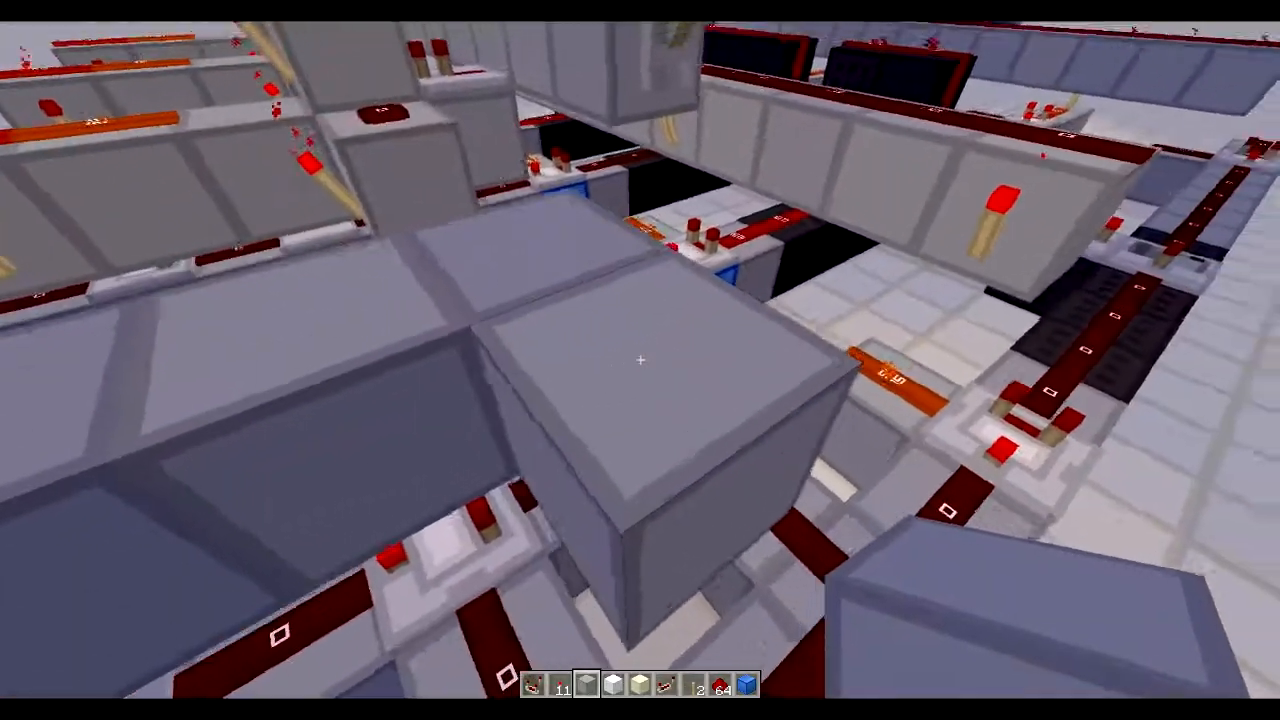
mouse_move(640, 360)
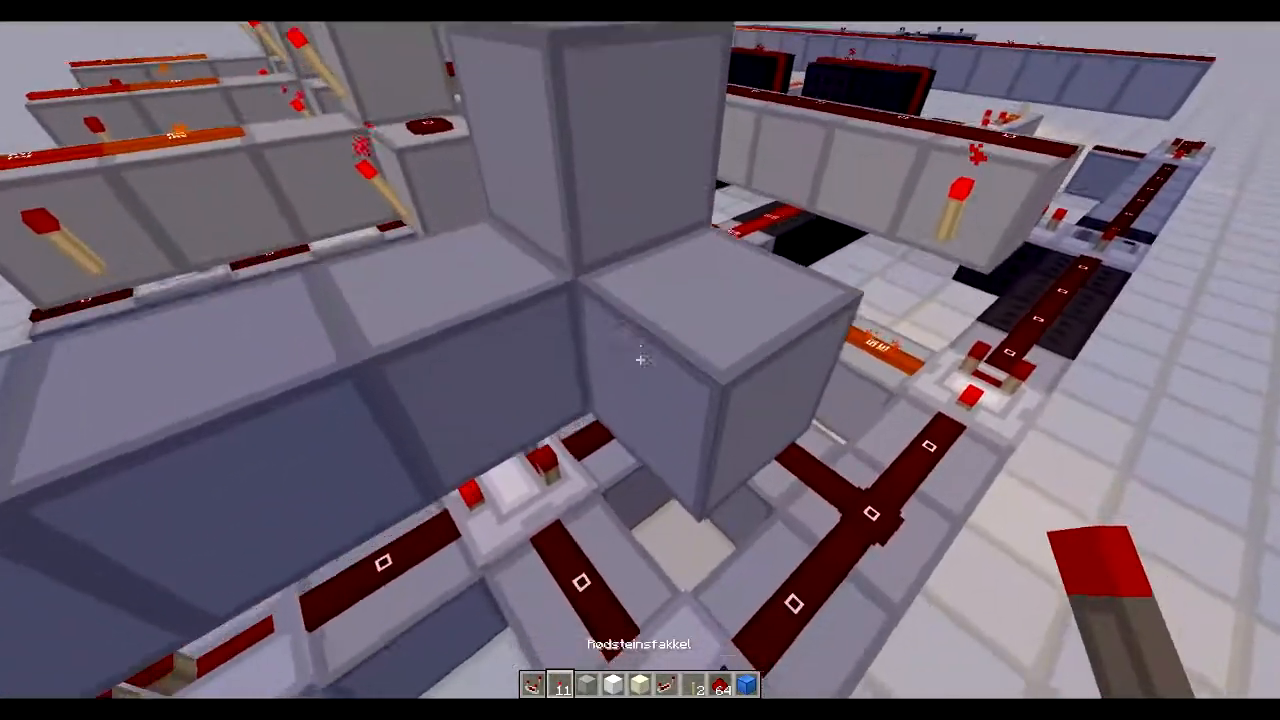
mouse_move(640, 360)
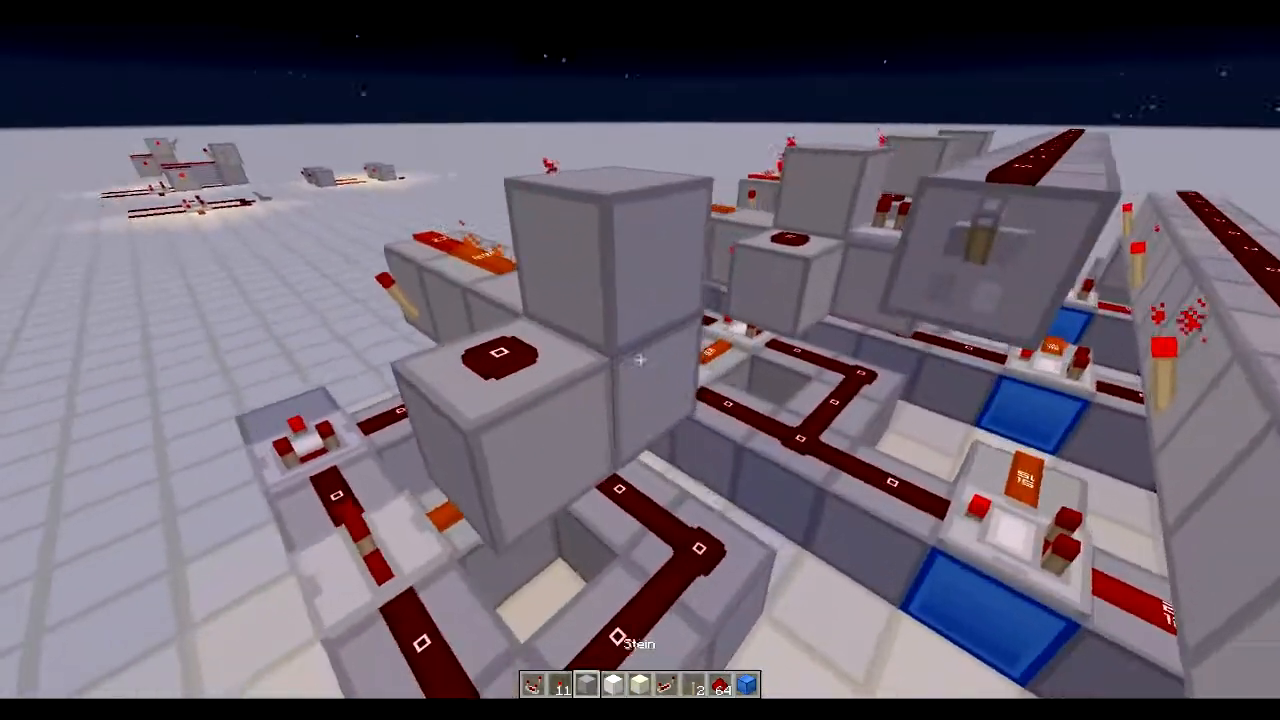
mouse_move(640, 360)
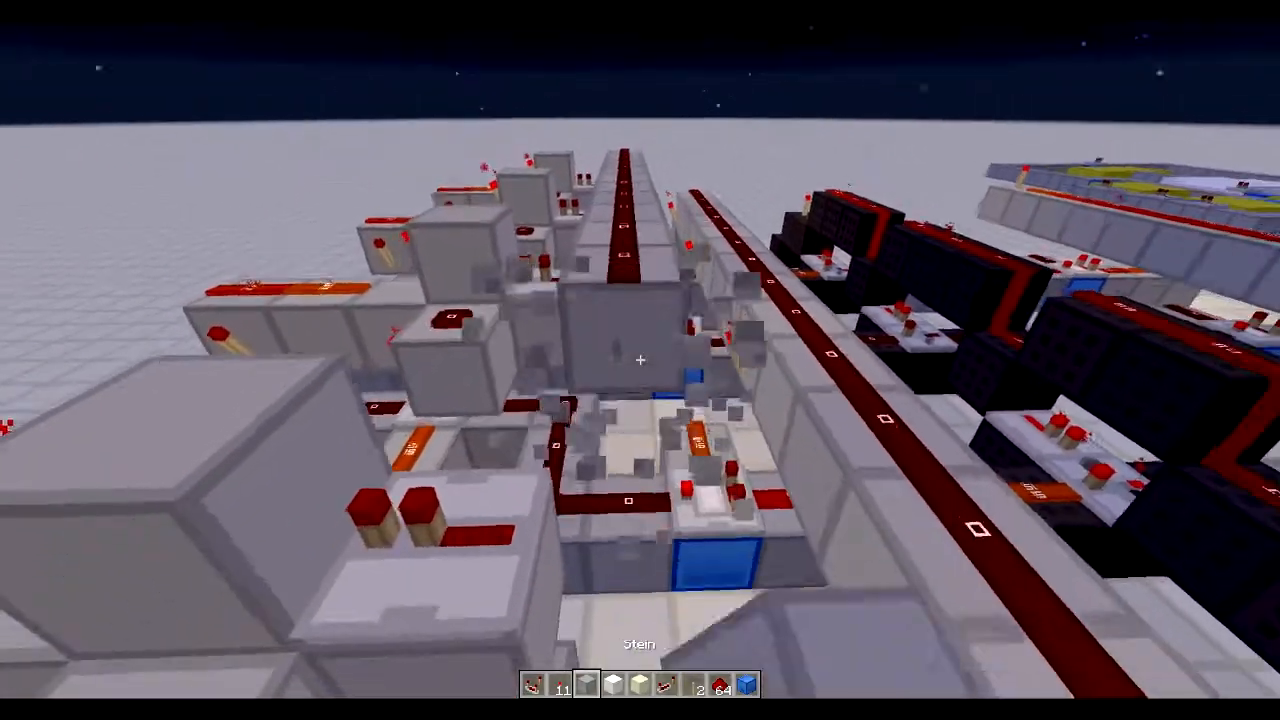
mouse_move(640, 360)
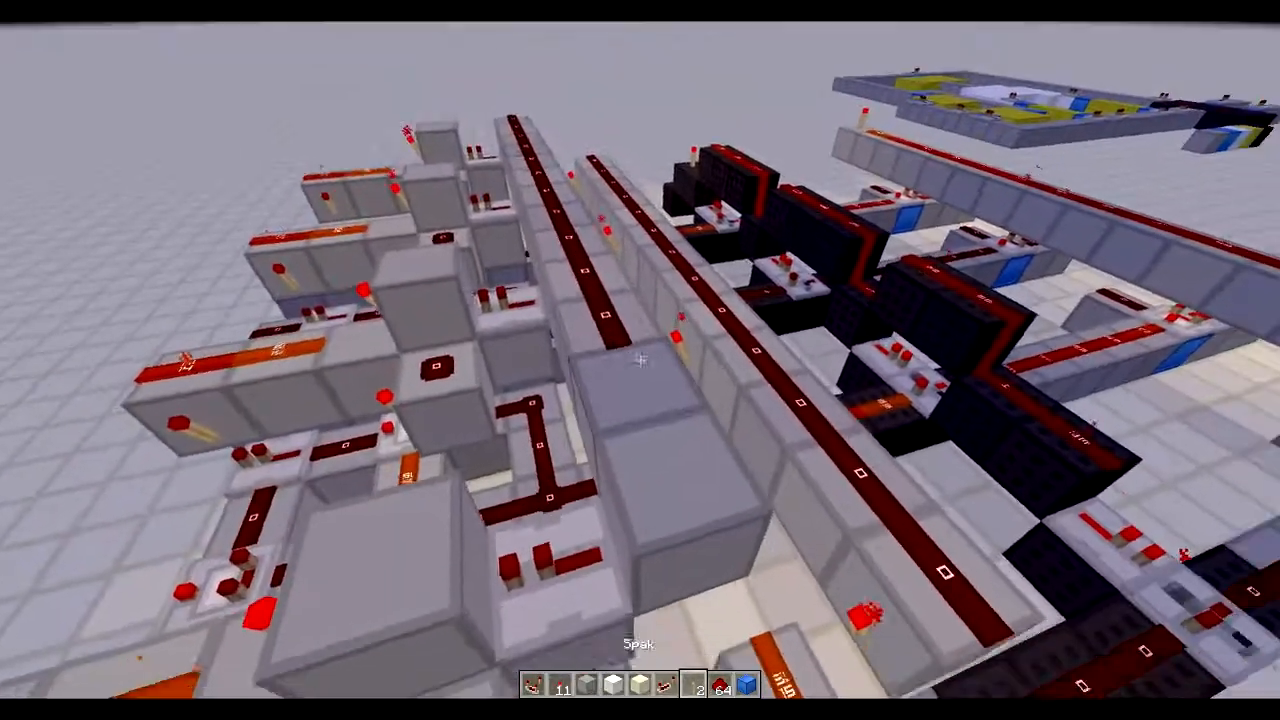
mouse_move(640, 360)
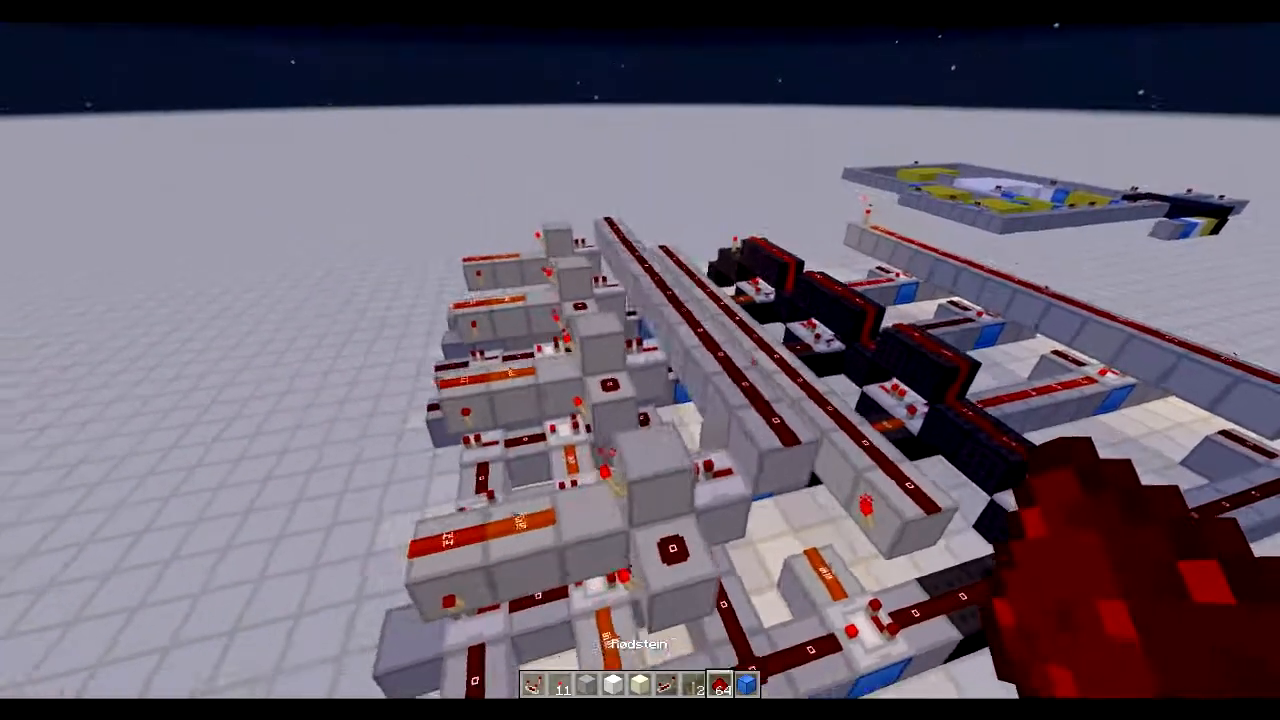
mouse_move(640, 360)
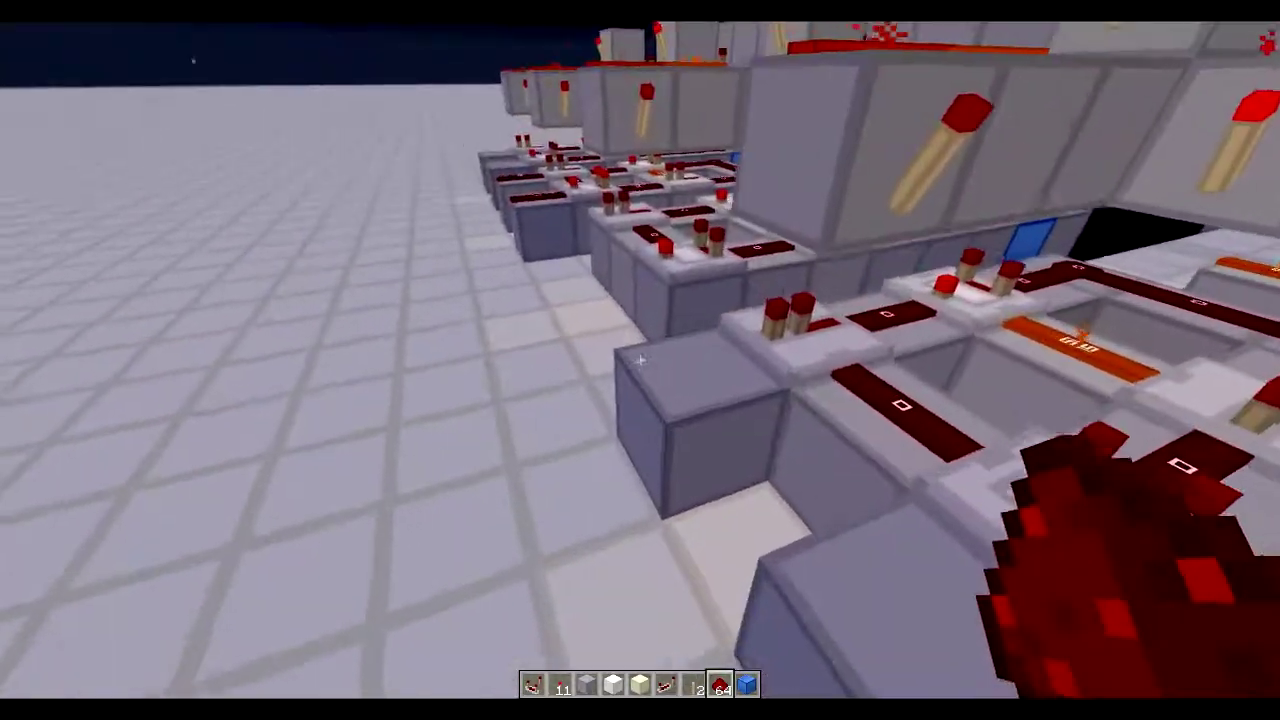
mouse_move(640, 360)
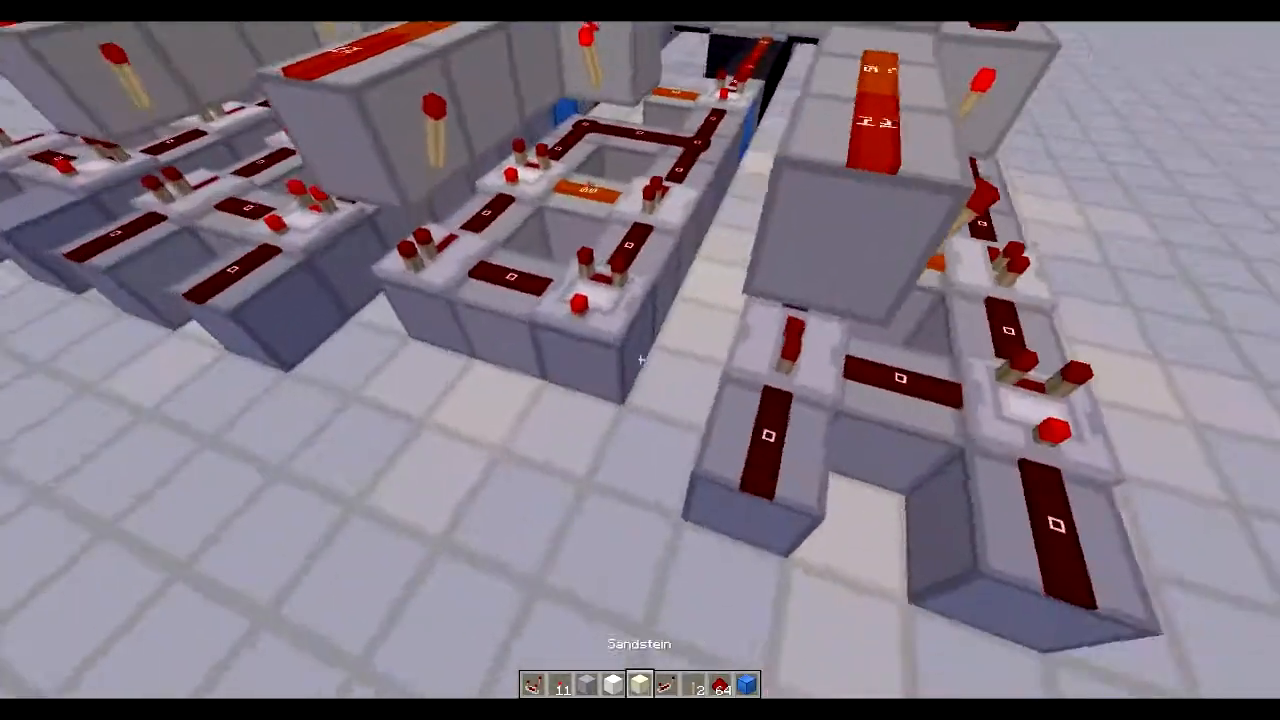
mouse_move(640, 360)
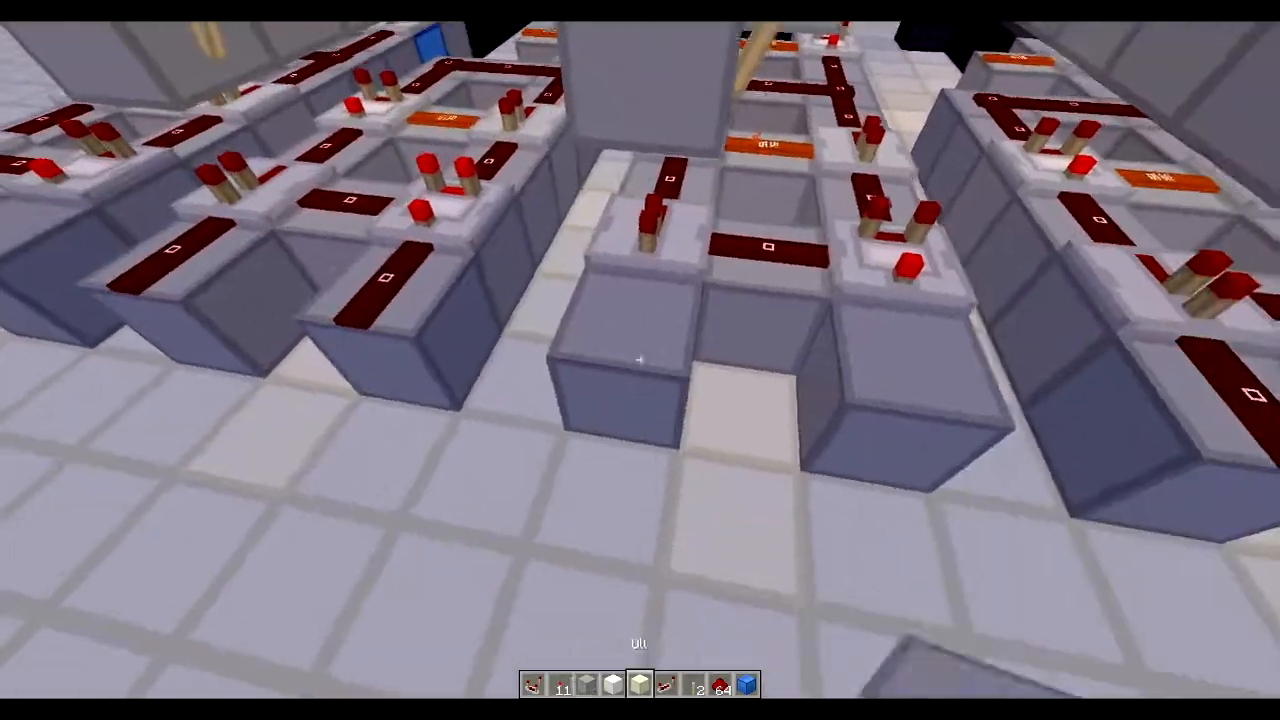
mouse_move(640, 360)
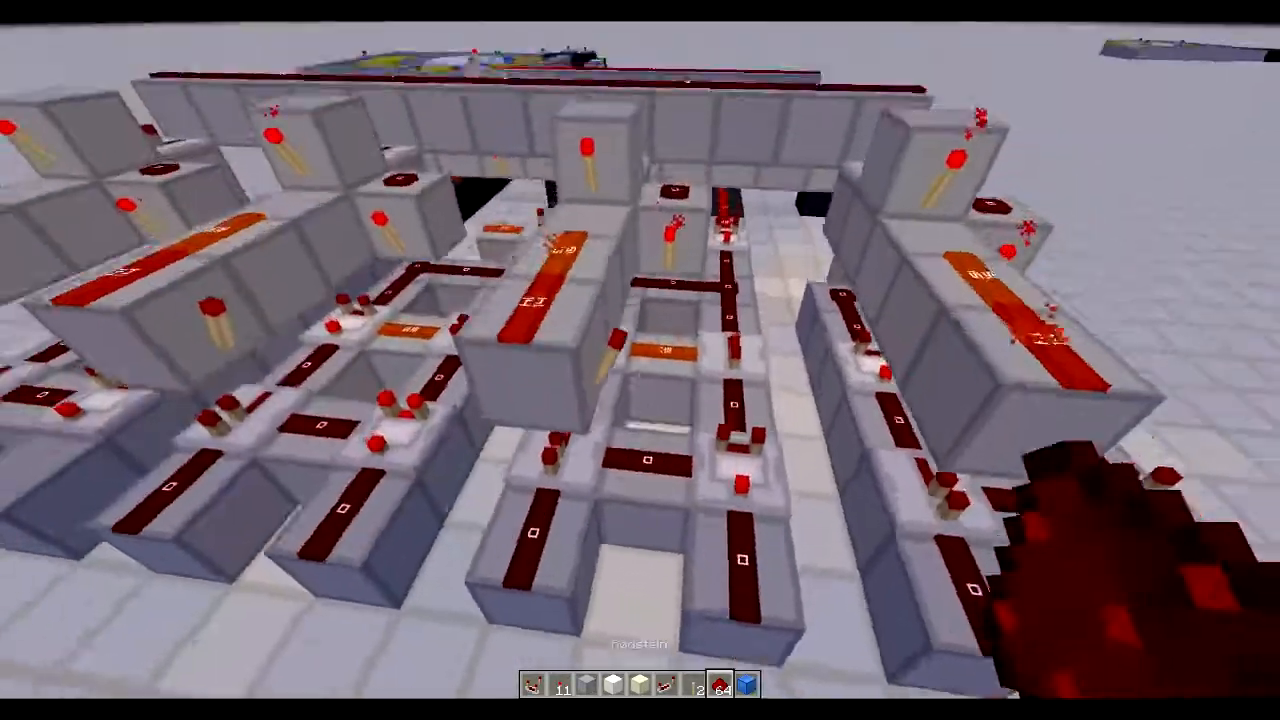
mouse_move(640, 360)
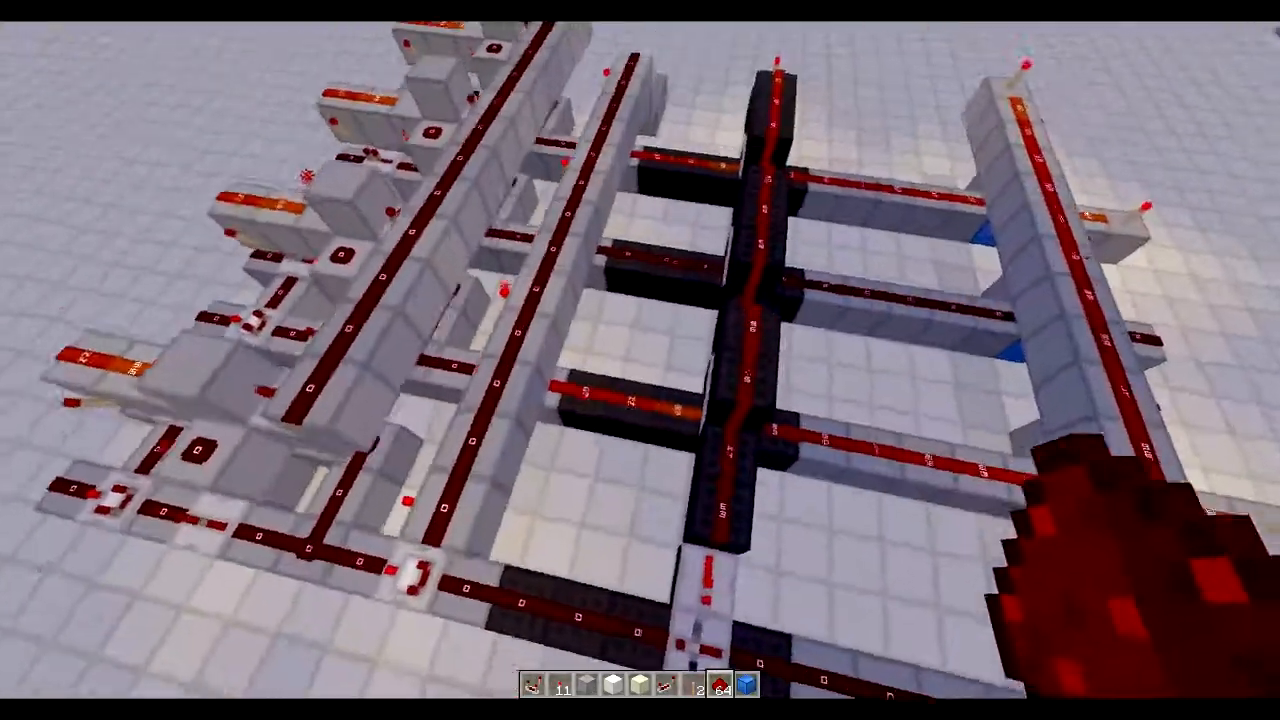
mouse_move(640, 360)
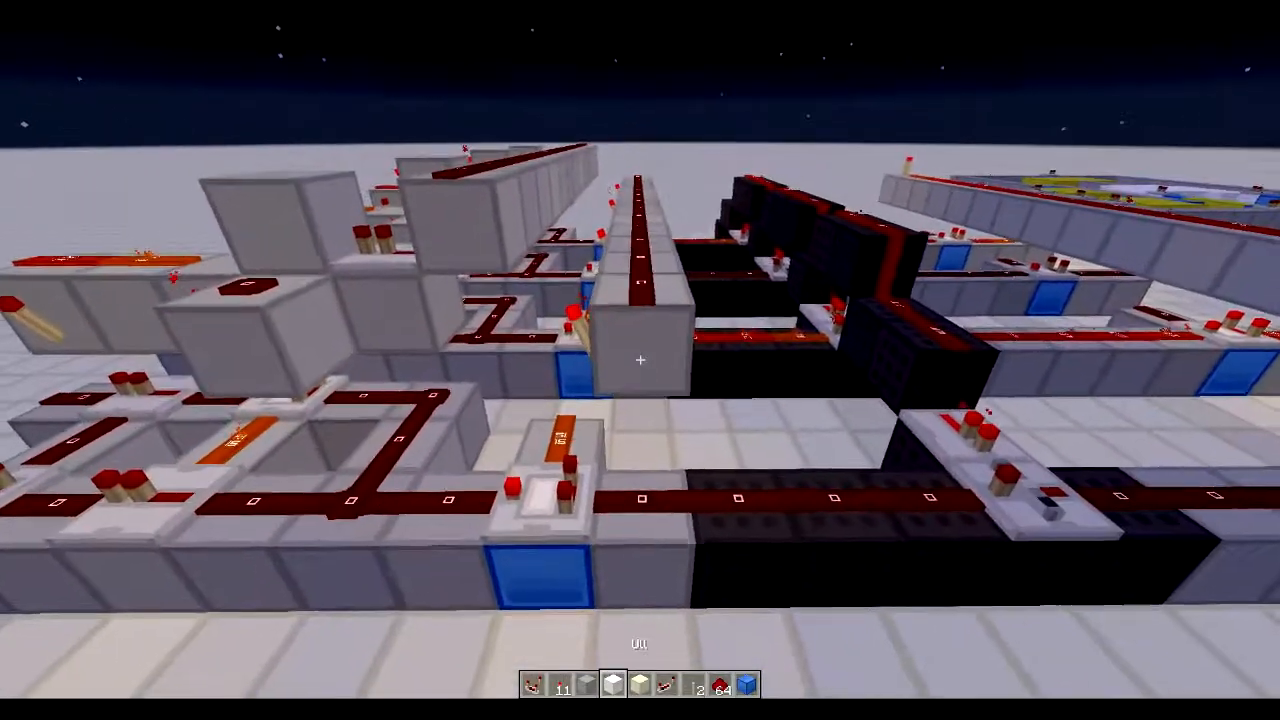
mouse_move(640, 360)
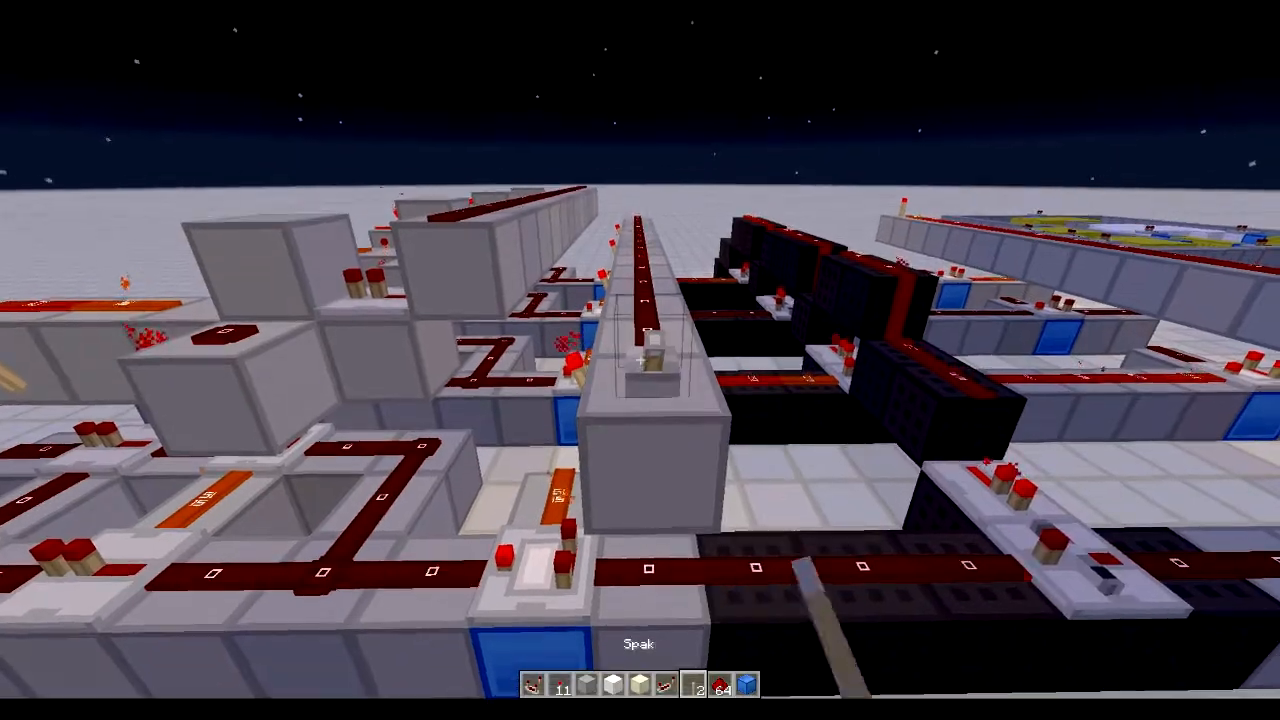
mouse_move(640, 360)
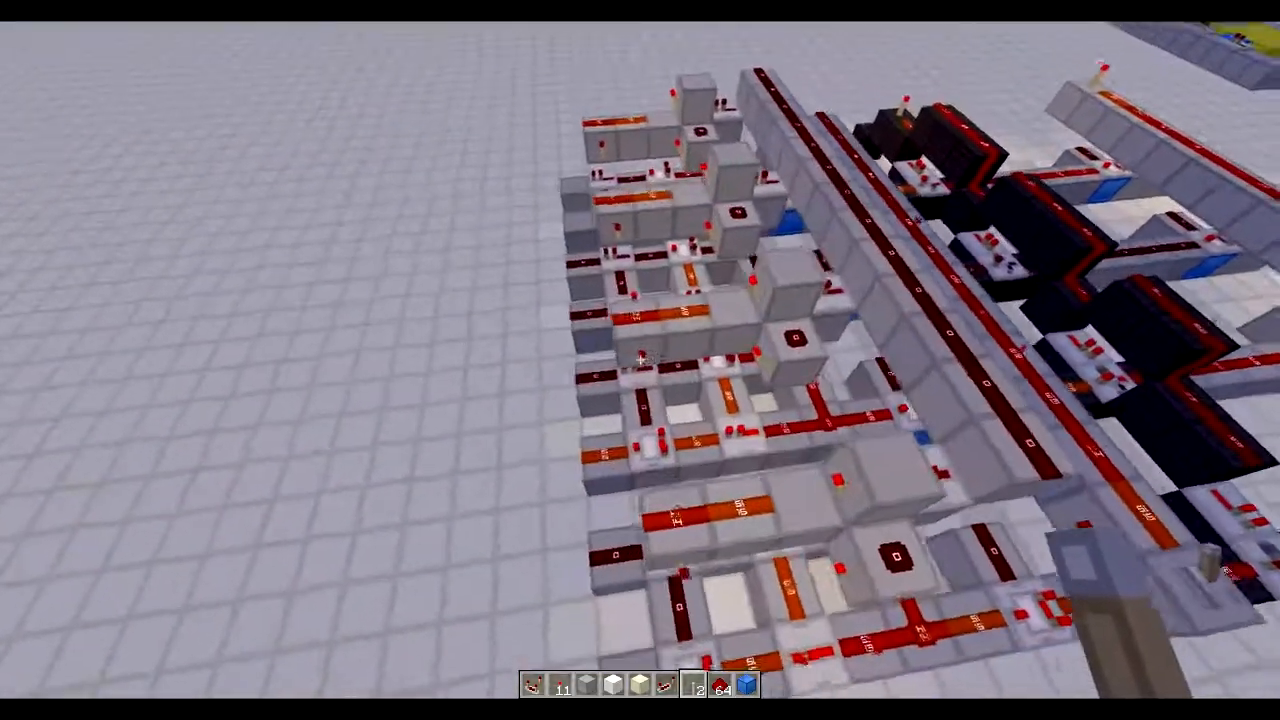
mouse_move(640, 360)
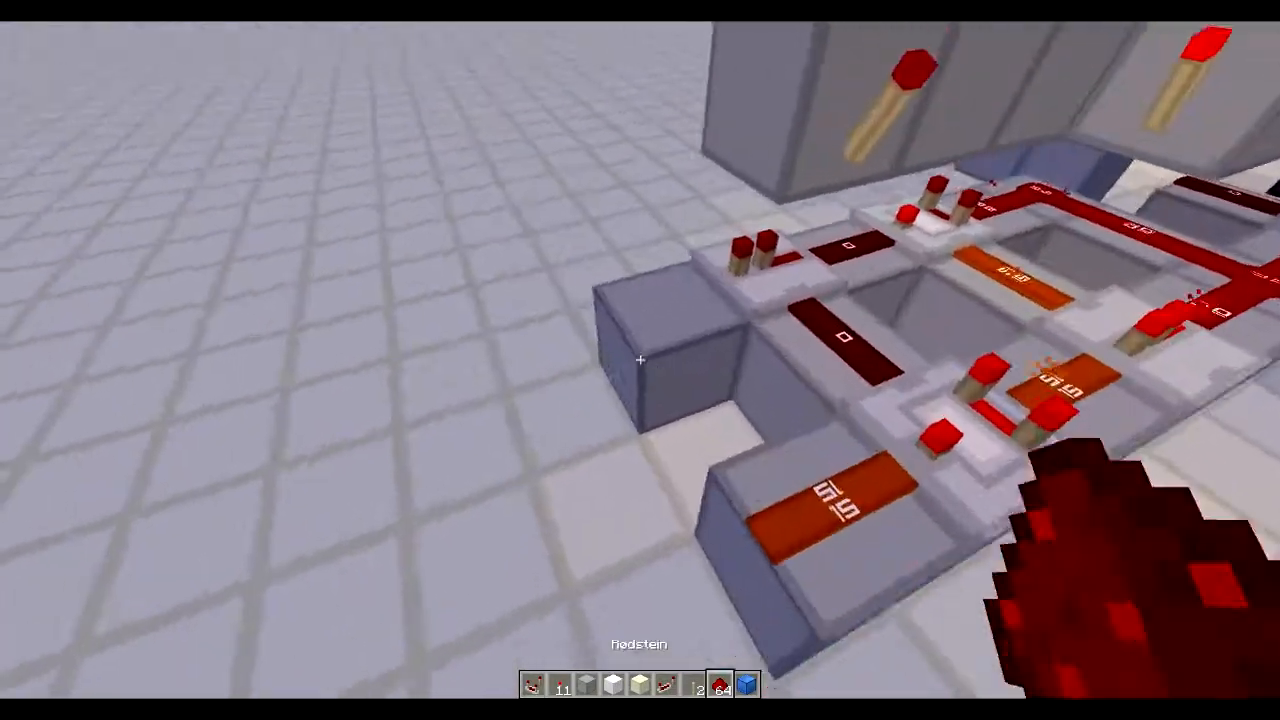
mouse_move(640, 360)
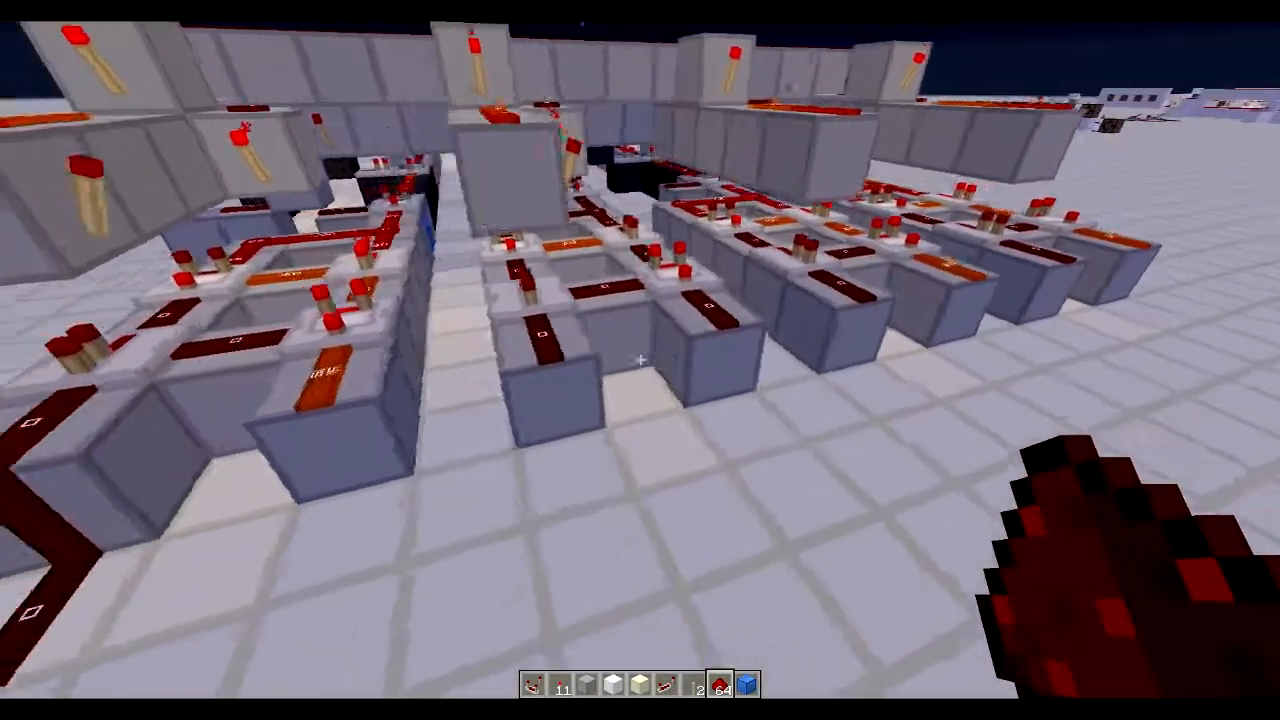
mouse_move(640, 360)
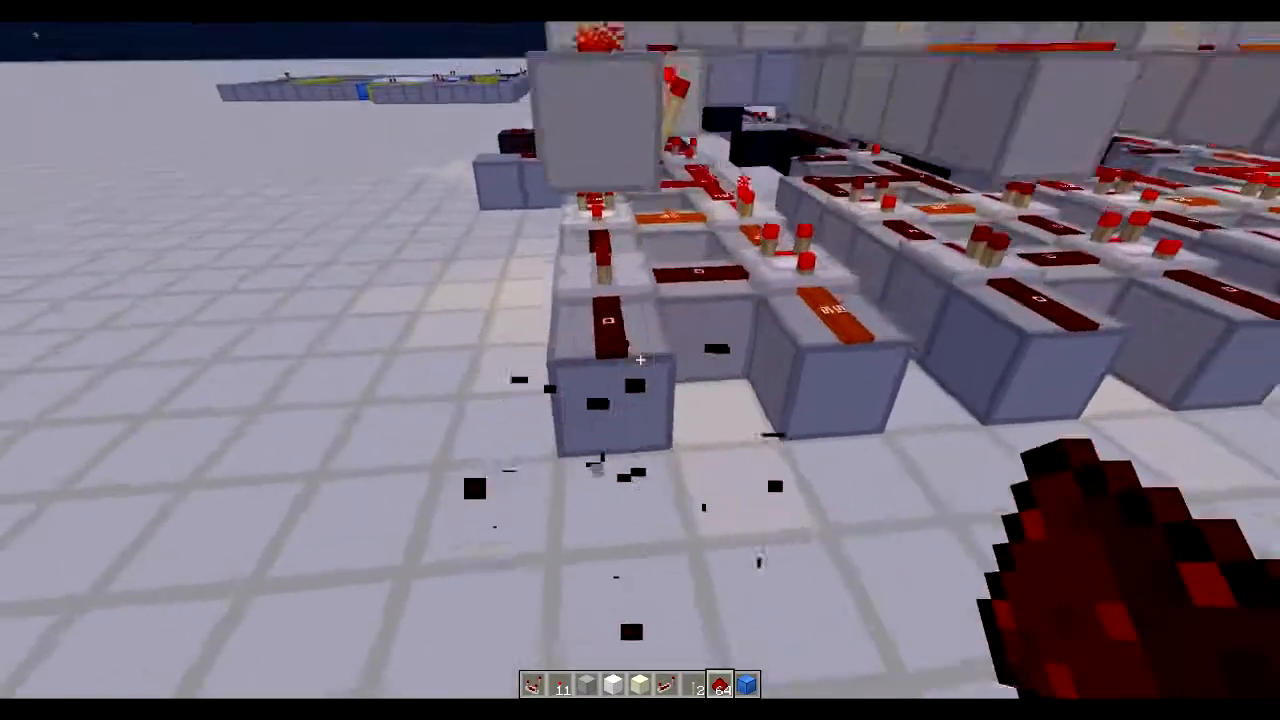
mouse_move(640, 360)
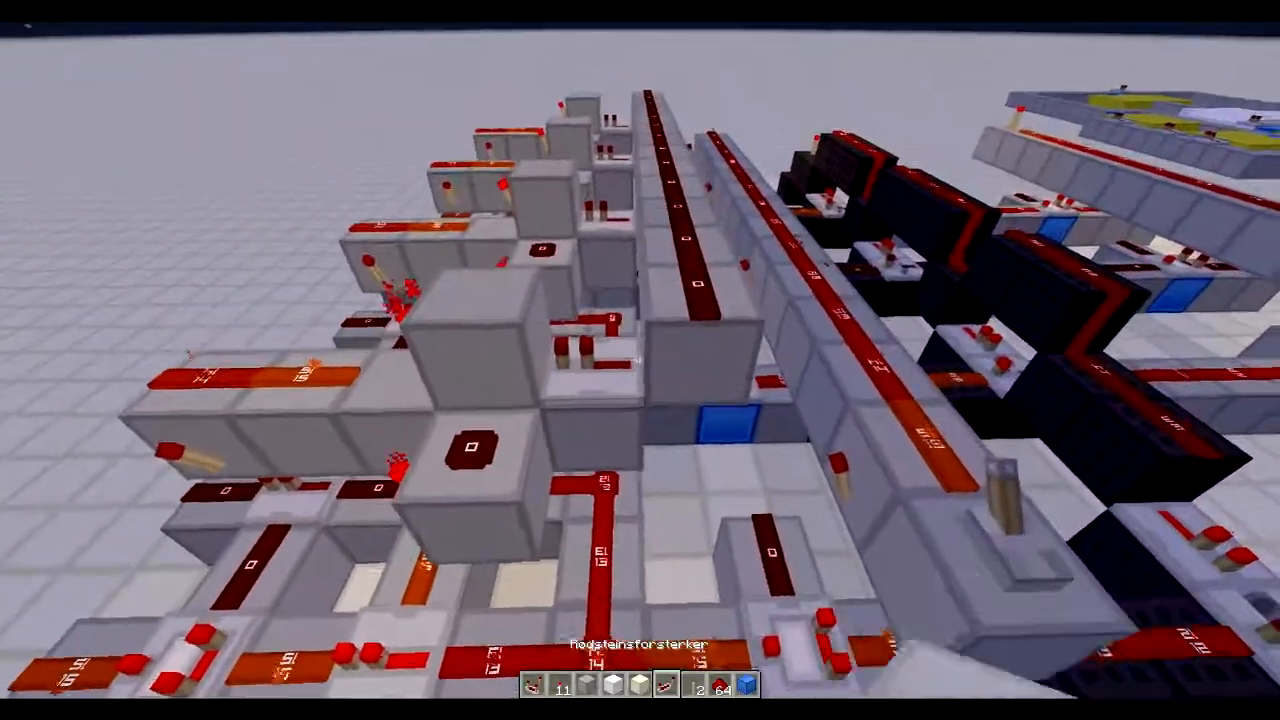
mouse_move(640, 360)
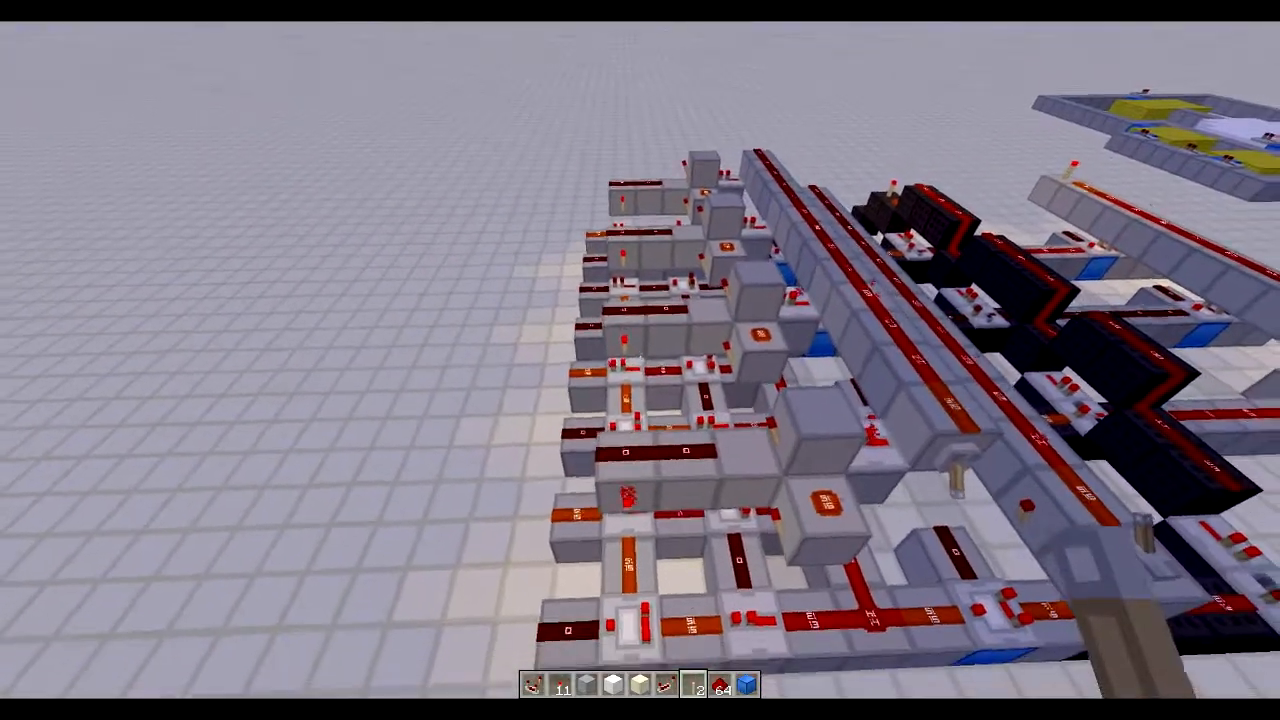
mouse_move(640, 360)
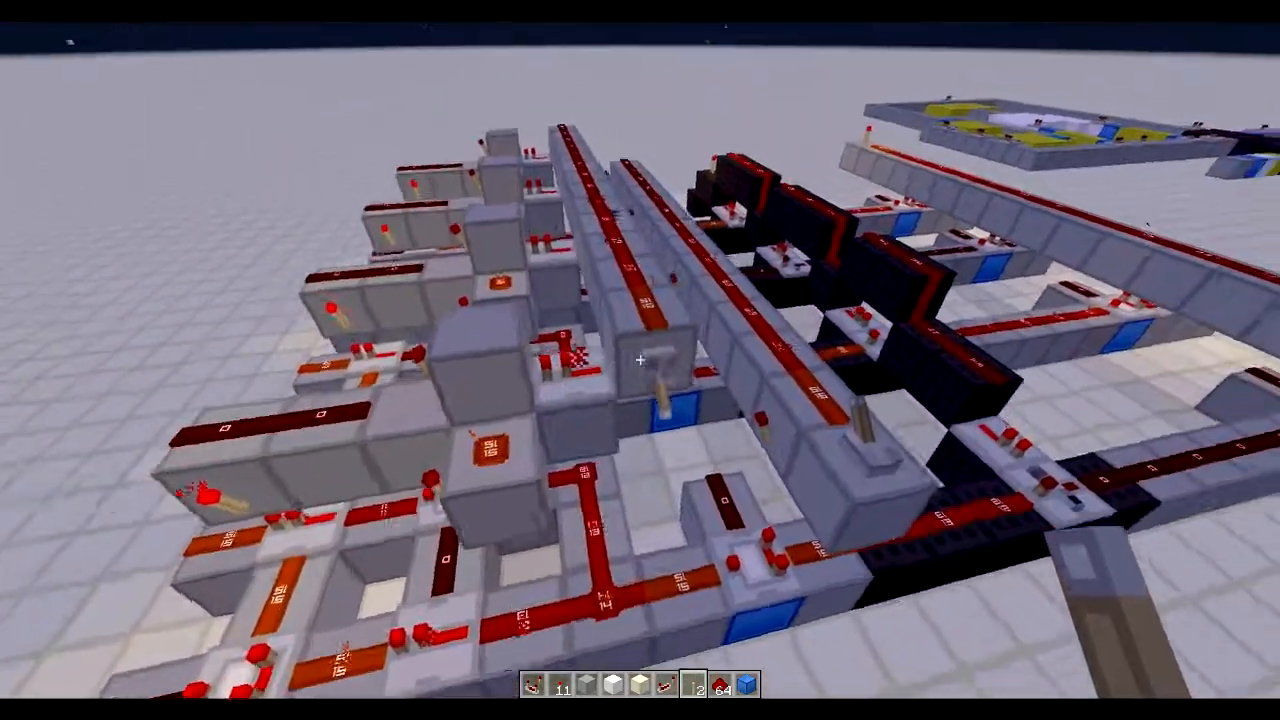
mouse_move(640, 360)
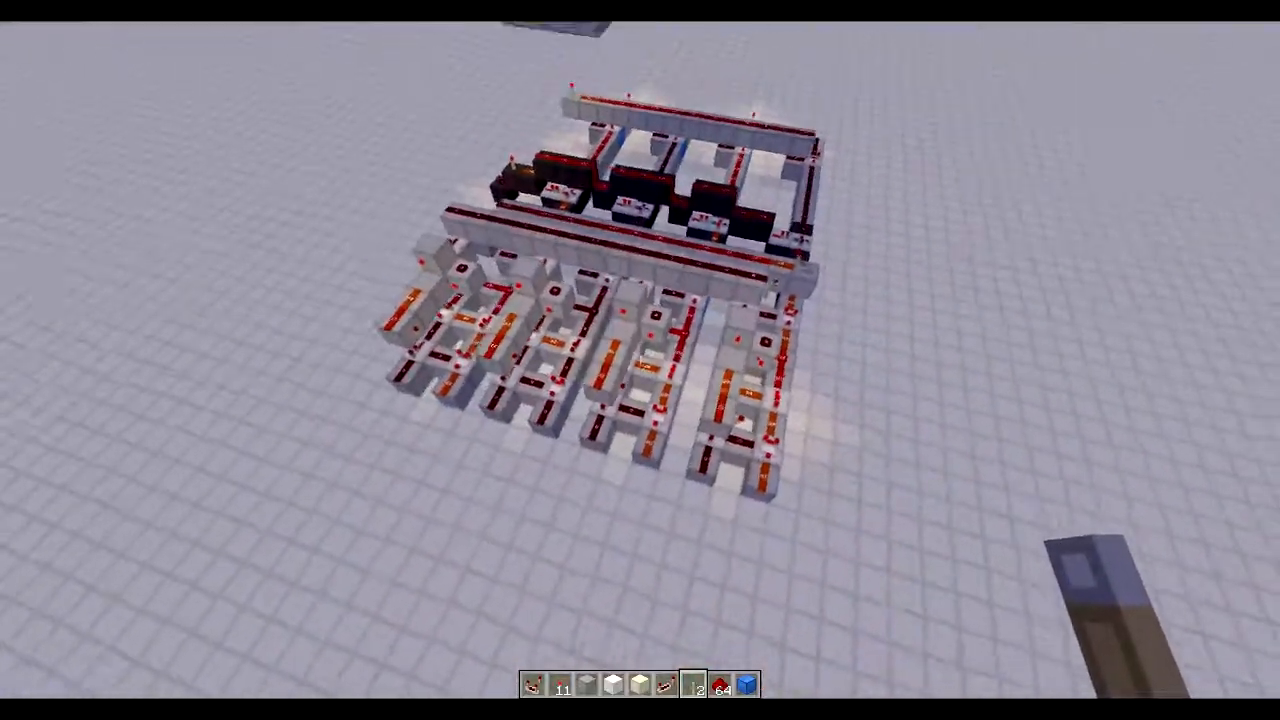
mouse_move(640, 360)
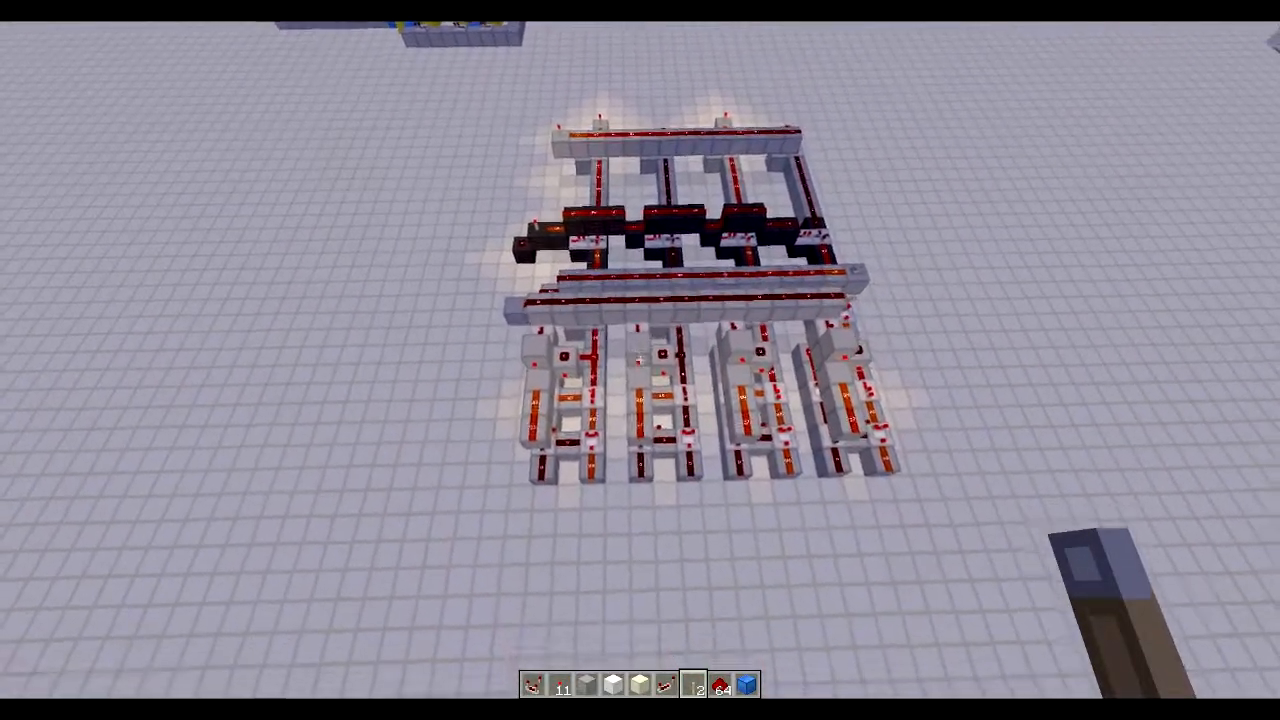
mouse_move(640, 360)
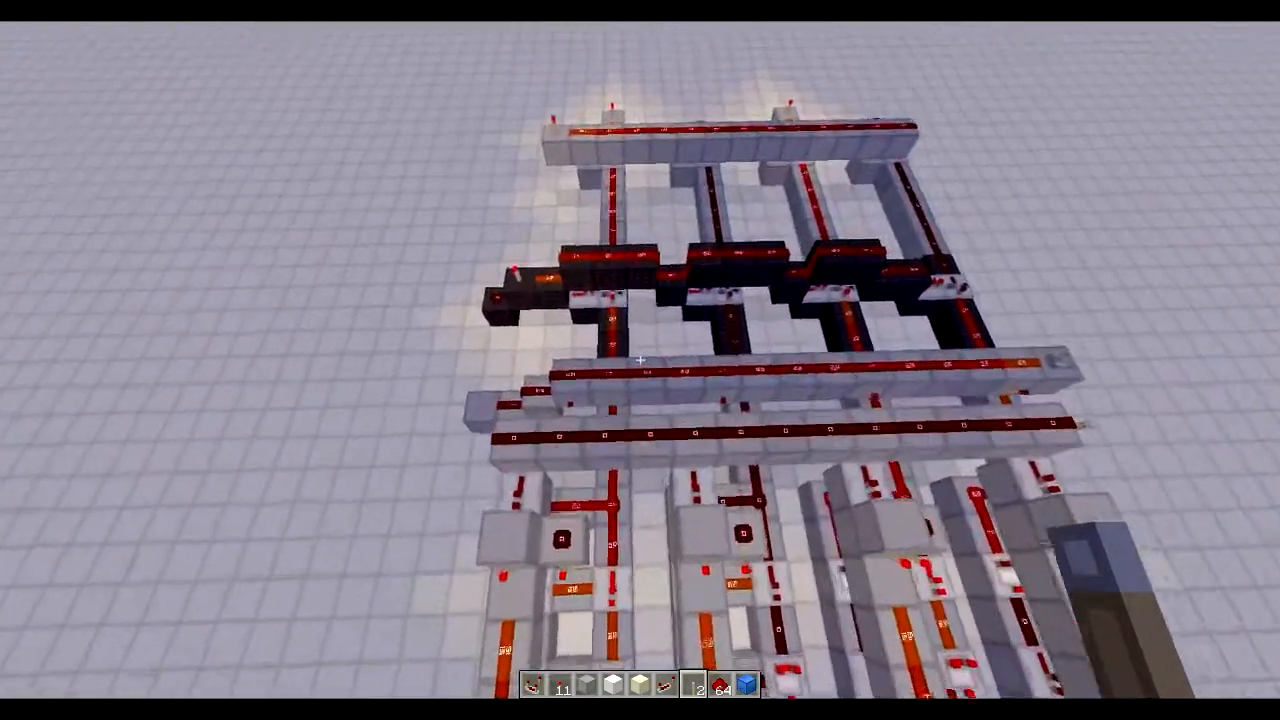